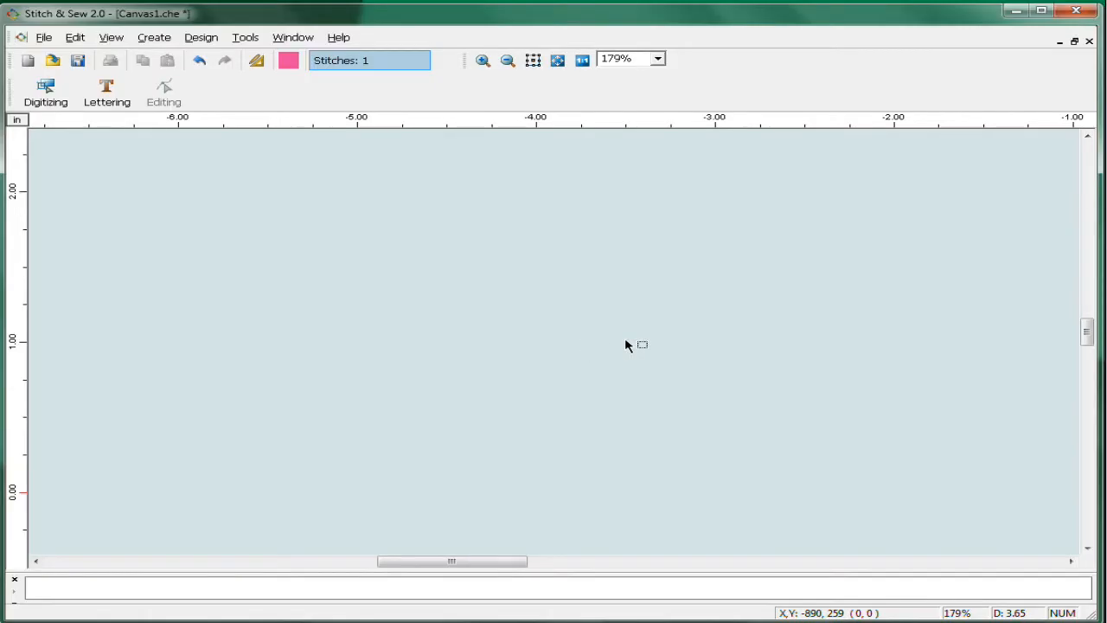
pyautogui.moveTo(83, 246)
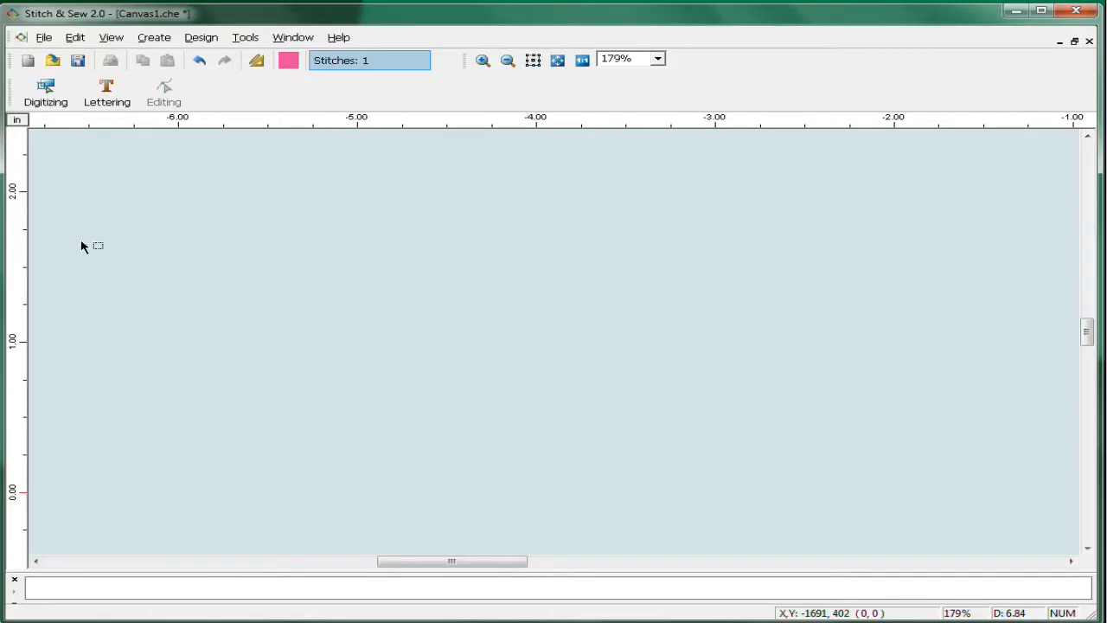
# - Switch to Lettering mode so the lettering toolbar with font and size settings appears
pyautogui.click(106, 94)
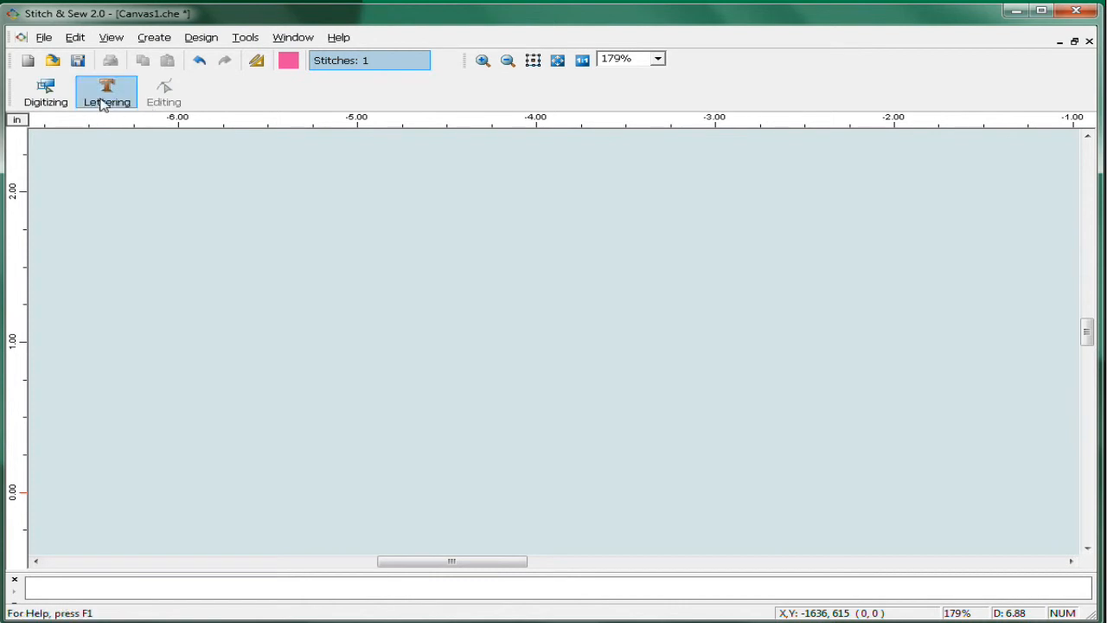
pyautogui.click(106, 93)
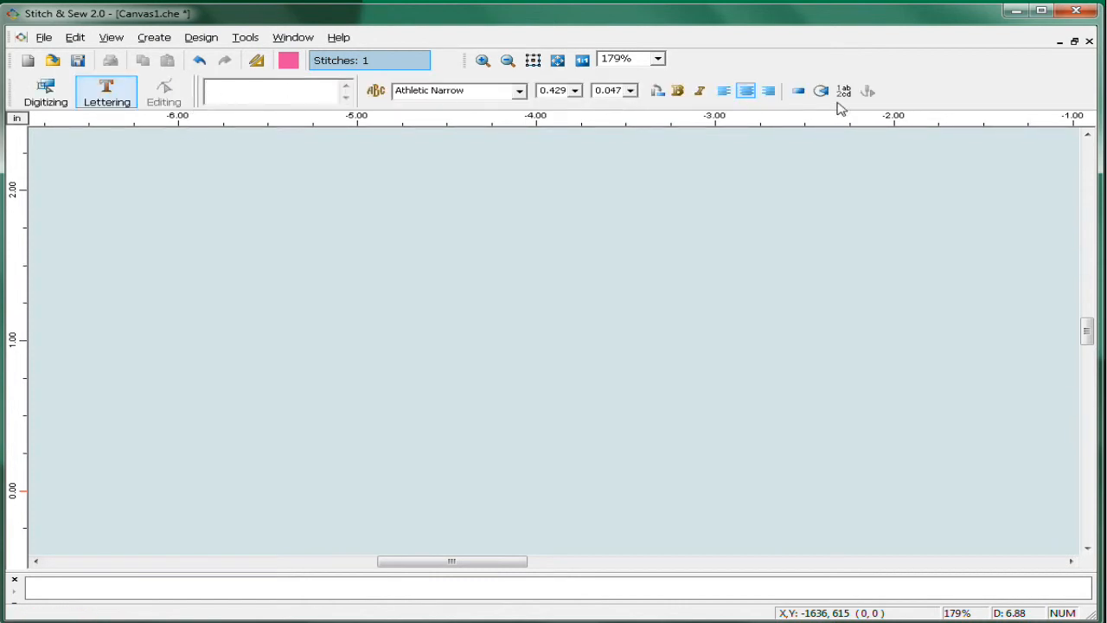
pyautogui.moveTo(858, 111)
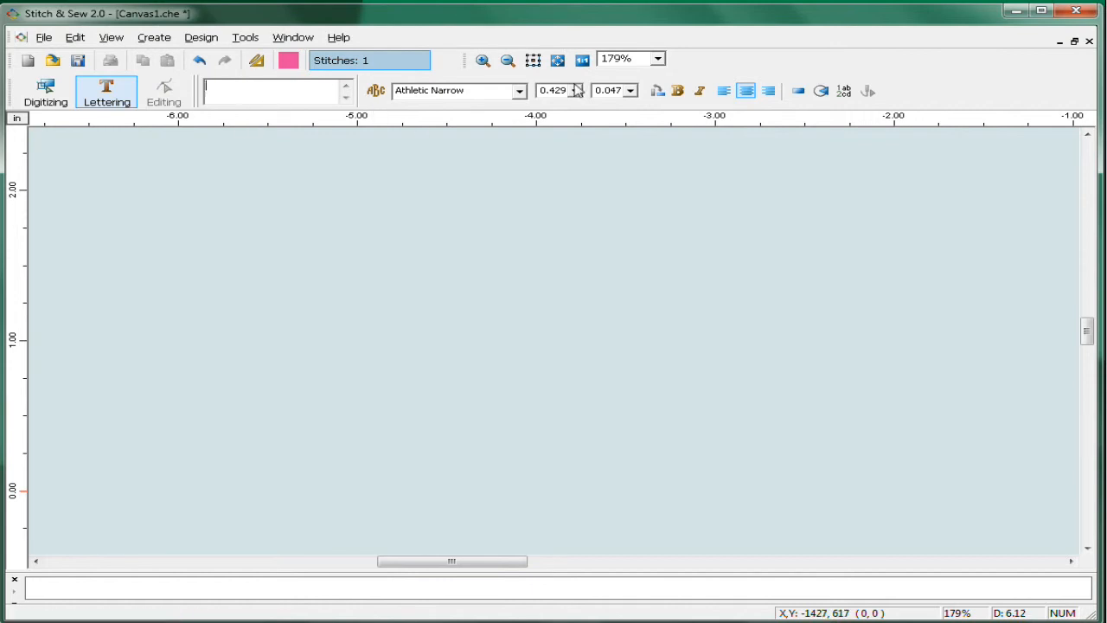
# - Choose Script 1 from the lettering font list
pyautogui.click(519, 90)
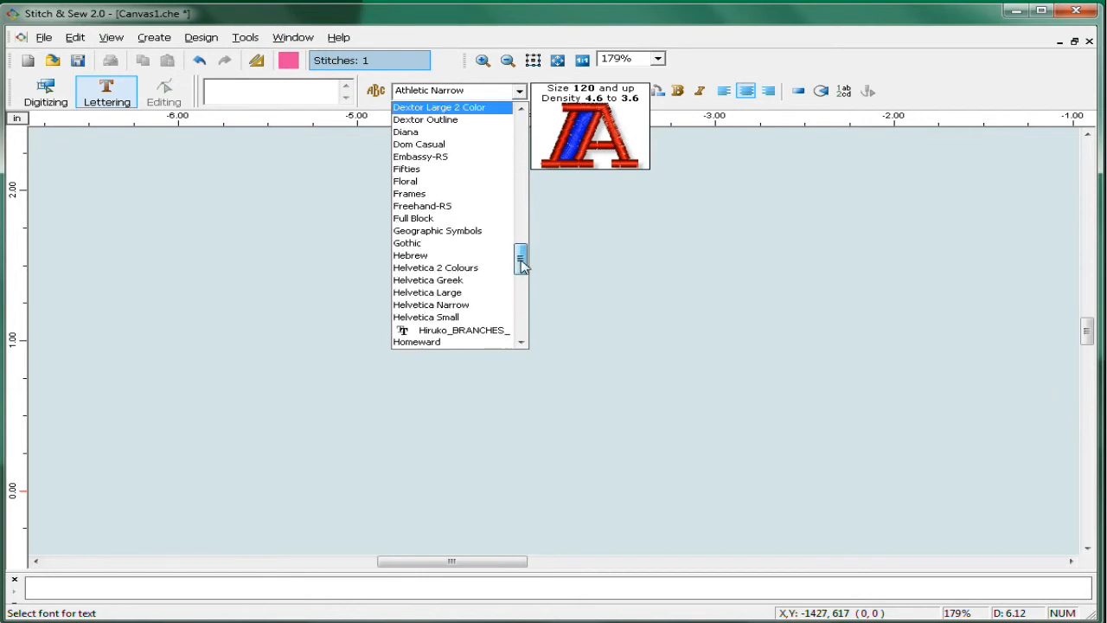
pyautogui.scroll(-3)
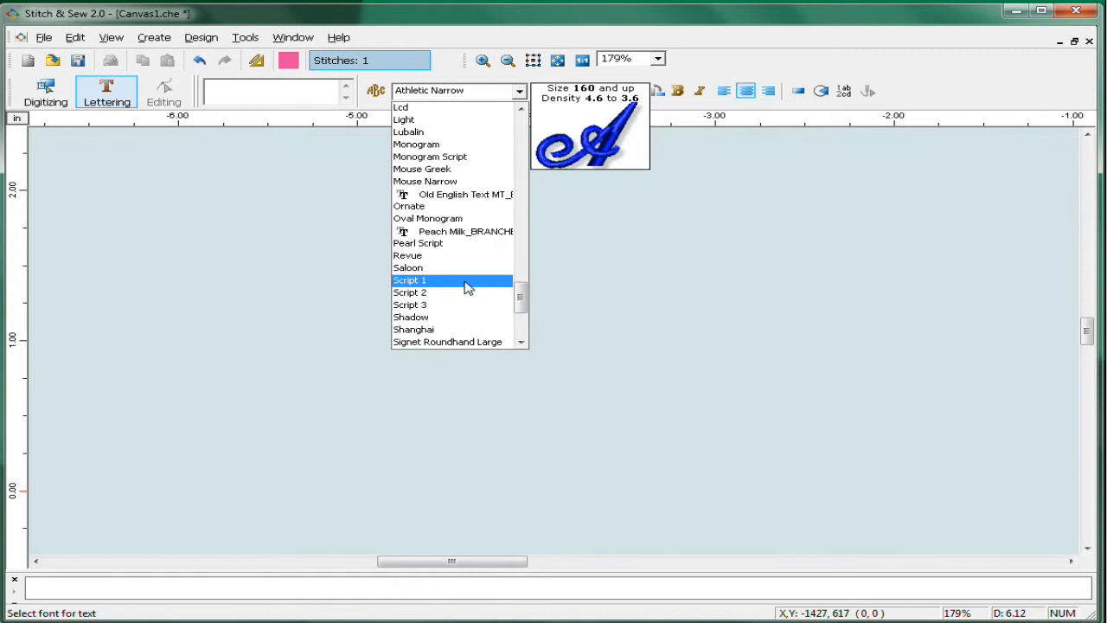
pyautogui.click(409, 281)
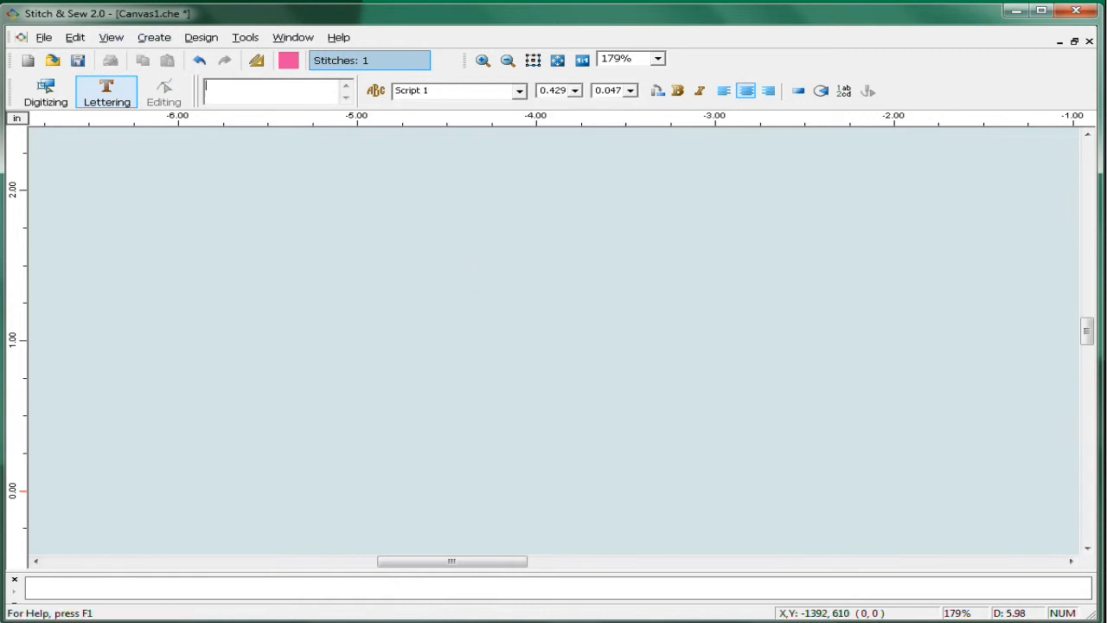
# - Place 'Your Text' lettering at the canvas centre and set its size to 1.0
pyautogui.write('Your Text')
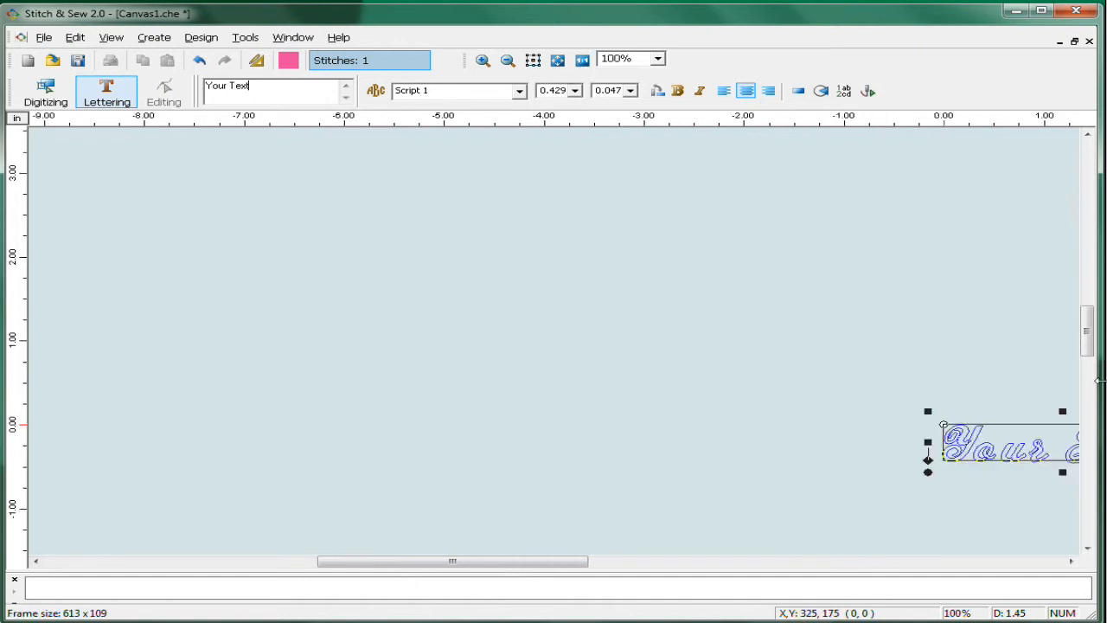
pyautogui.moveTo(1003, 442); pyautogui.dragTo(571, 298)
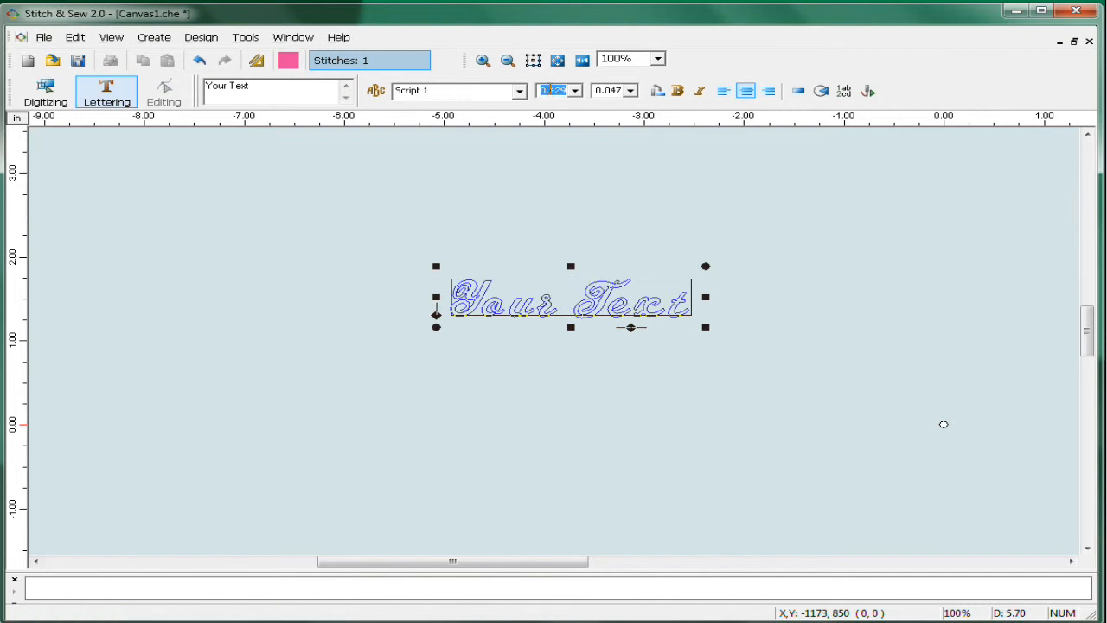
pyautogui.write('1.0')
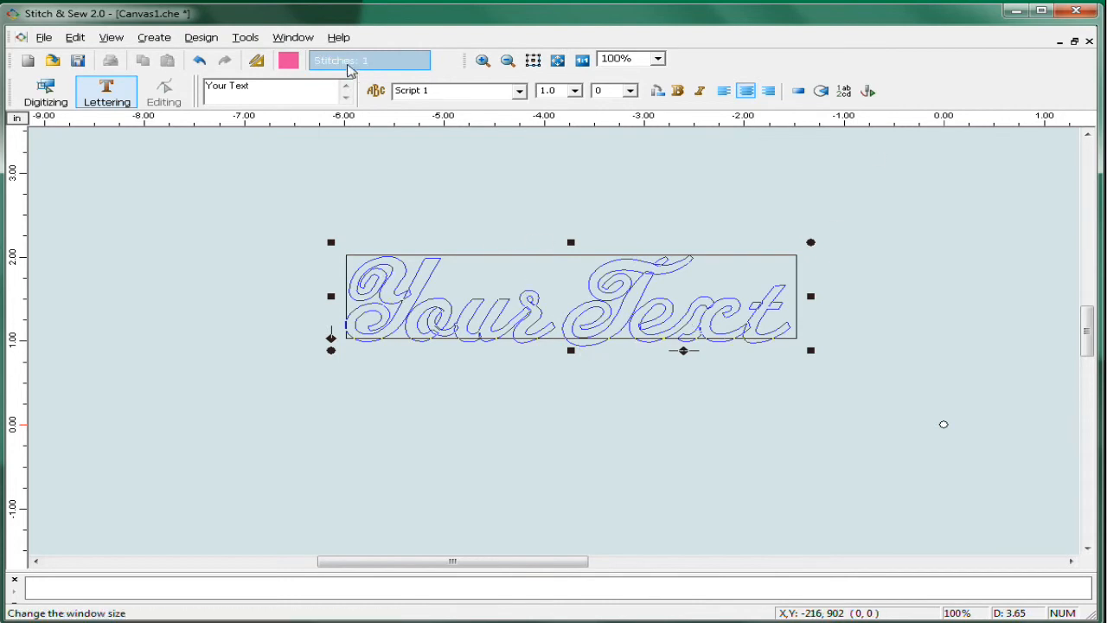
# - Colour the lettering orange and generate its stitches (about 2,969)
pyautogui.click(287, 59)
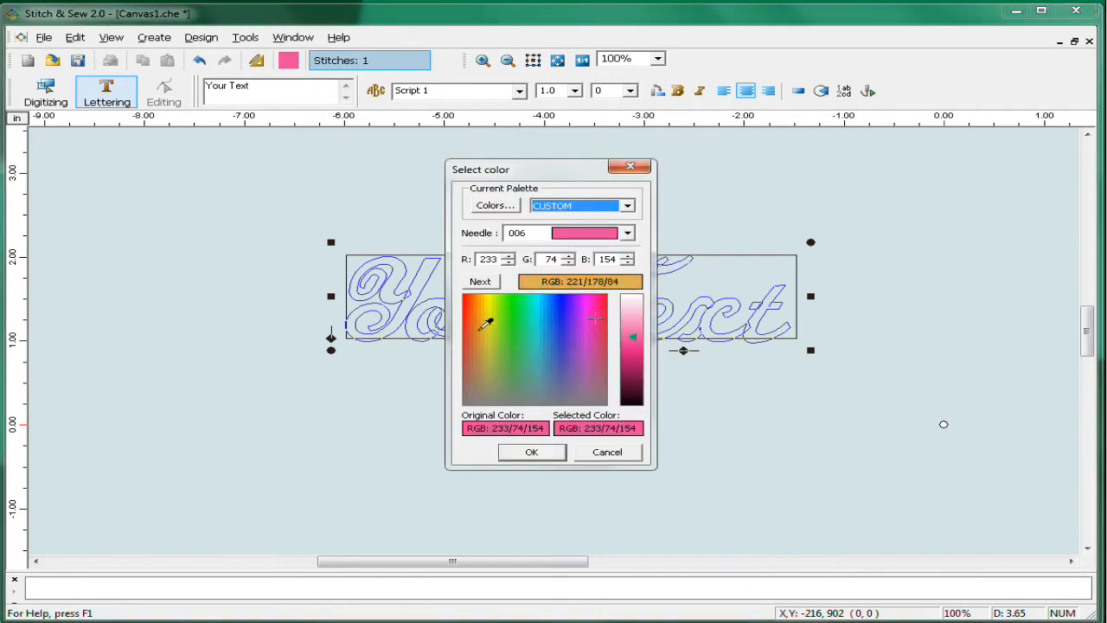
pyautogui.click(631, 337)
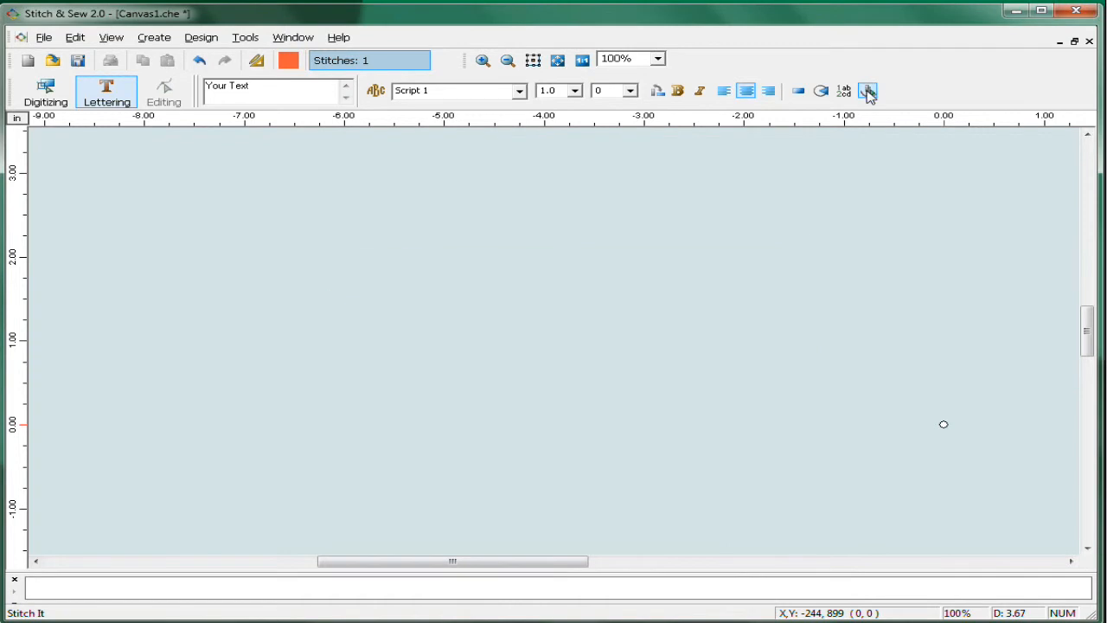
pyautogui.click(869, 90)
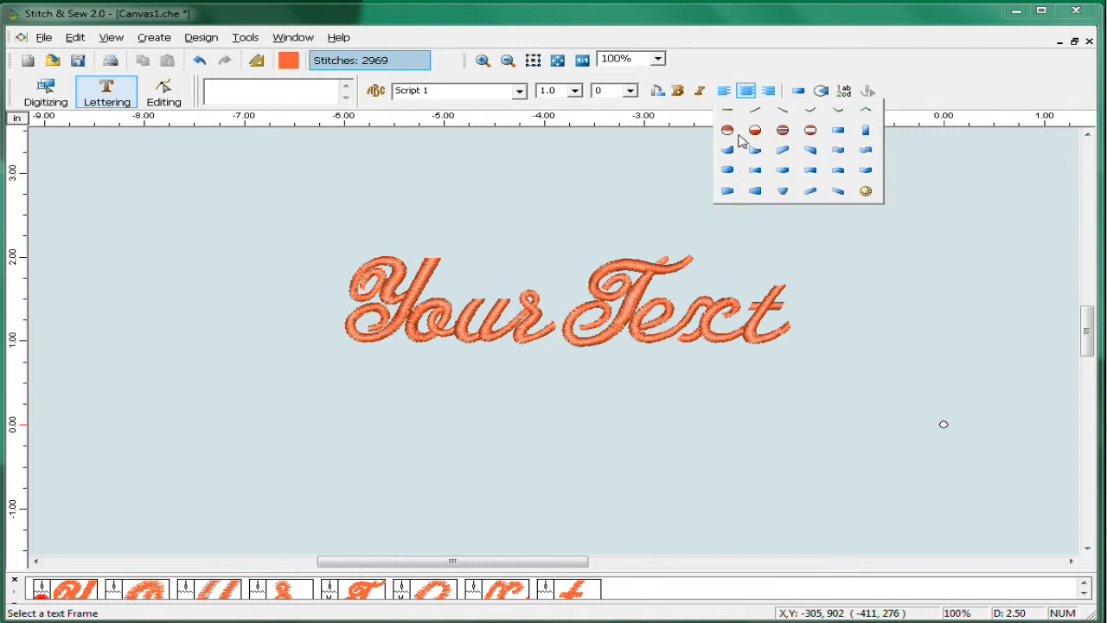
# - In Editing mode, rotate the lettering onto a rising diagonal baseline and select its first letters
pyautogui.click(162, 90)
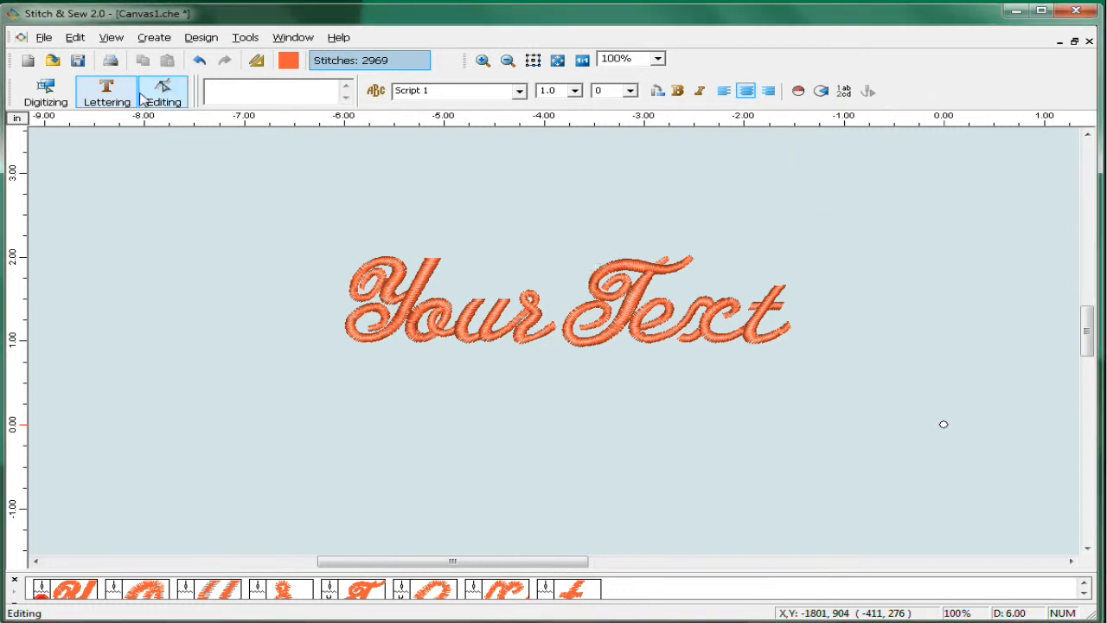
pyautogui.click(163, 94)
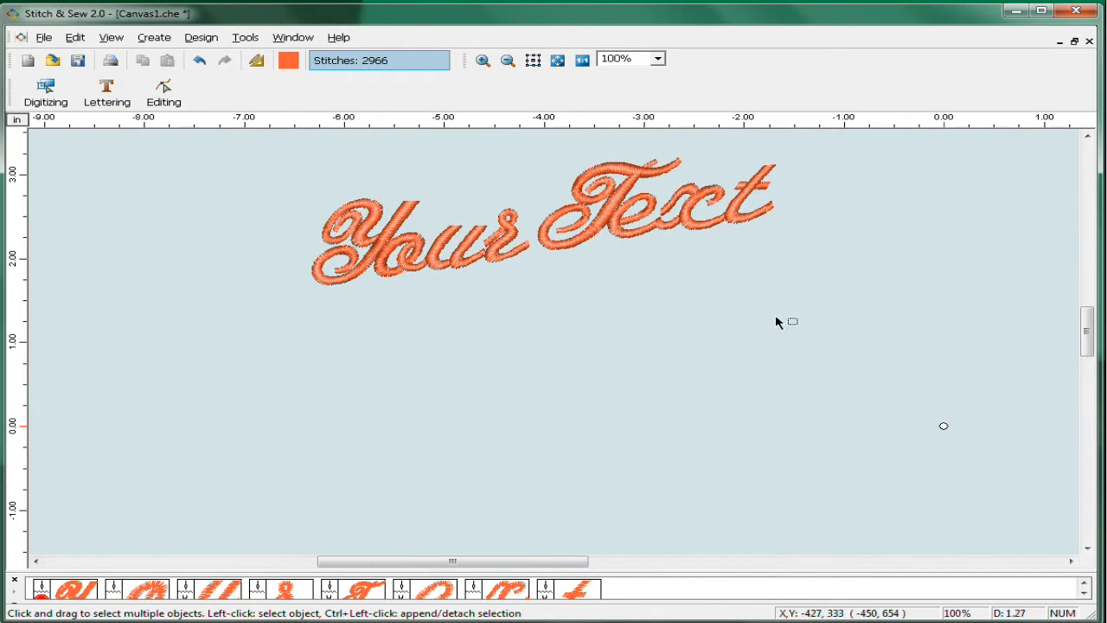
pyautogui.click(580, 229)
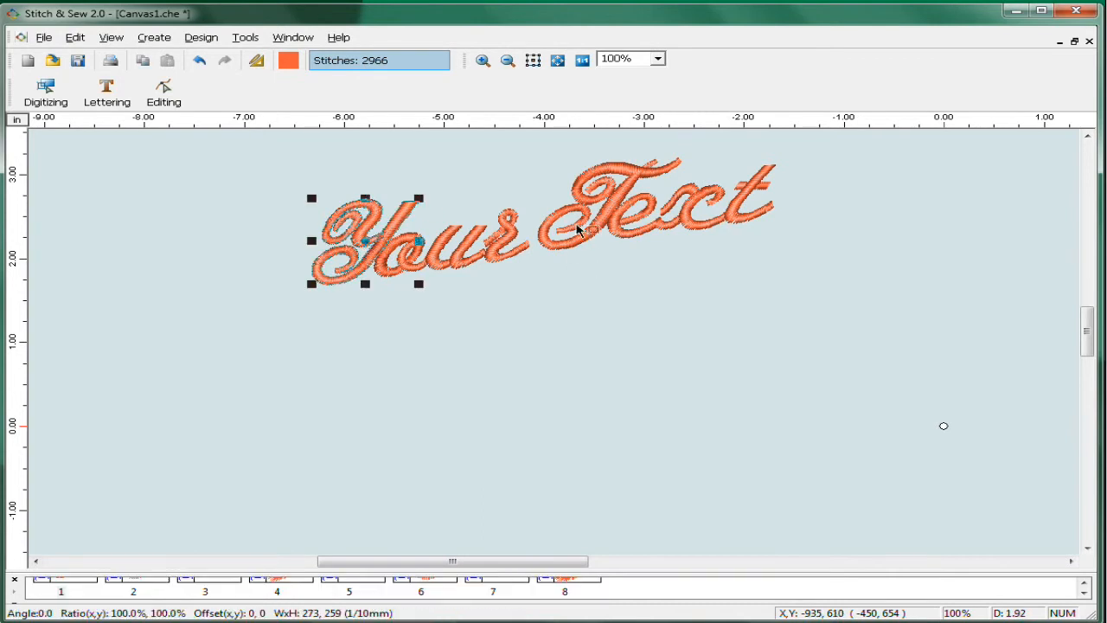
pyautogui.moveTo(626, 286)
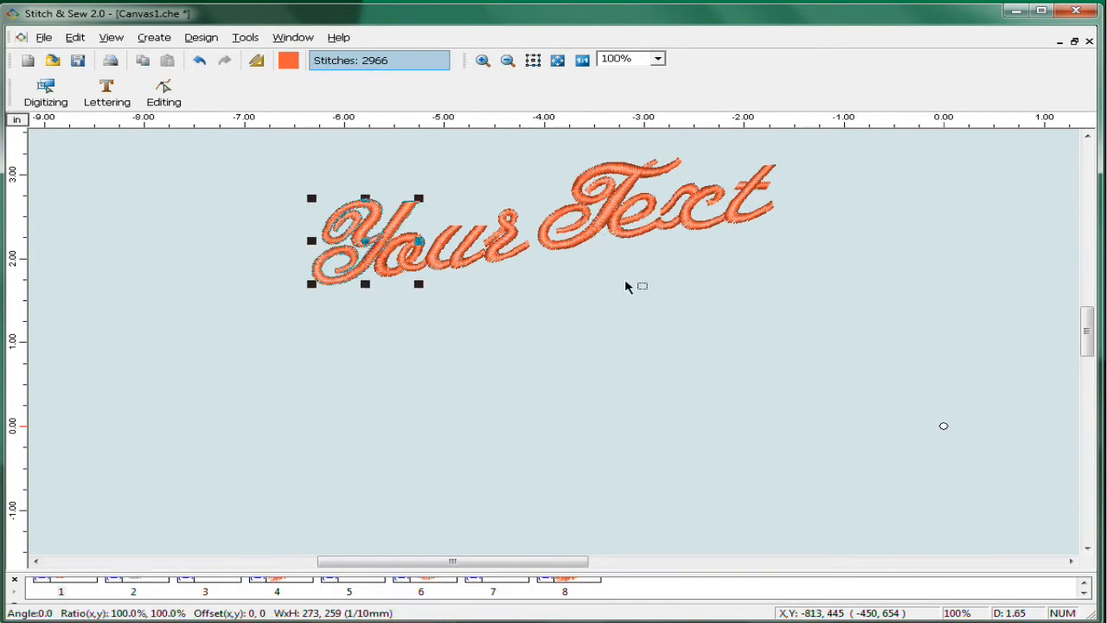
pyautogui.moveTo(654, 336)
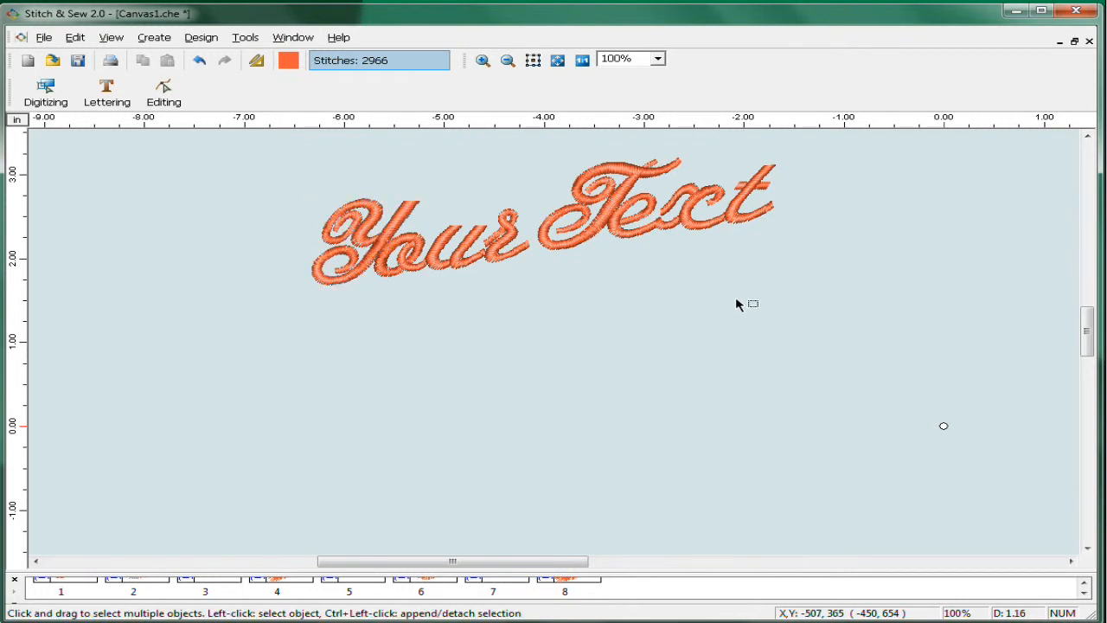
# - Check the Create menu, then return to Lettering mode for a new text object
pyautogui.click(152, 37)
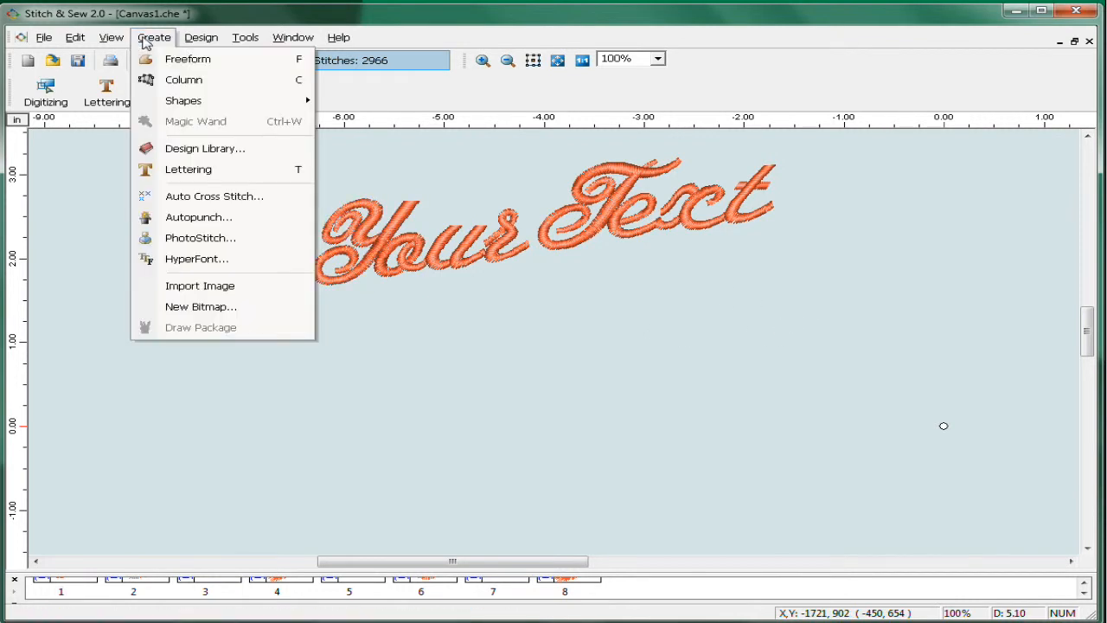
pyautogui.moveTo(198, 258)
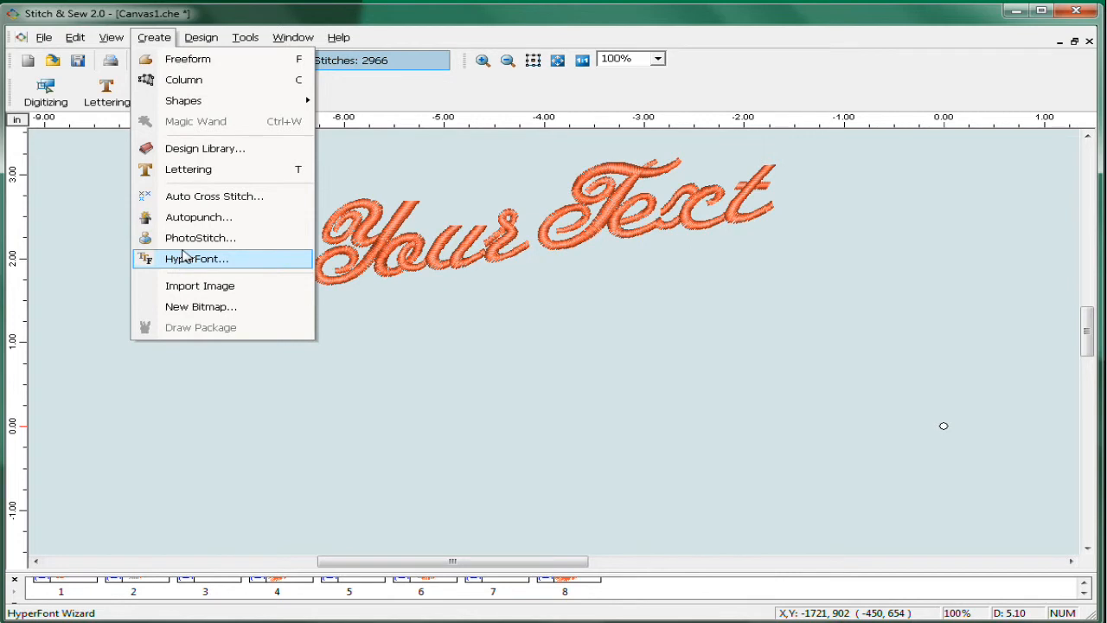
pyautogui.click(105, 90)
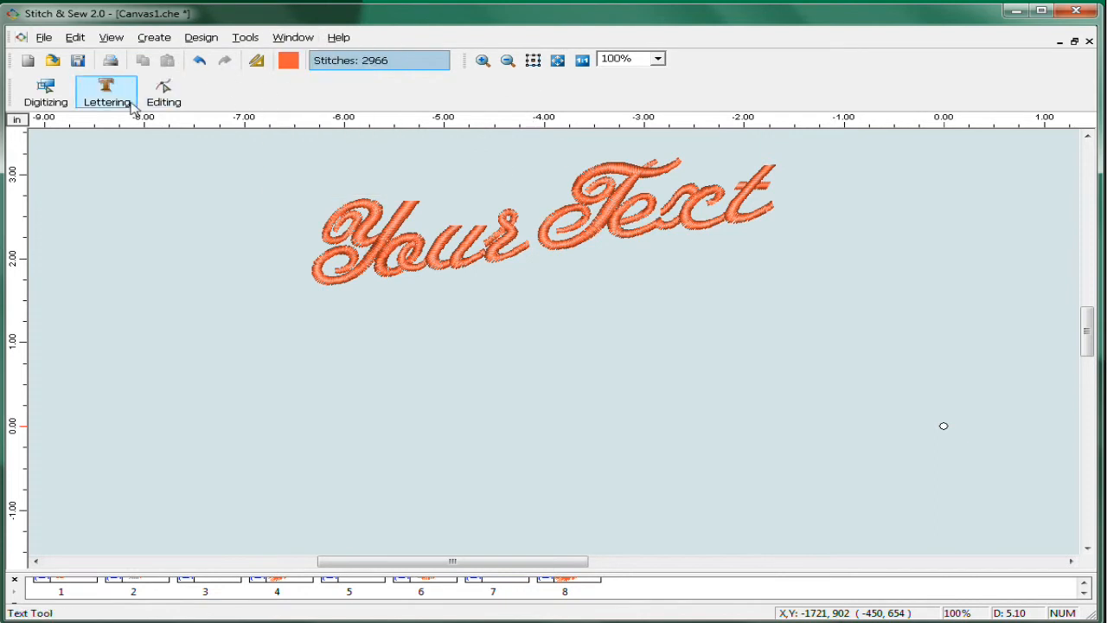
pyautogui.click(106, 90)
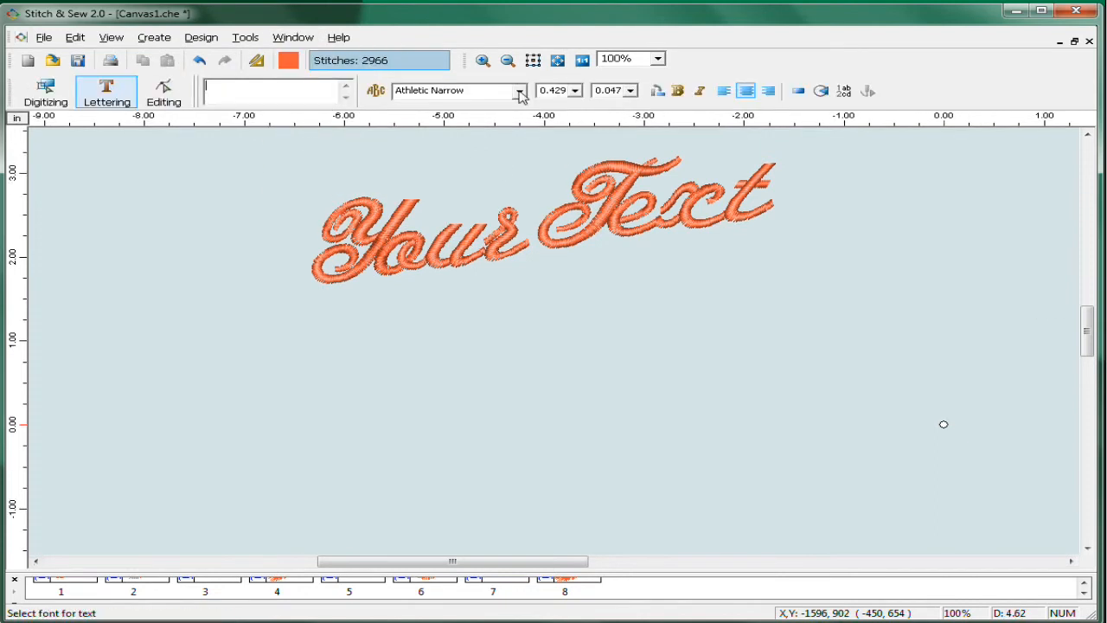
# - Choose the Athletic Narrow font and mark where the new text goes
pyautogui.click(520, 90)
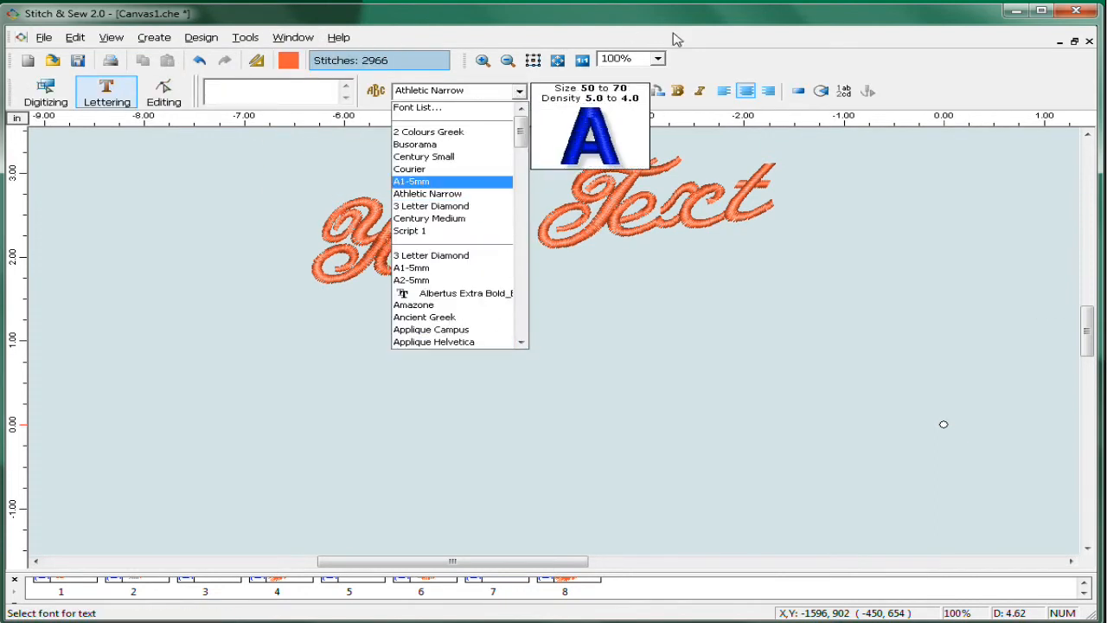
pyautogui.click(427, 193)
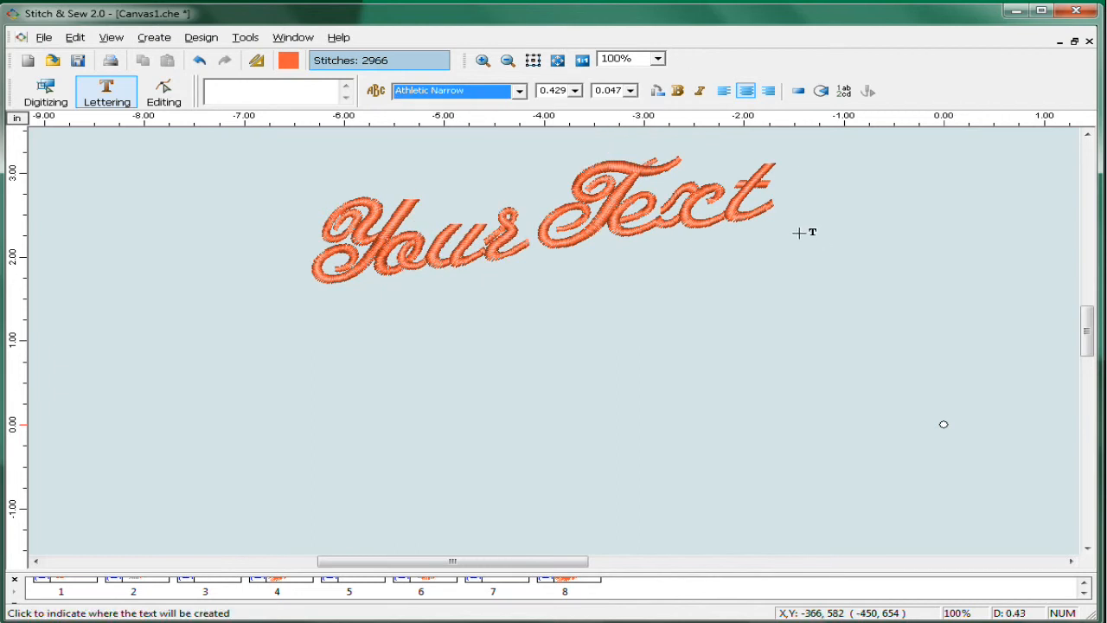
pyautogui.click(163, 90)
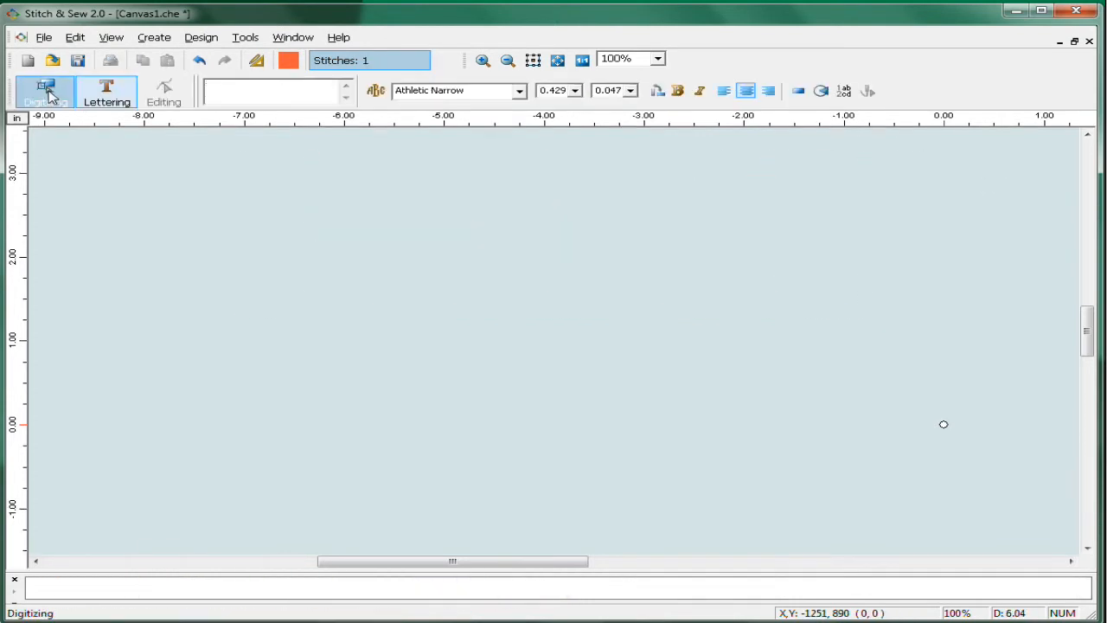
# - Enter Digitizing mode with the Freeform shape tool and show the Create menu commands
pyautogui.click(45, 90)
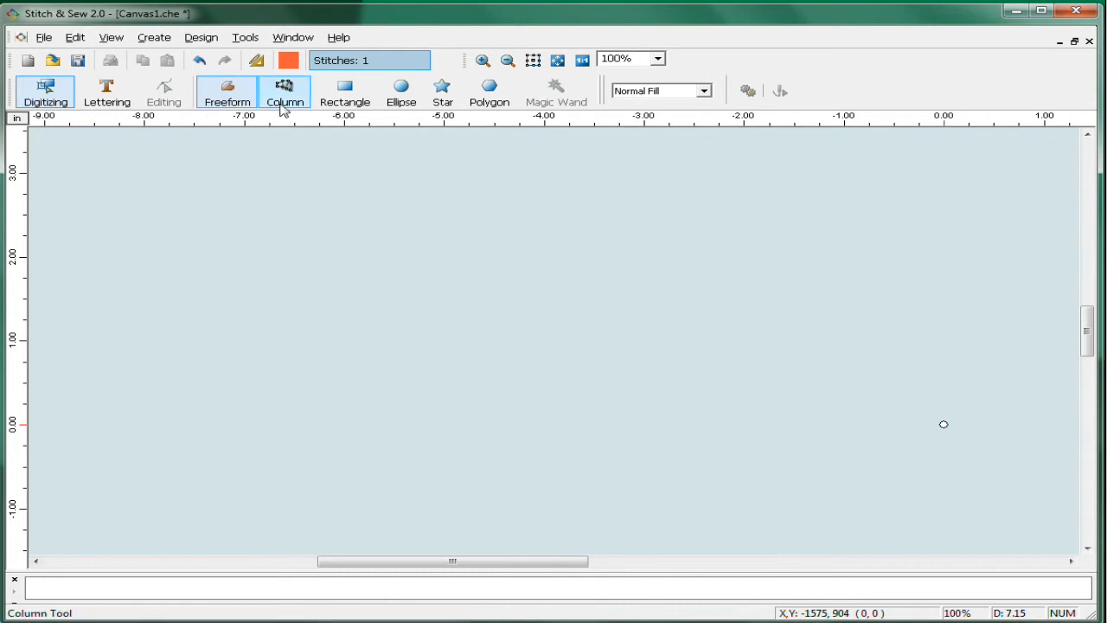
pyautogui.click(227, 90)
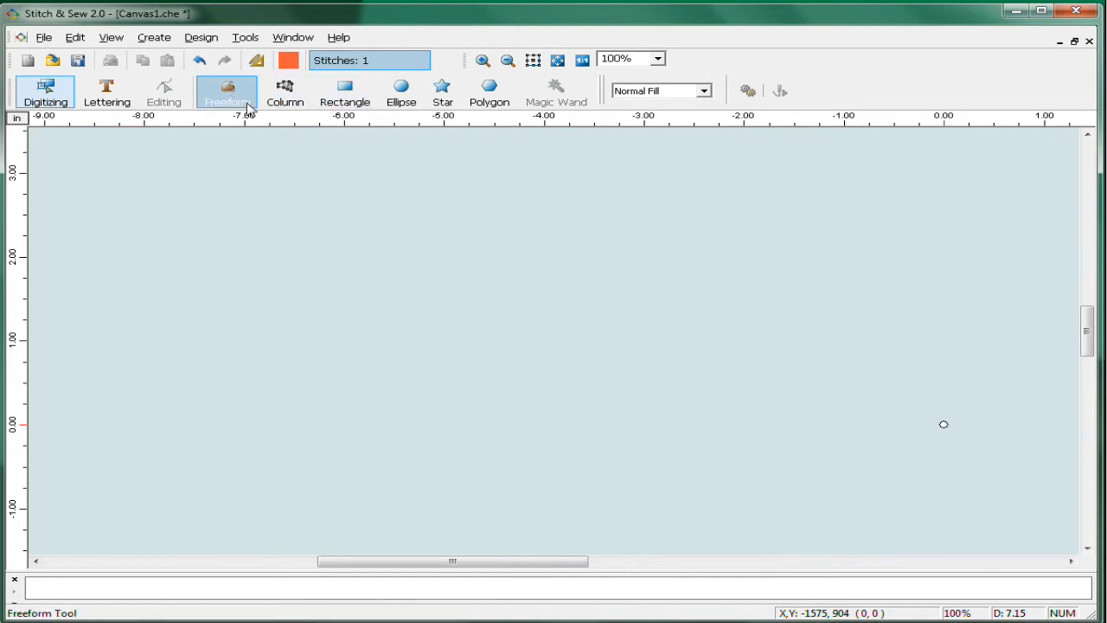
pyautogui.moveTo(242, 107)
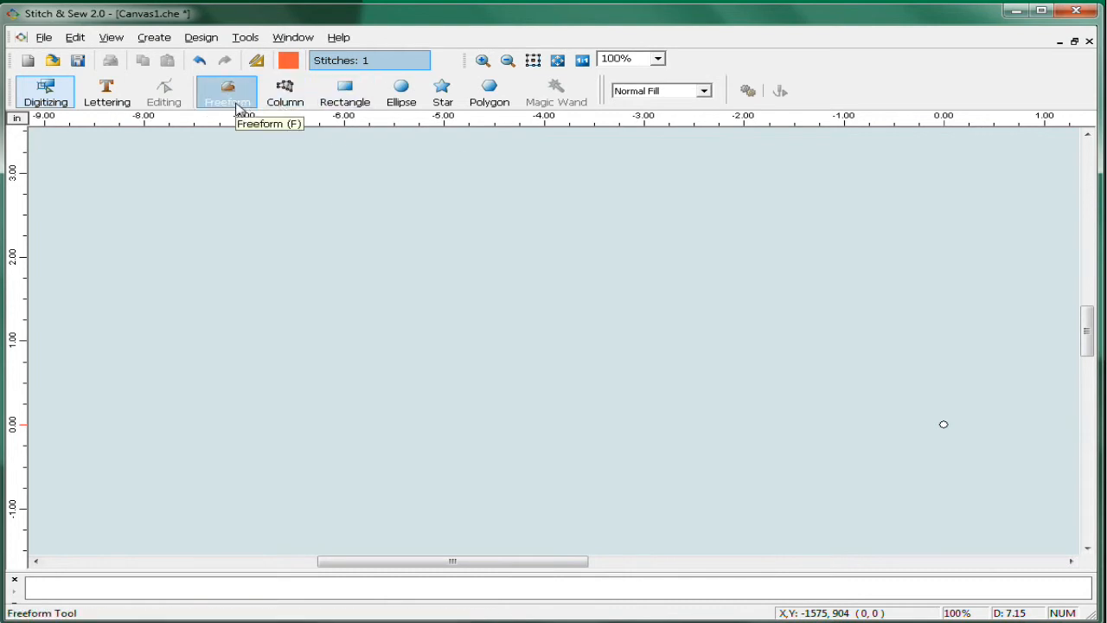
pyautogui.click(152, 38)
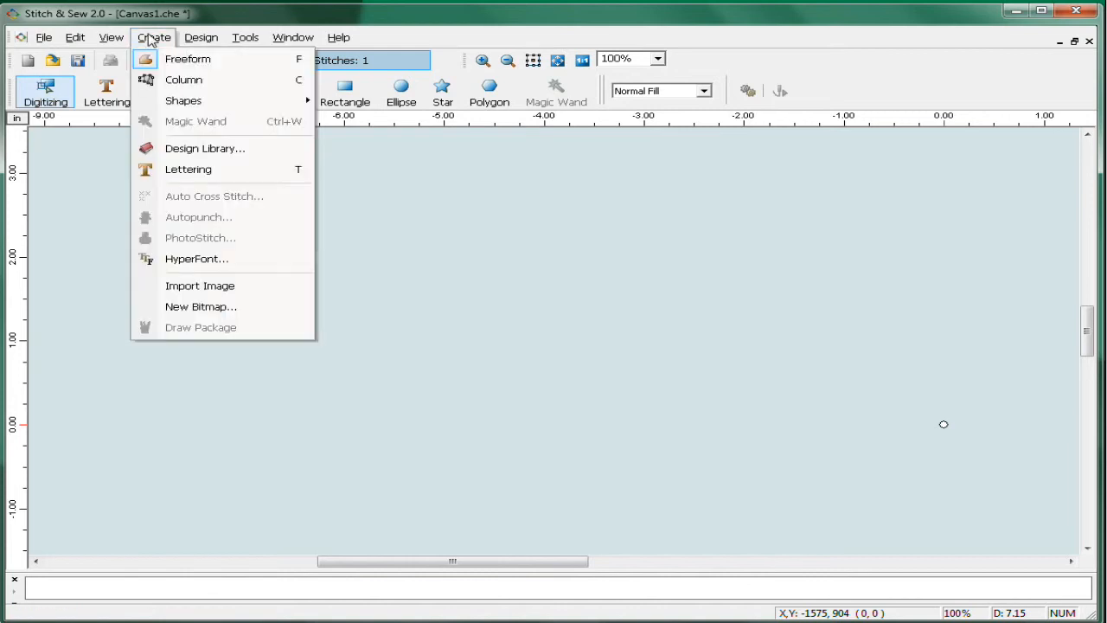
pyautogui.moveTo(201, 285)
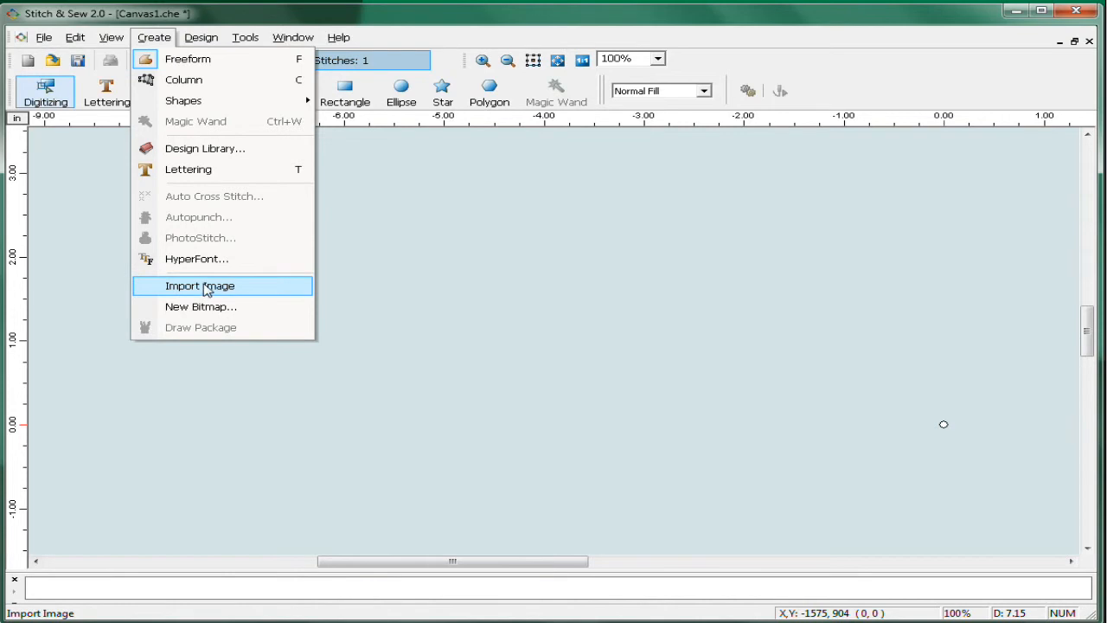
# - Start Import Image and select the goldenroad.jpg logo file
pyautogui.click(199, 285)
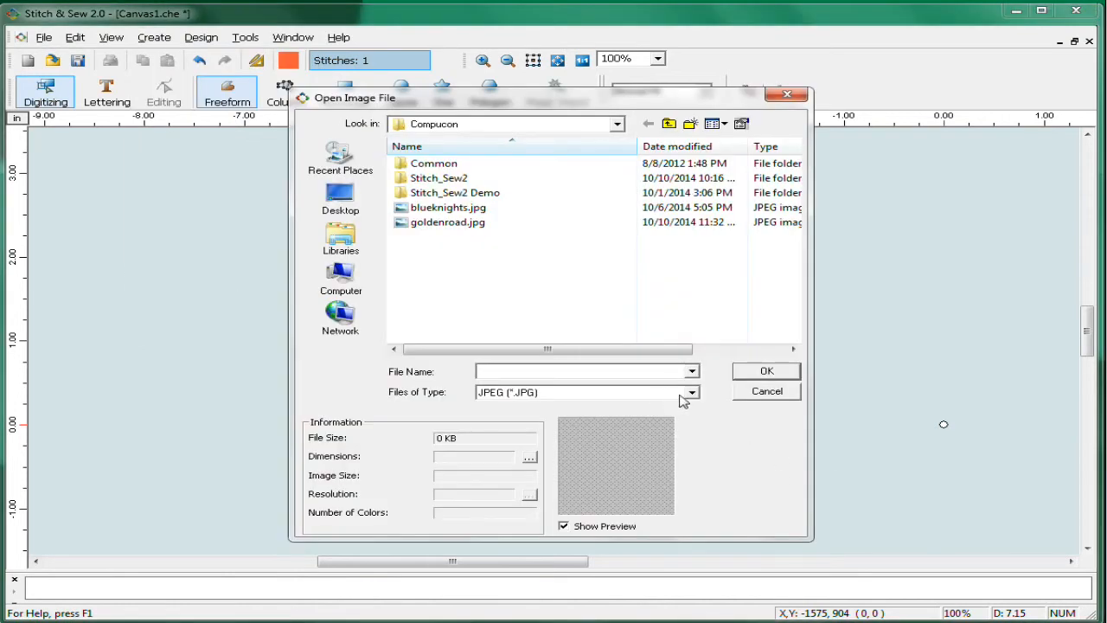
pyautogui.click(692, 391)
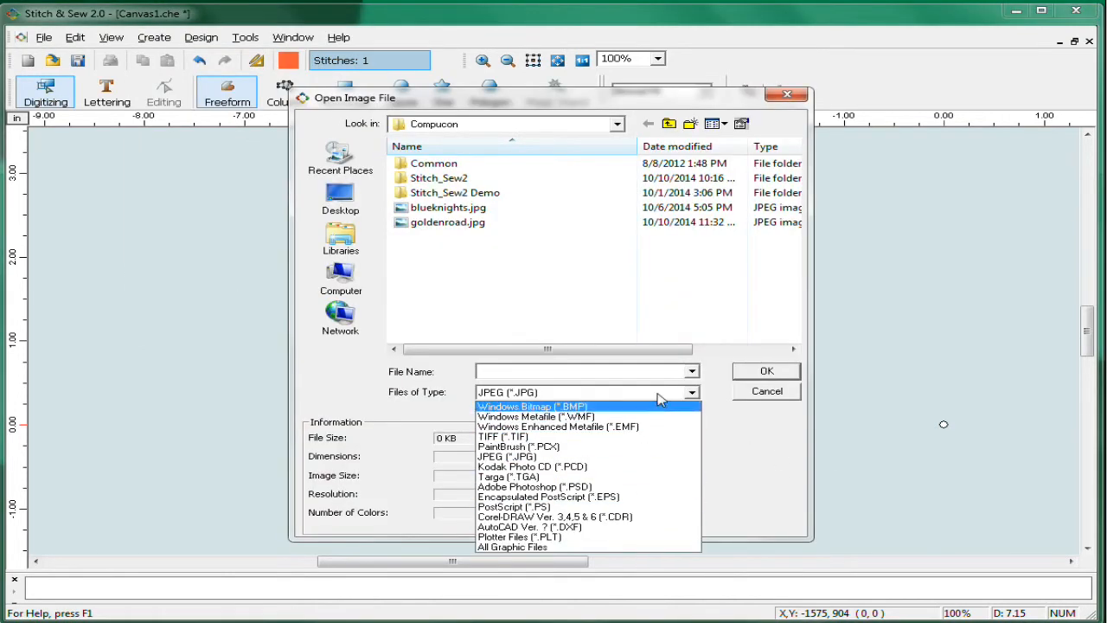
pyautogui.moveTo(654, 467)
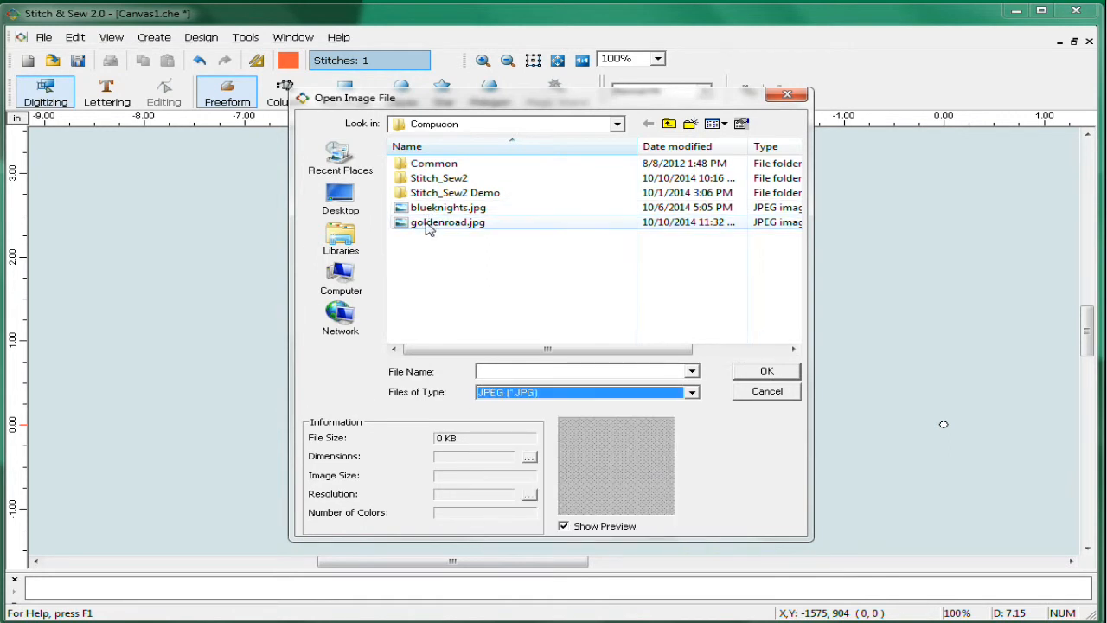
pyautogui.click(446, 221)
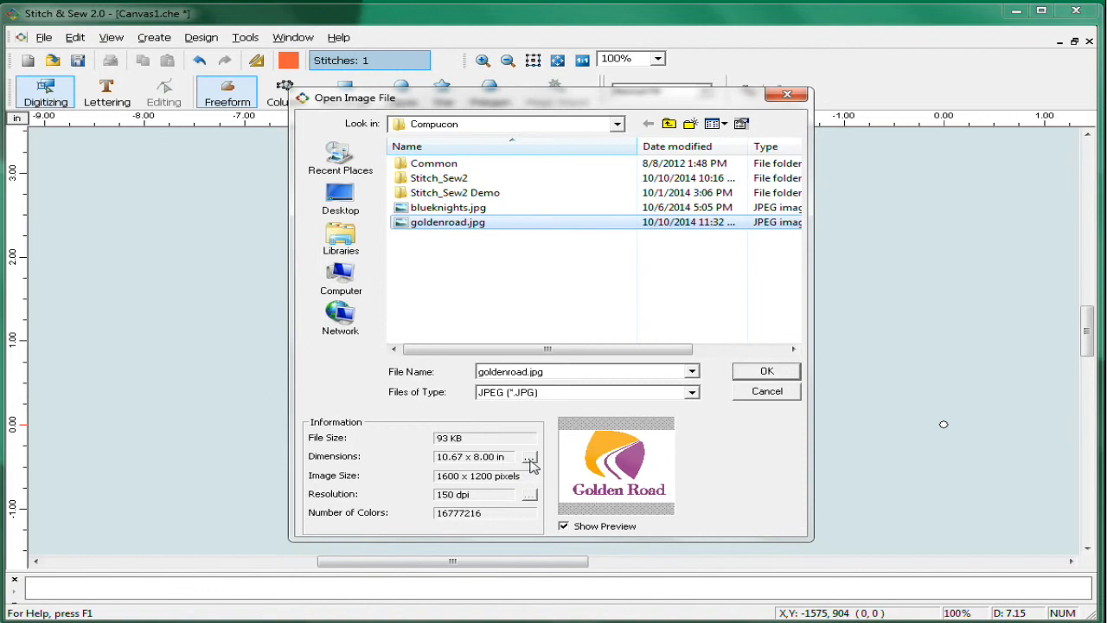
# - Import the logo at 5 × 3.75 inches so it fills the canvas
pyautogui.click(530, 457)
pyautogui.write('5')
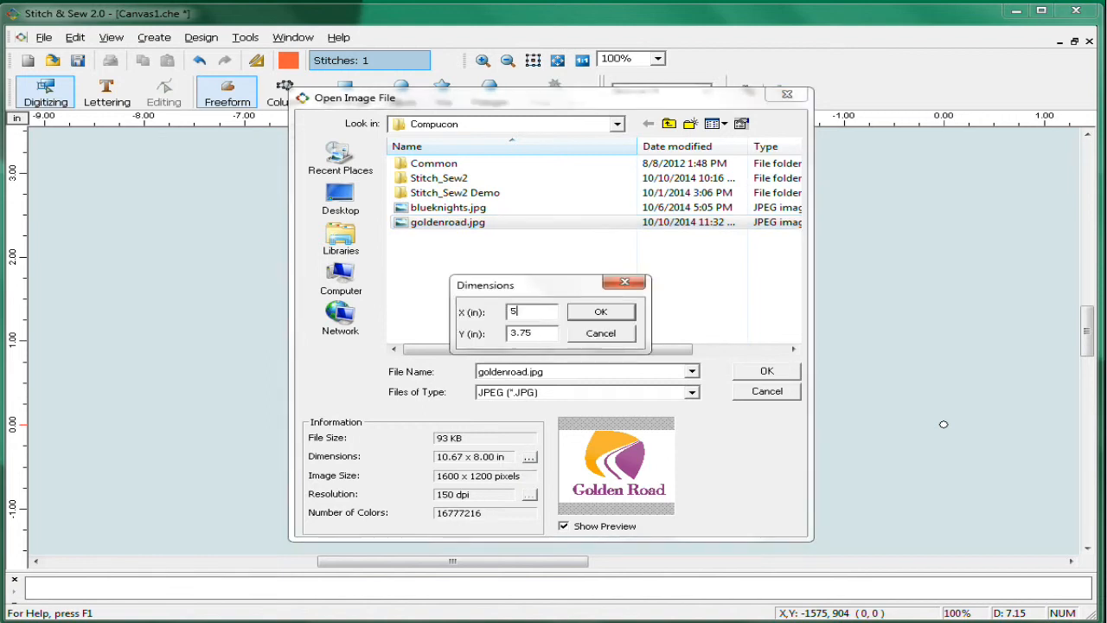
pyautogui.click(601, 311)
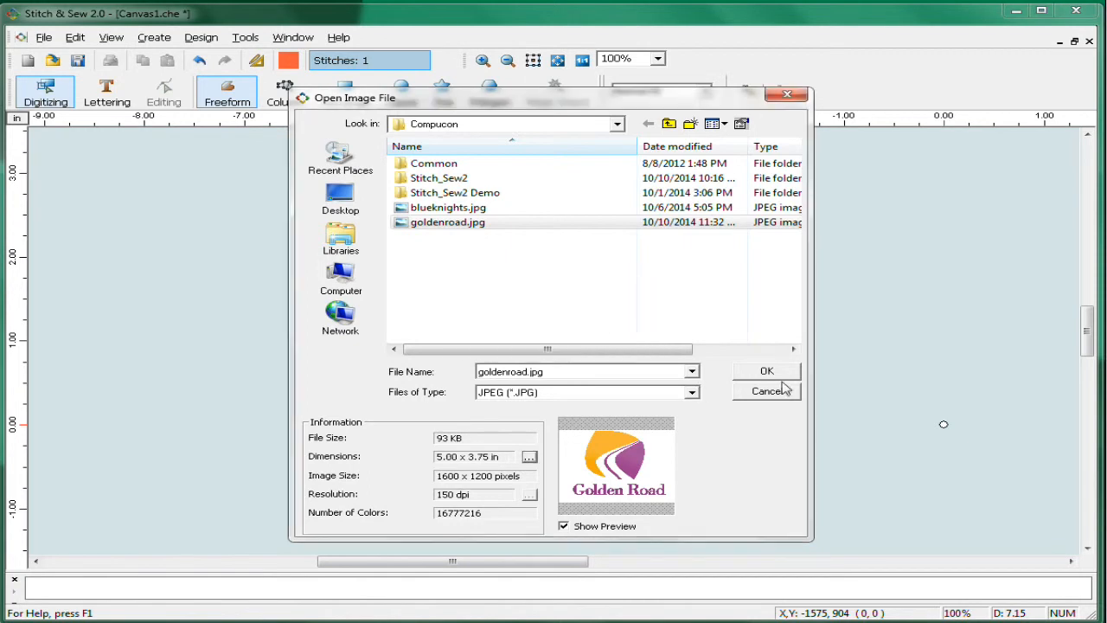
pyautogui.click(765, 370)
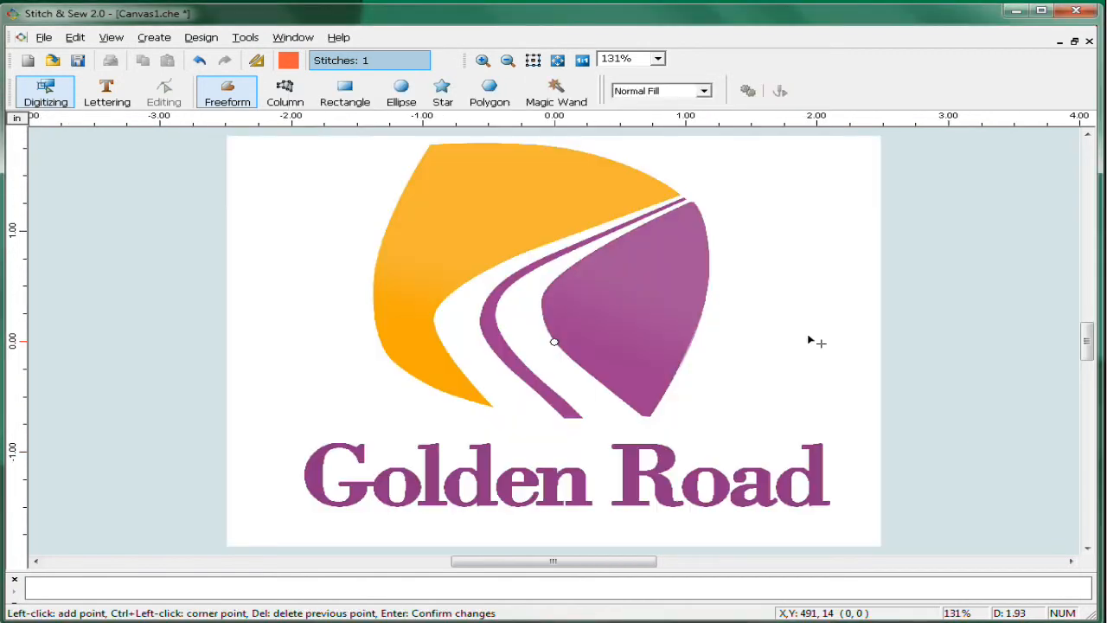
pyautogui.moveTo(142, 132)
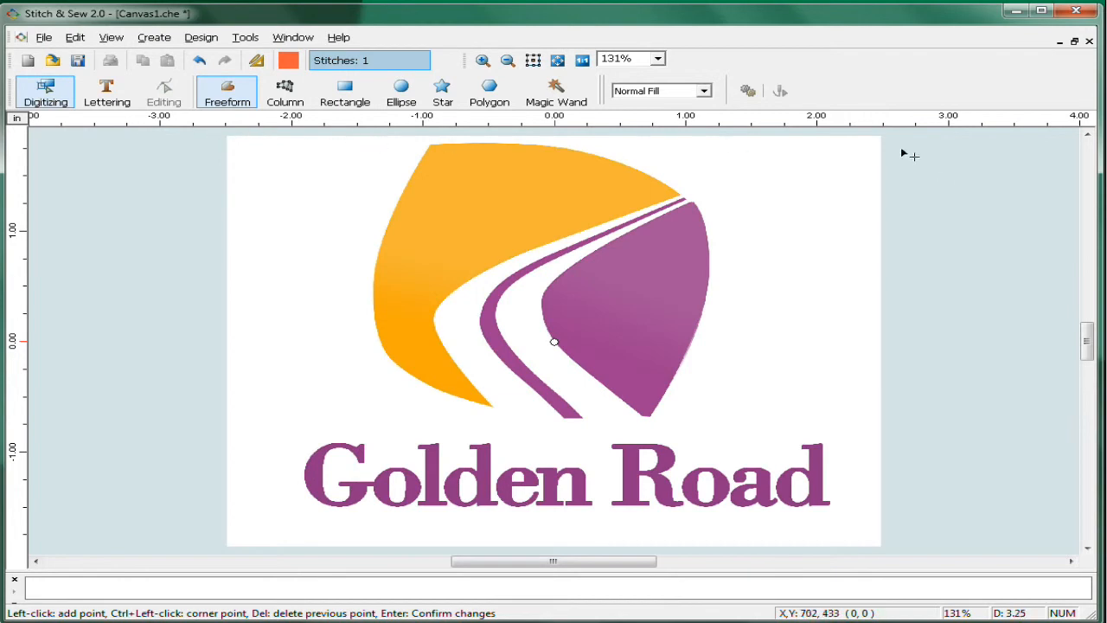
pyautogui.moveTo(205, 537)
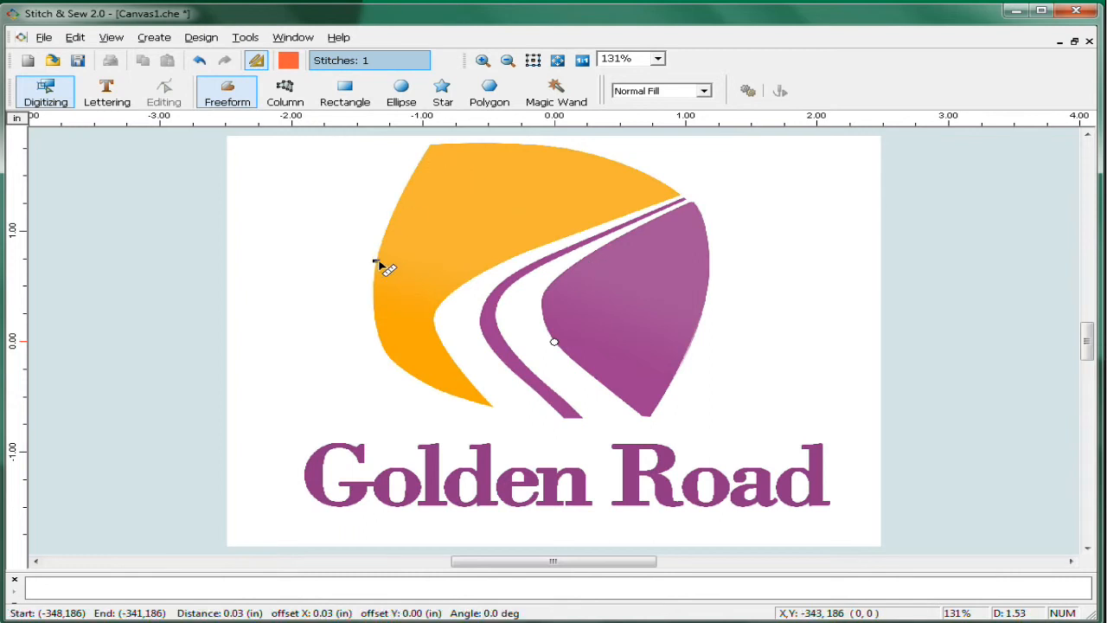
pyautogui.moveTo(377, 263); pyautogui.dragTo(713, 261)
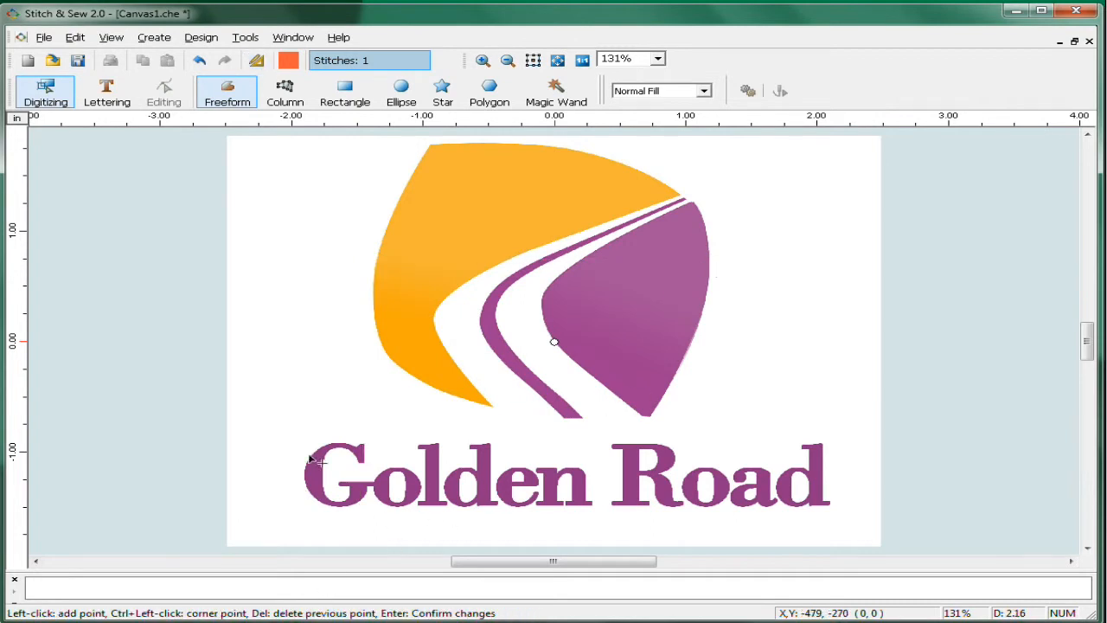
pyautogui.click(256, 59)
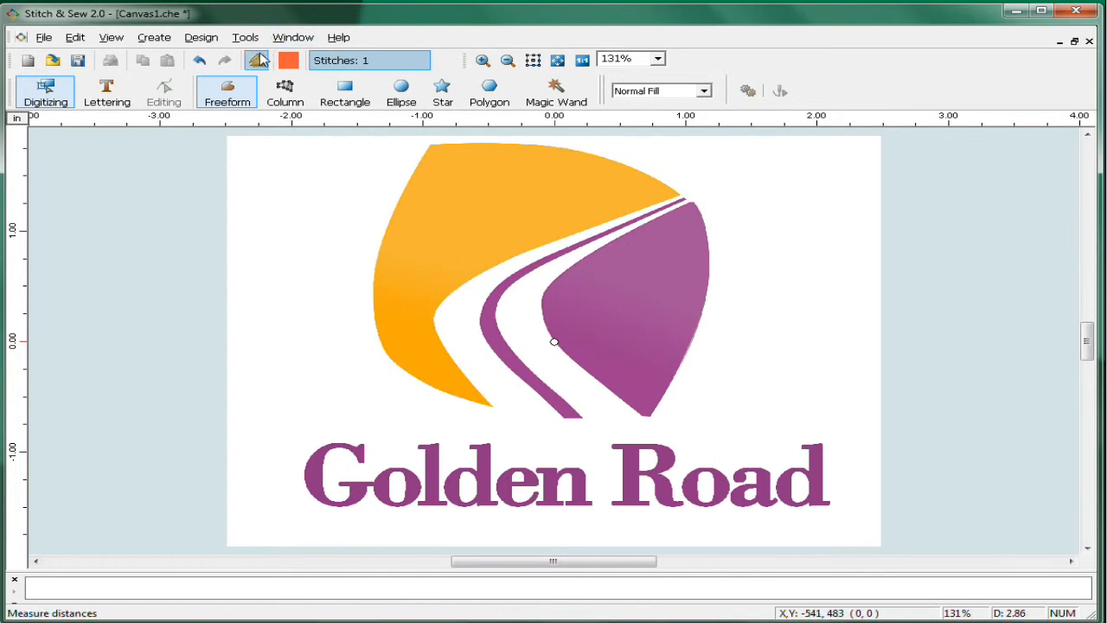
pyautogui.moveTo(303, 477); pyautogui.dragTo(822, 488)
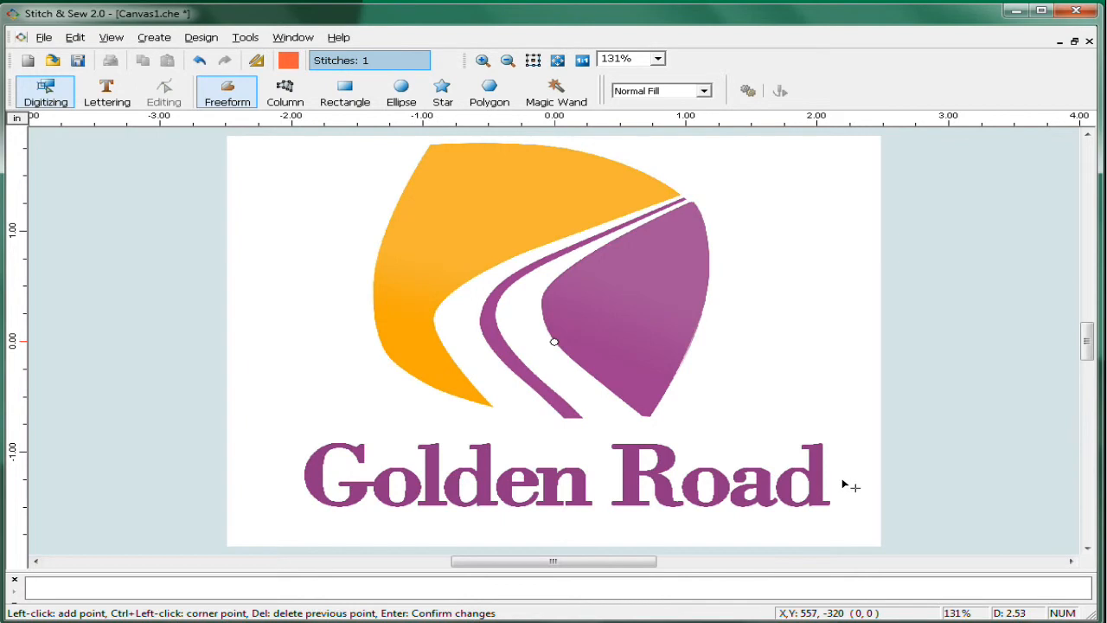
pyautogui.moveTo(291, 253)
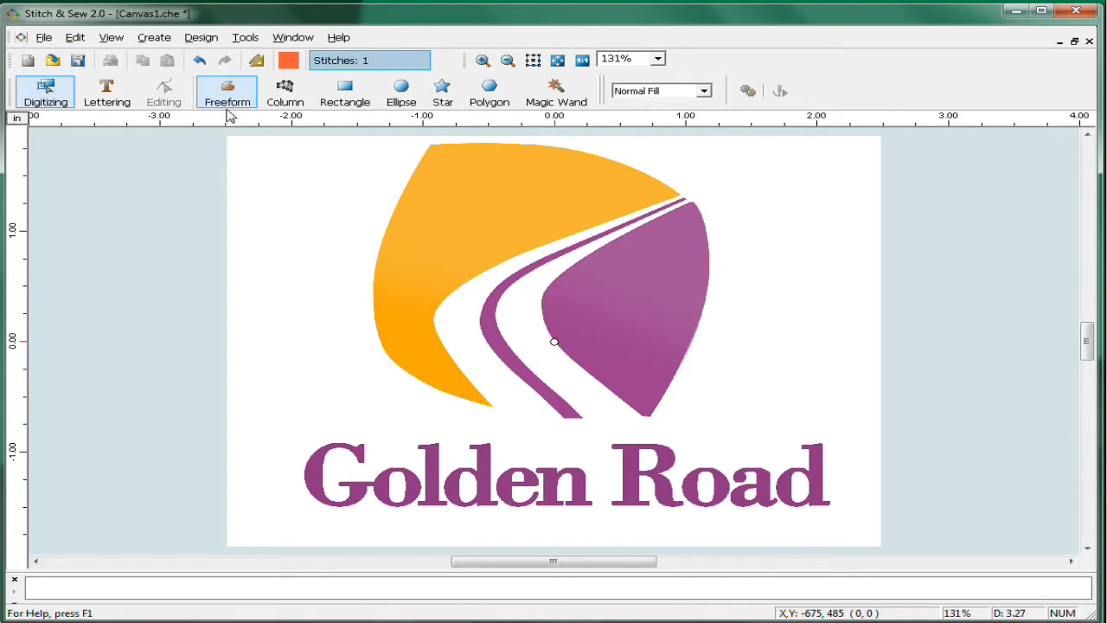
# - Trace freeform points from the orange swoosh's tip along its top edge, bending the outline to its curves
pyautogui.click(483, 59)
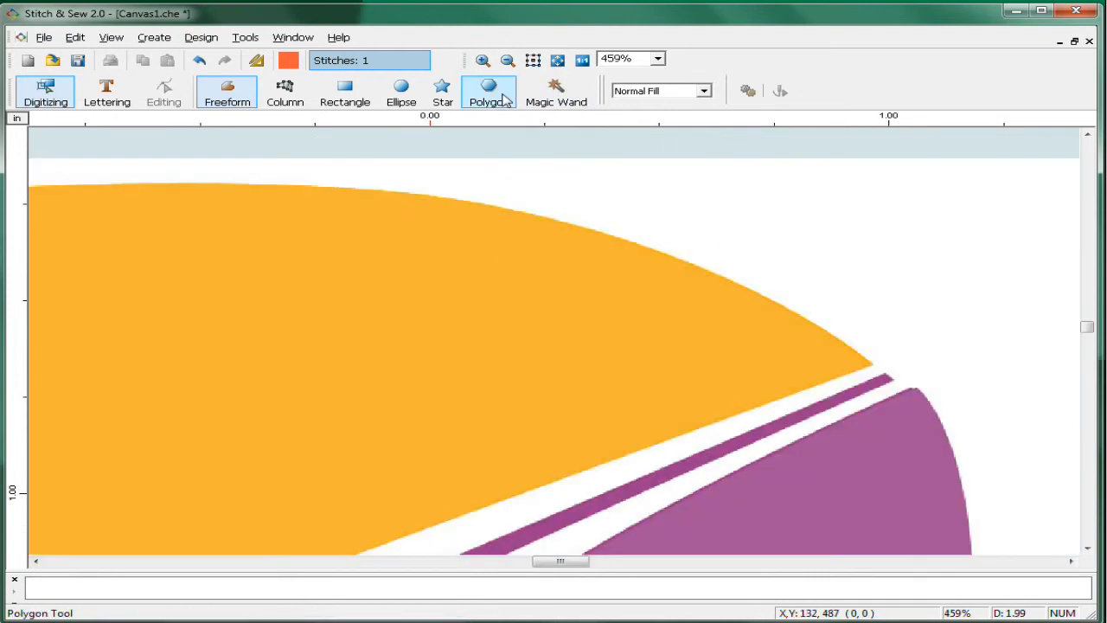
pyautogui.click(488, 94)
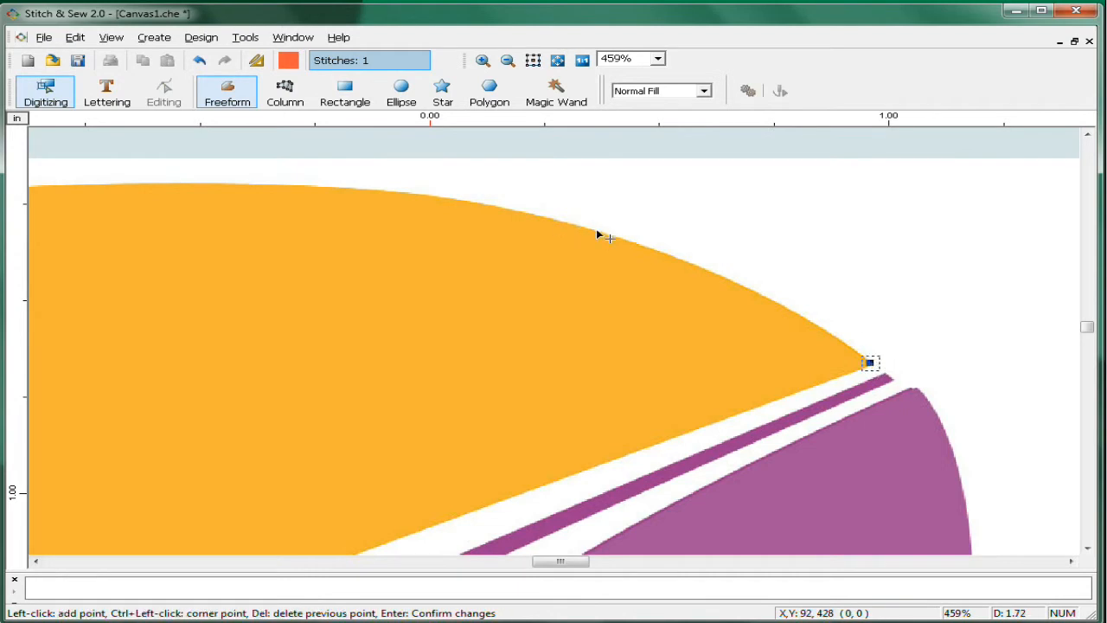
pyautogui.click(597, 228)
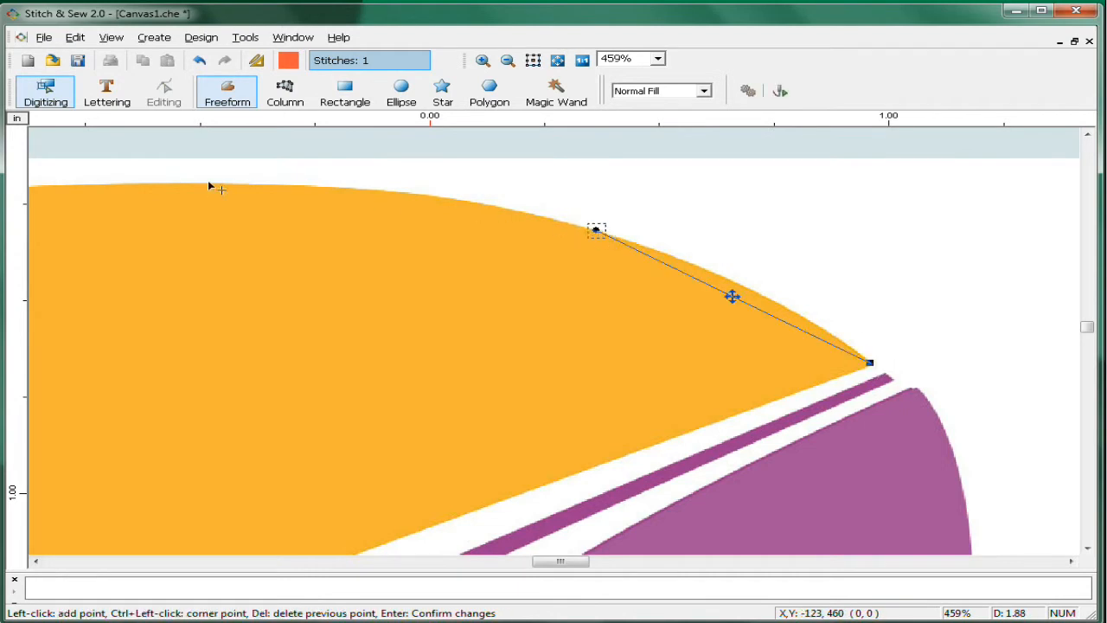
pyautogui.click(507, 59)
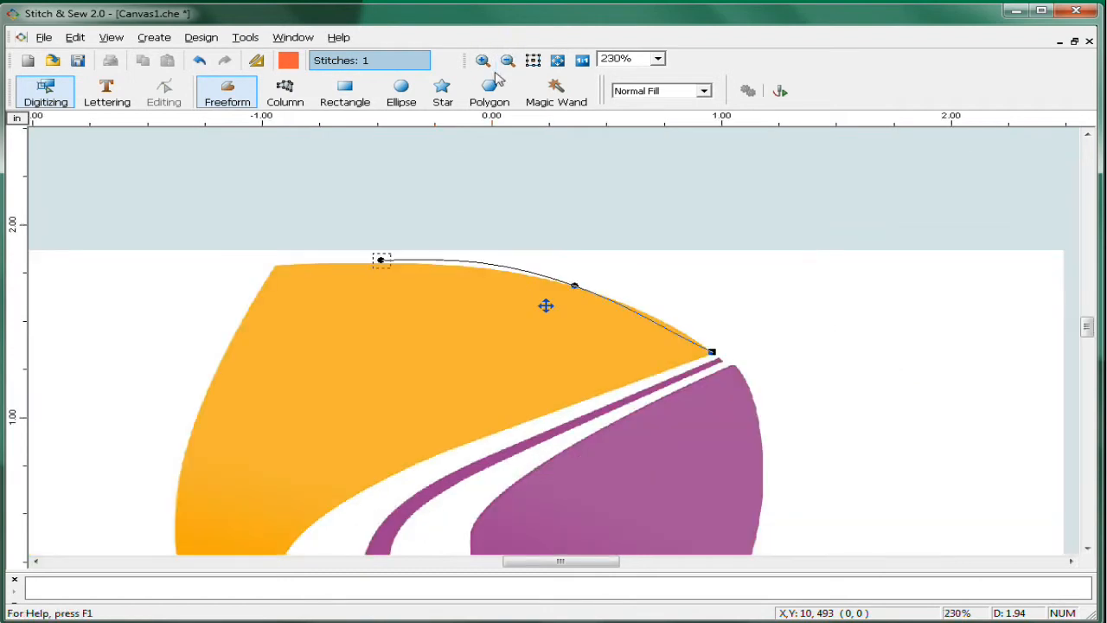
pyautogui.moveTo(380, 259); pyautogui.dragTo(284, 265)
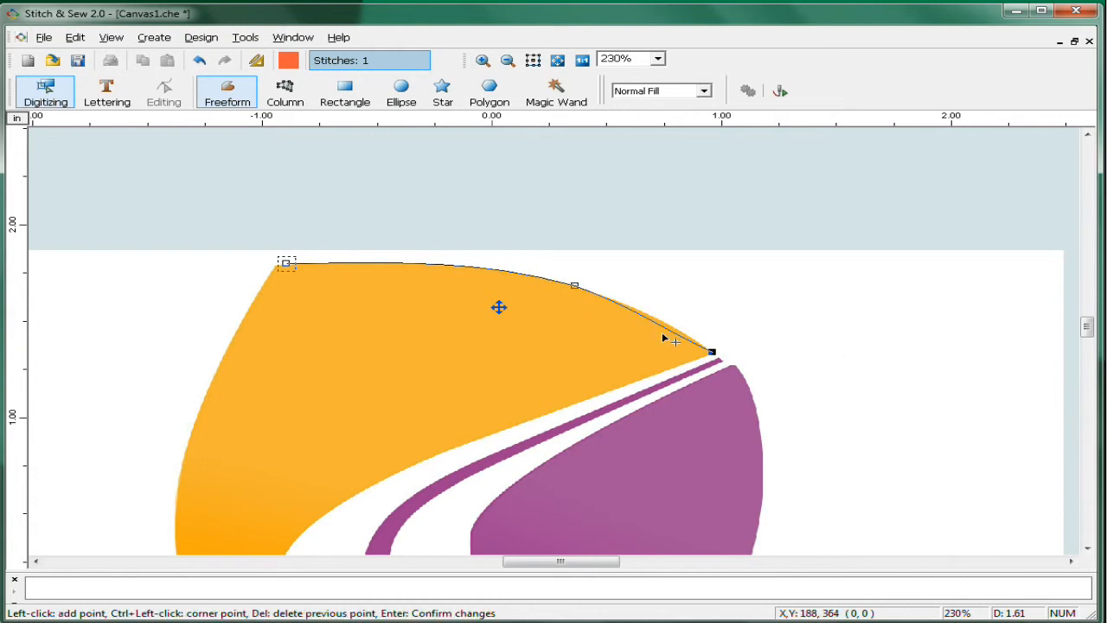
pyautogui.moveTo(675, 338); pyautogui.dragTo(679, 330)
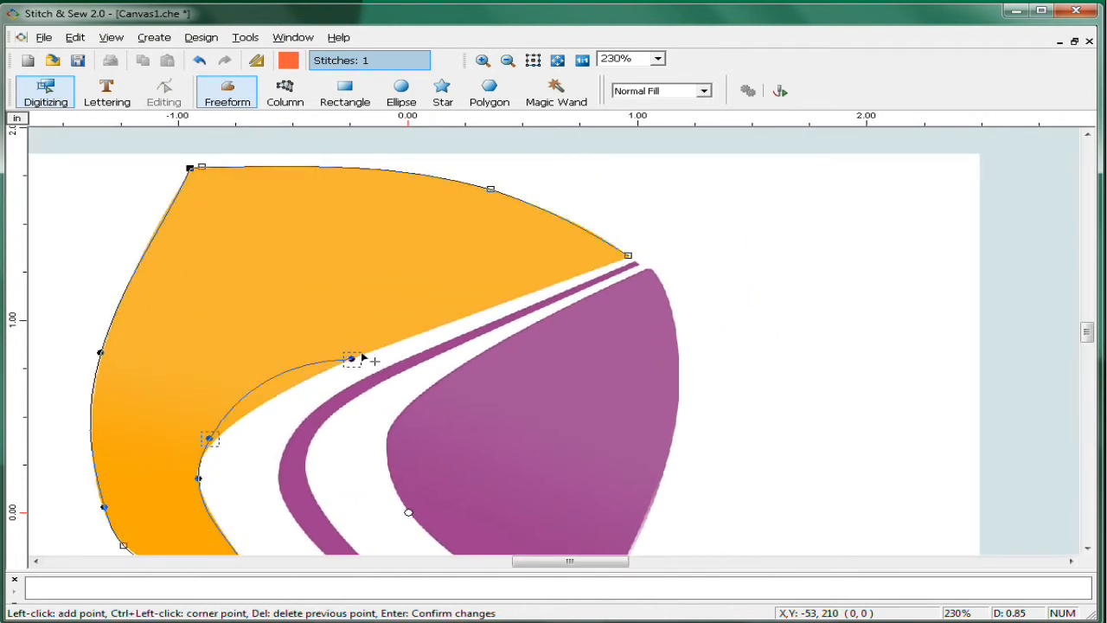
# - Close the freeform outline to fill the orange shape, reaching 3,332 stitches
pyautogui.rightClick(362, 358)
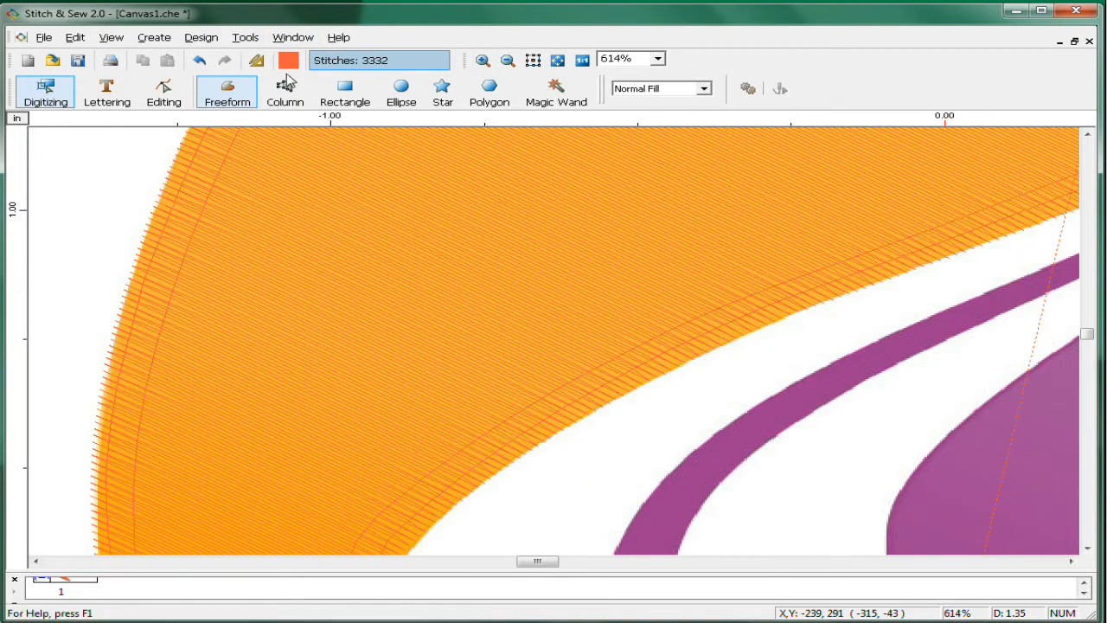
# - Recolour the orange swoosh fill to needle 007 golden yellow (RGB 245/180/52)
pyautogui.click(287, 59)
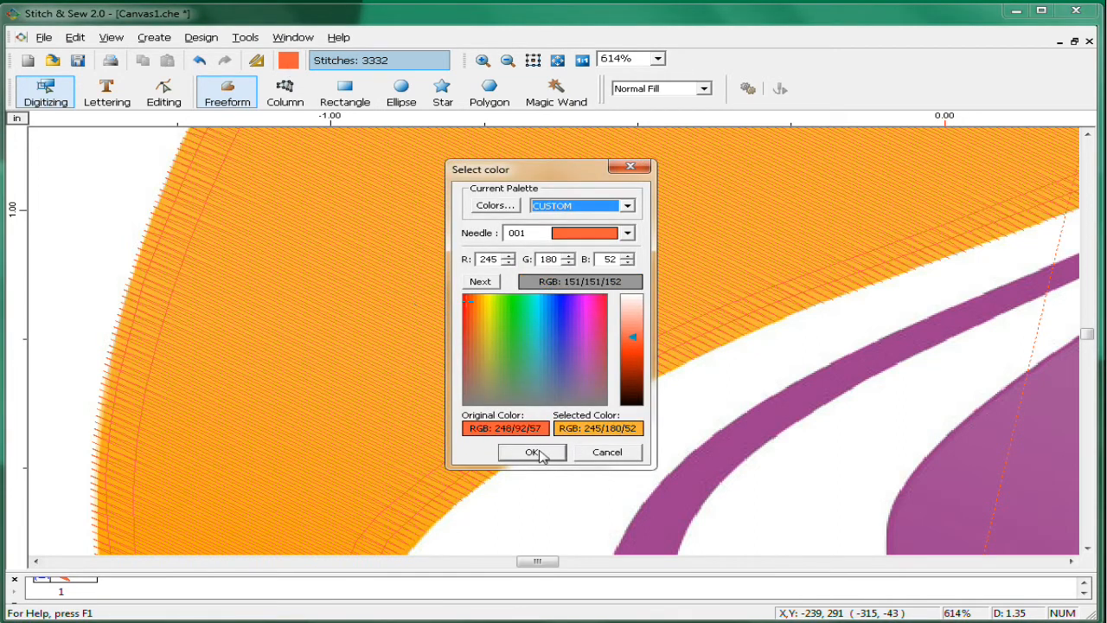
pyautogui.click(533, 452)
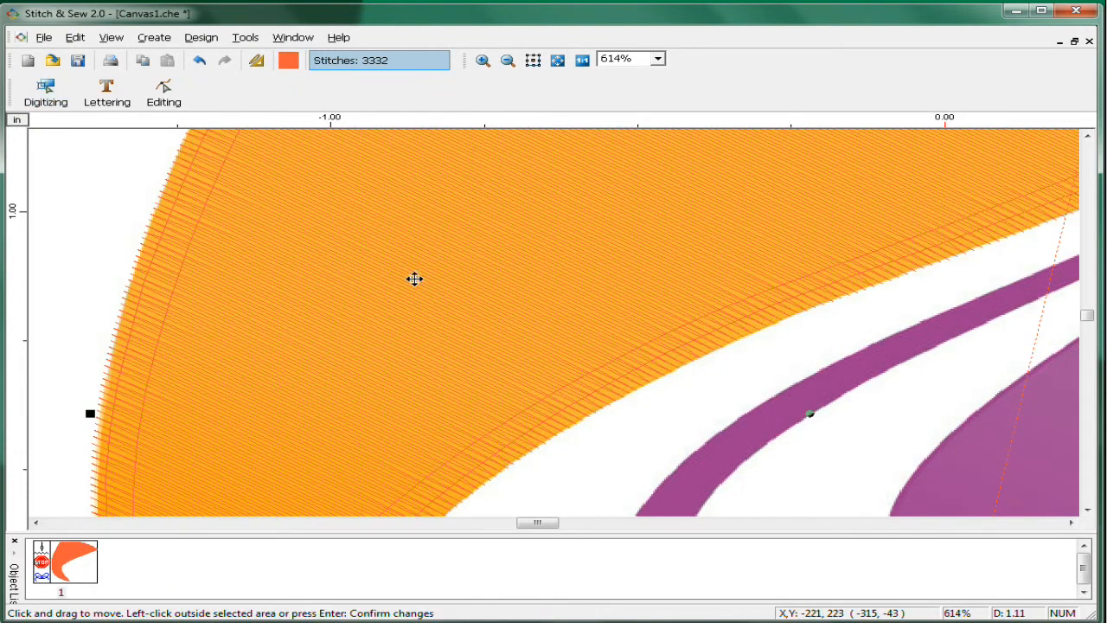
pyautogui.click(288, 59)
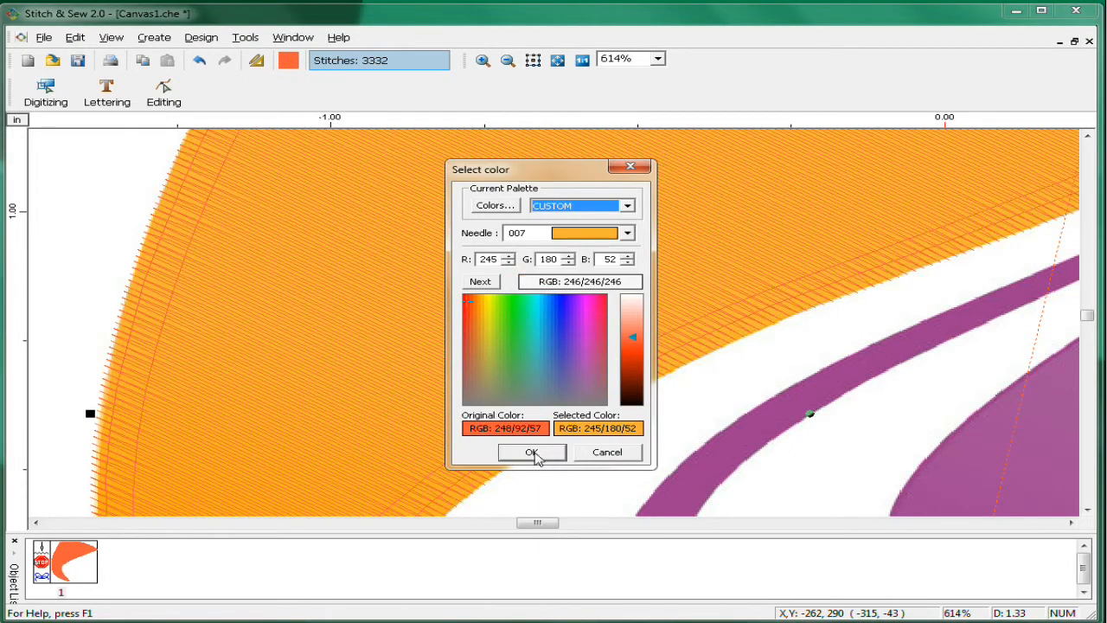
pyautogui.click(531, 452)
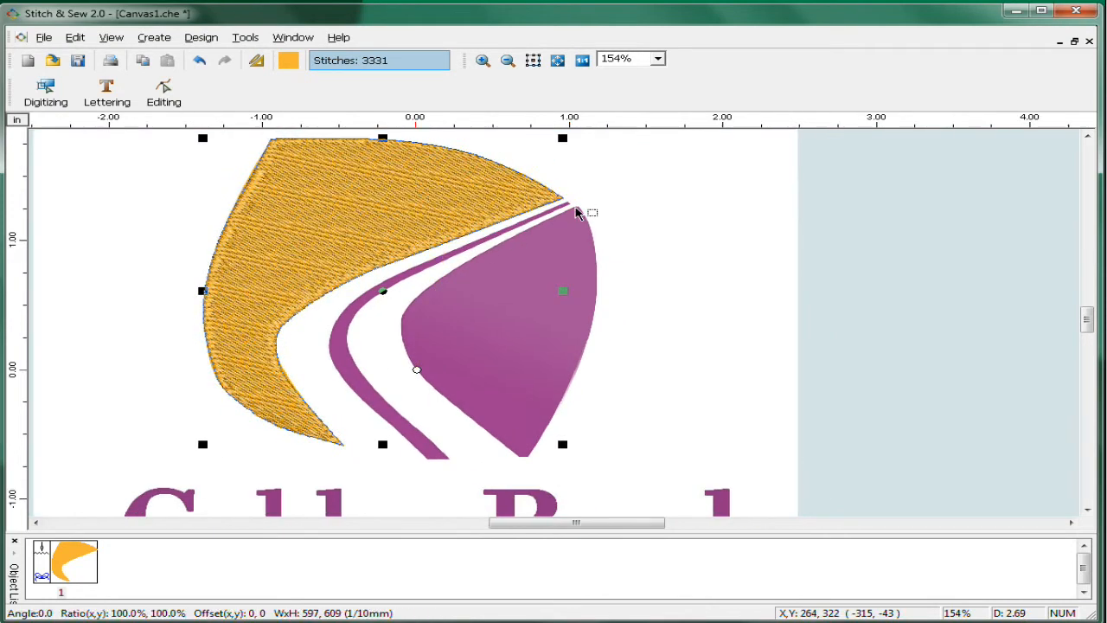
# - Trace the purple sail with the Freeform tool and stitch it in purple thread
pyautogui.click(45, 94)
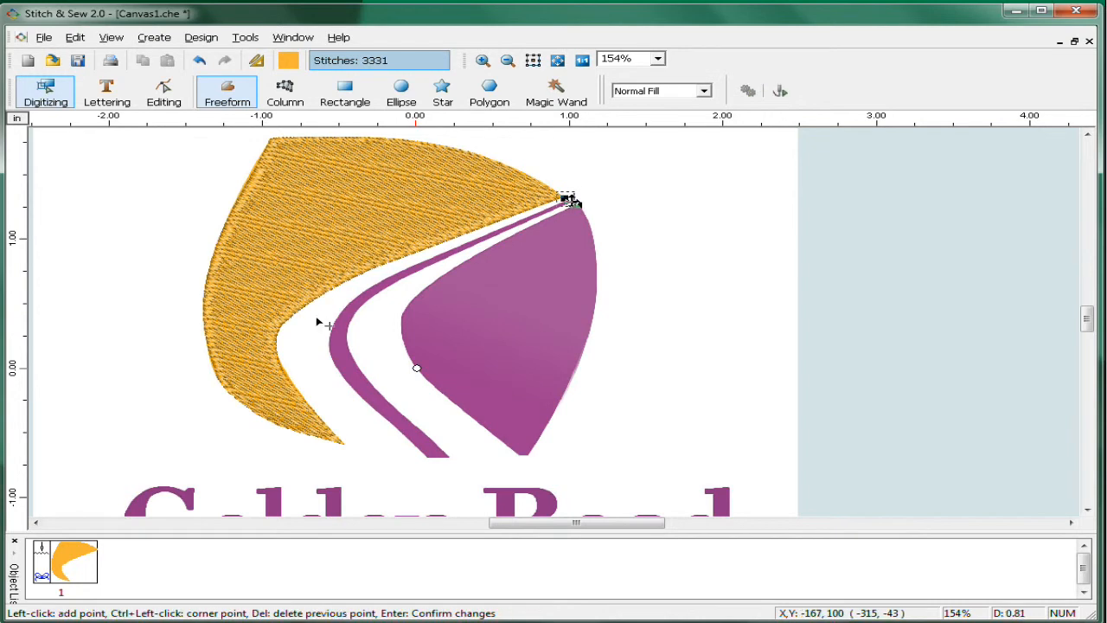
pyautogui.moveTo(374, 290)
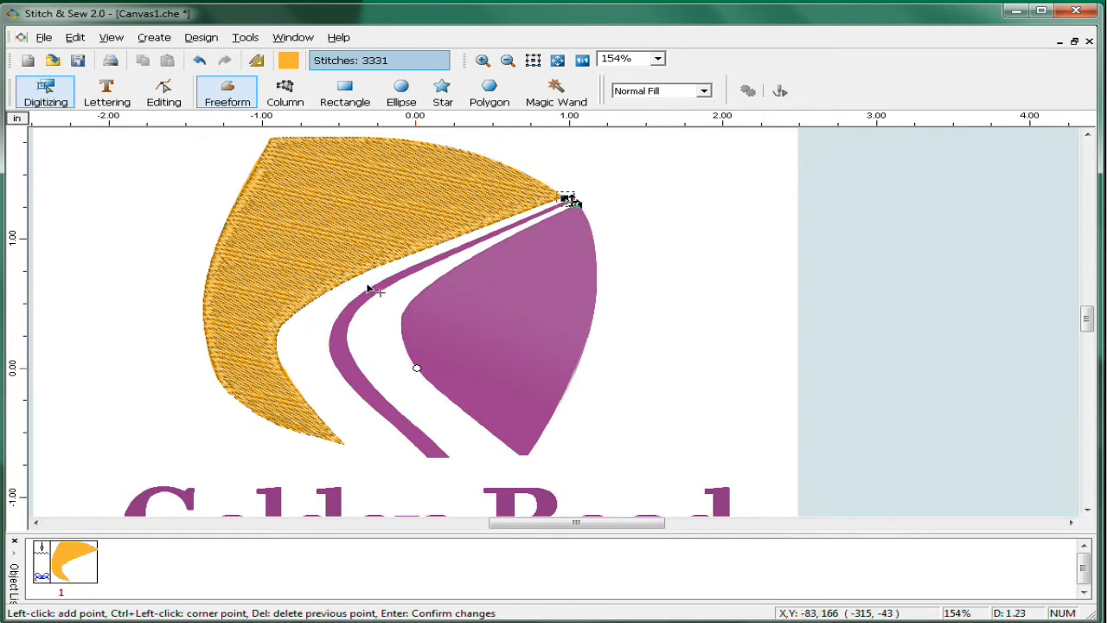
pyautogui.click(367, 286)
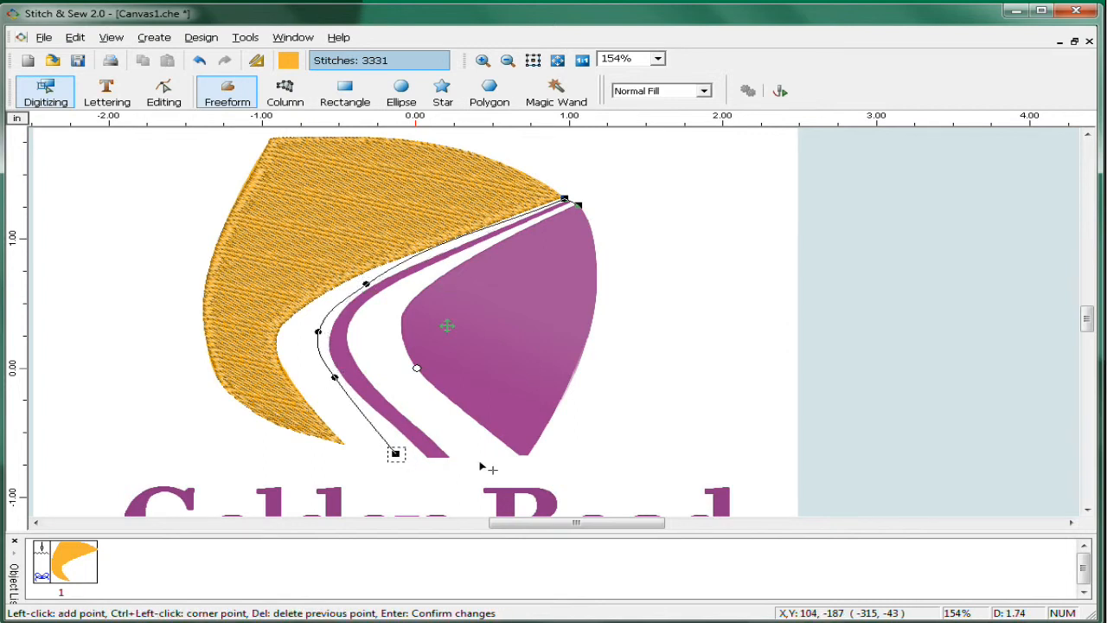
pyautogui.click(492, 457)
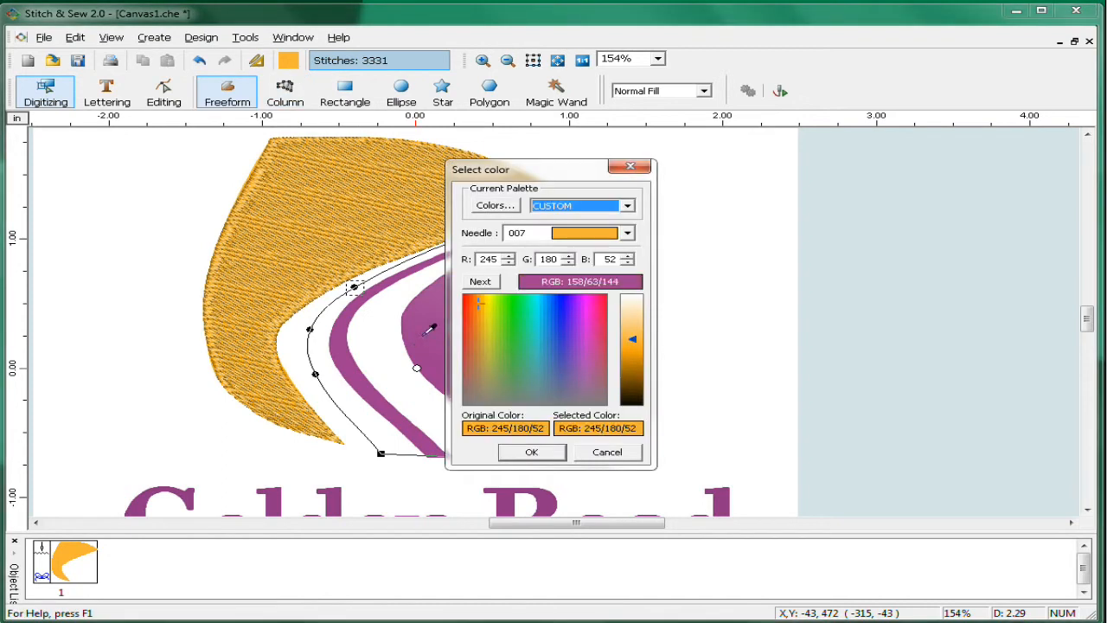
pyautogui.click(533, 452)
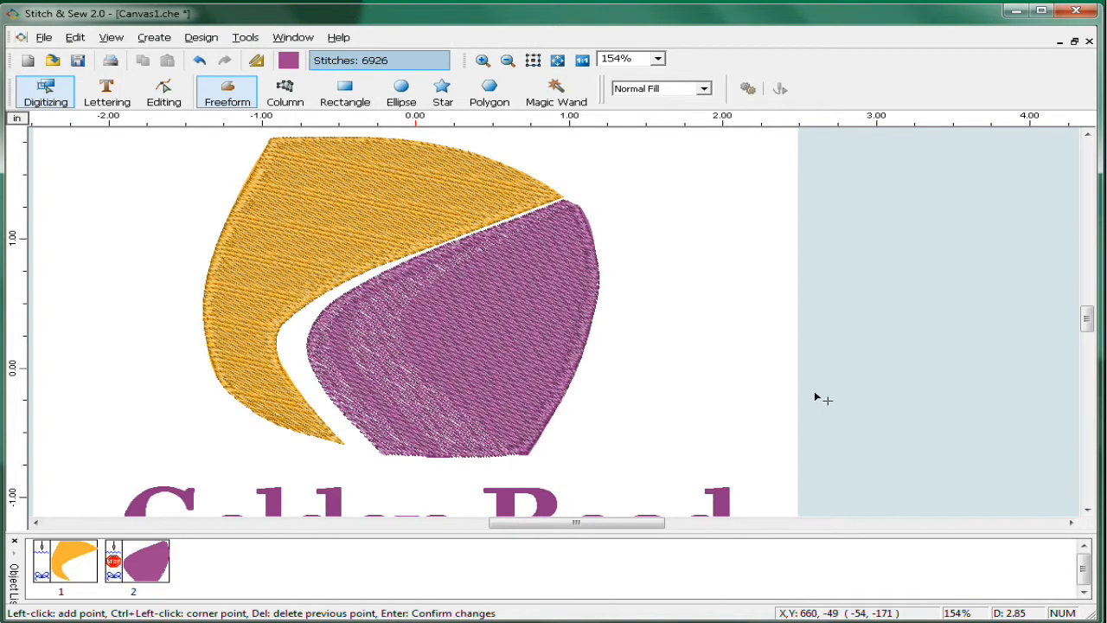
pyautogui.moveTo(706, 367)
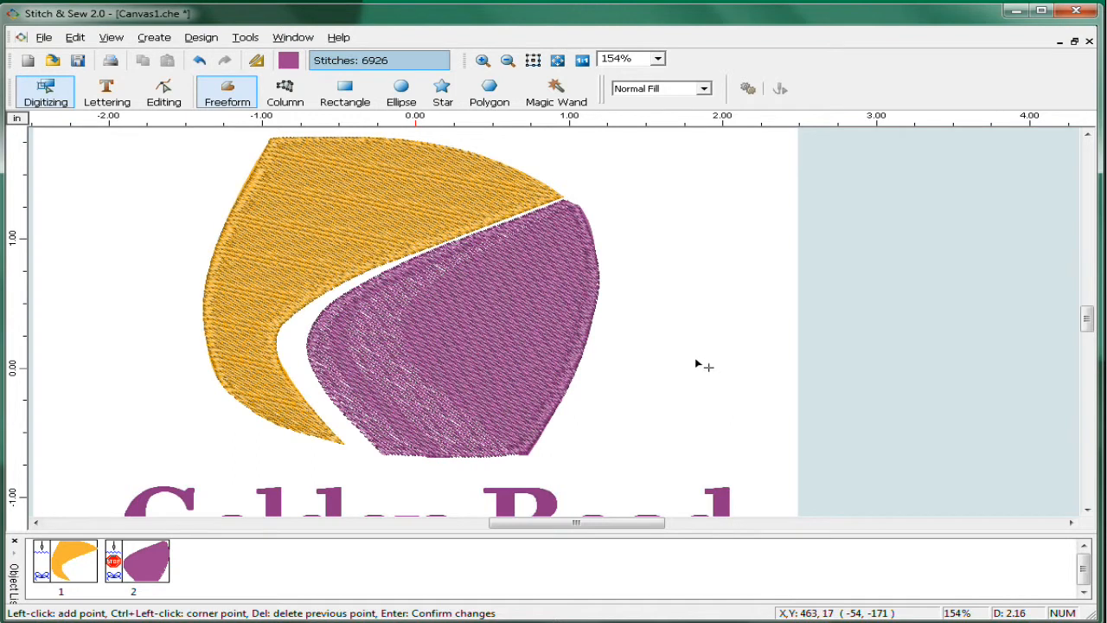
pyautogui.moveTo(571, 104)
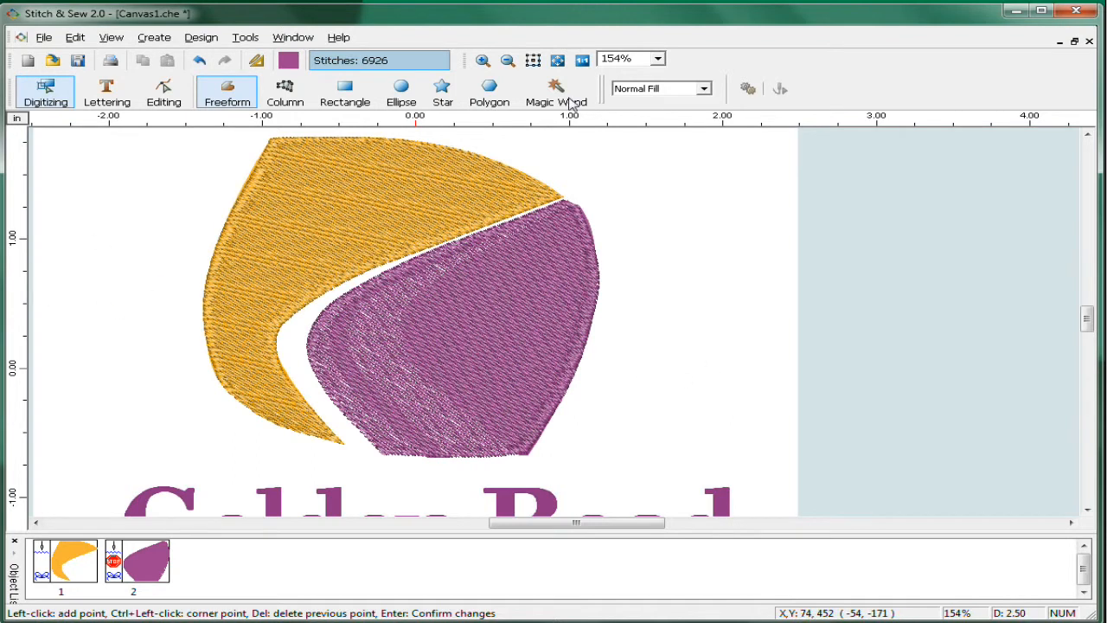
# - Outline a column-stitch stripe along the curve between the swoosh and sail
pyautogui.click(402, 90)
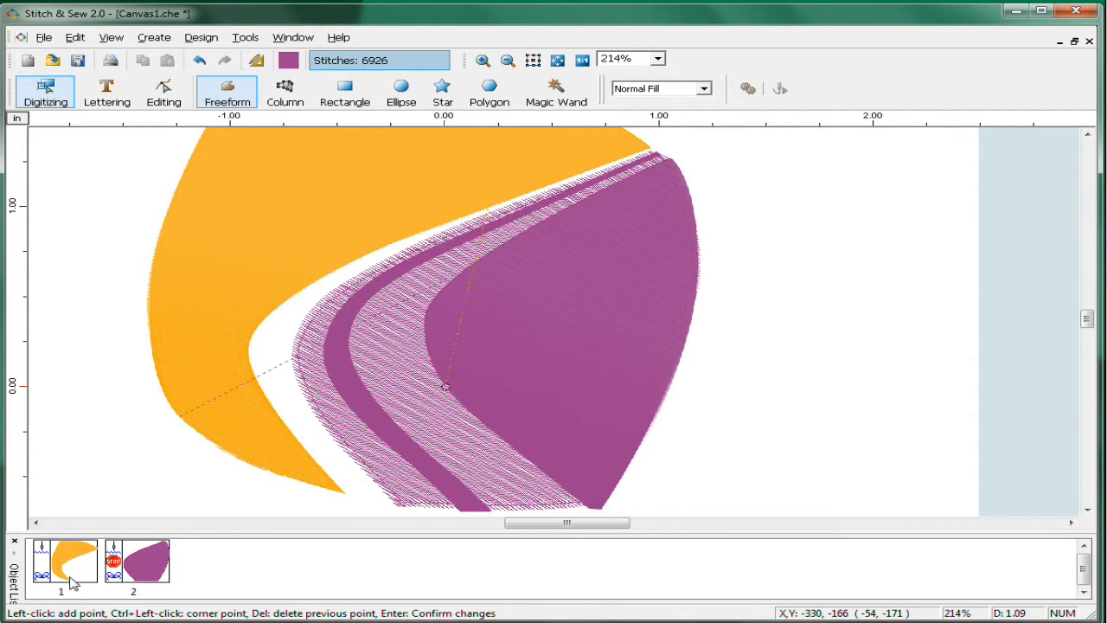
pyautogui.moveTo(113, 391)
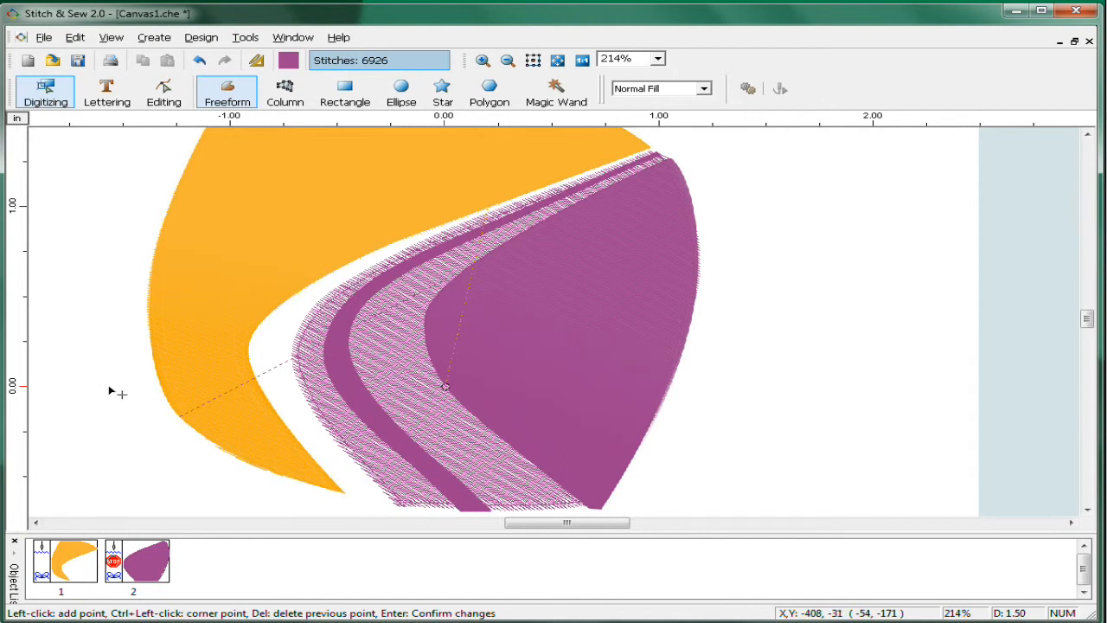
pyautogui.click(286, 90)
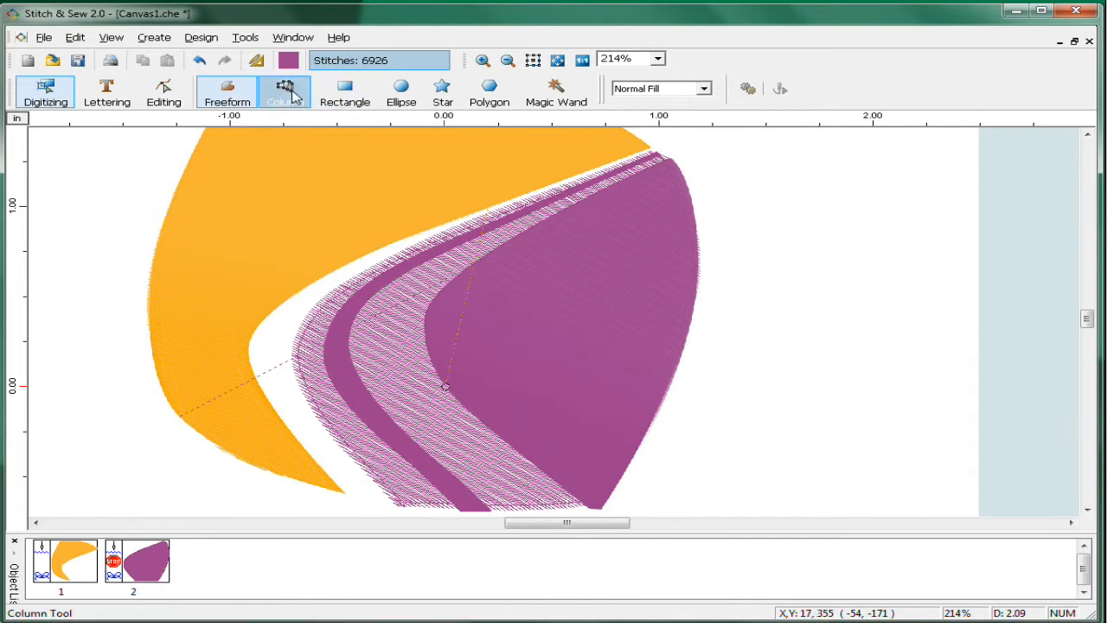
pyautogui.click(284, 90)
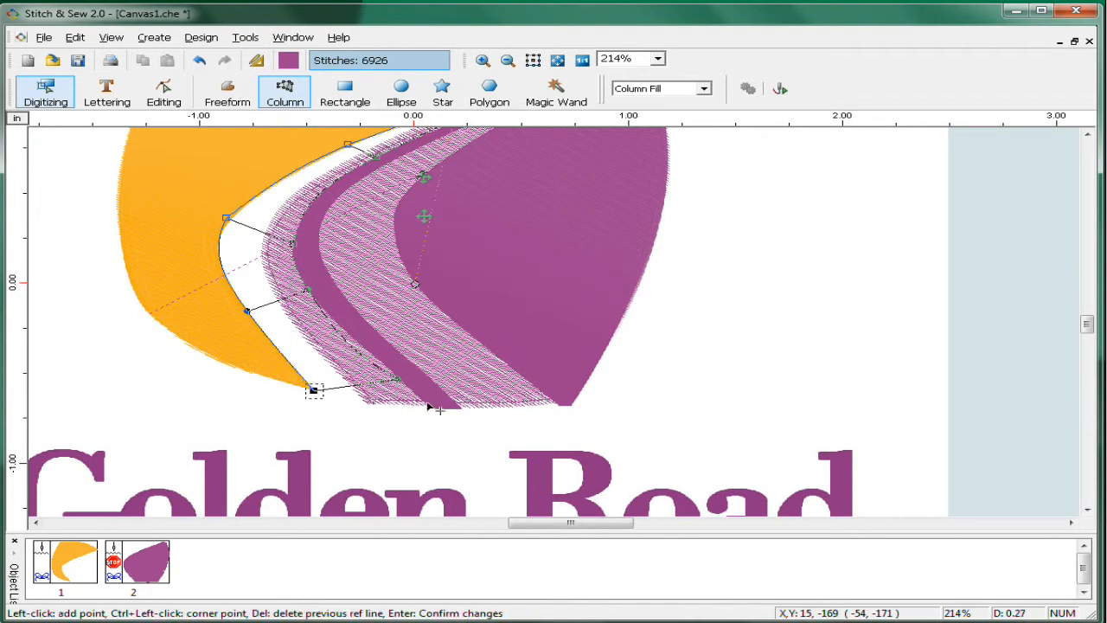
pyautogui.click(429, 407)
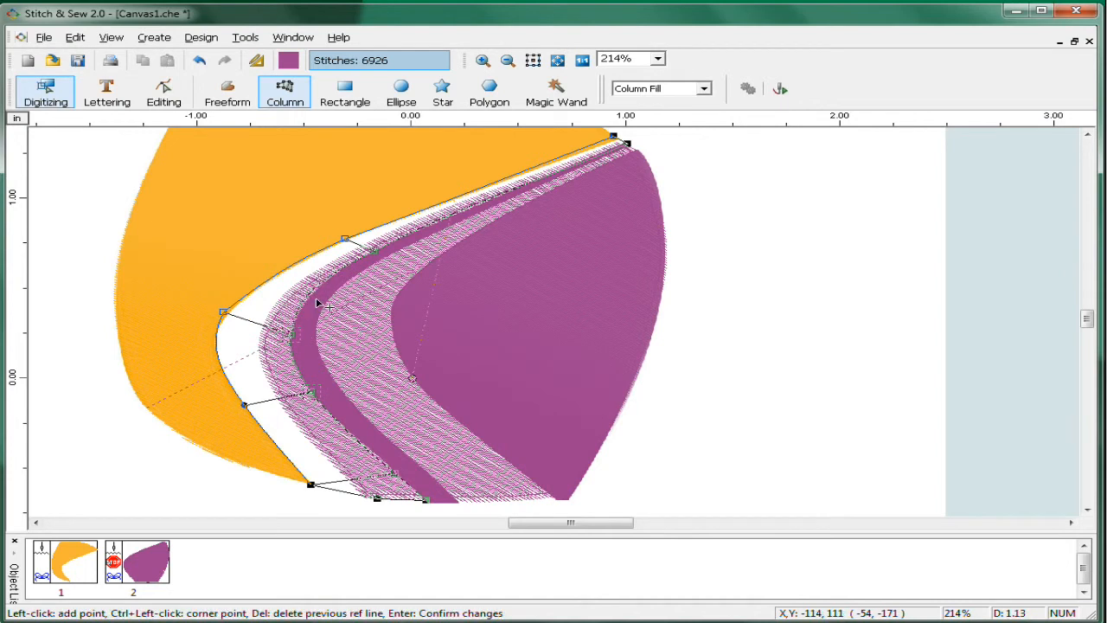
pyautogui.moveTo(534, 216)
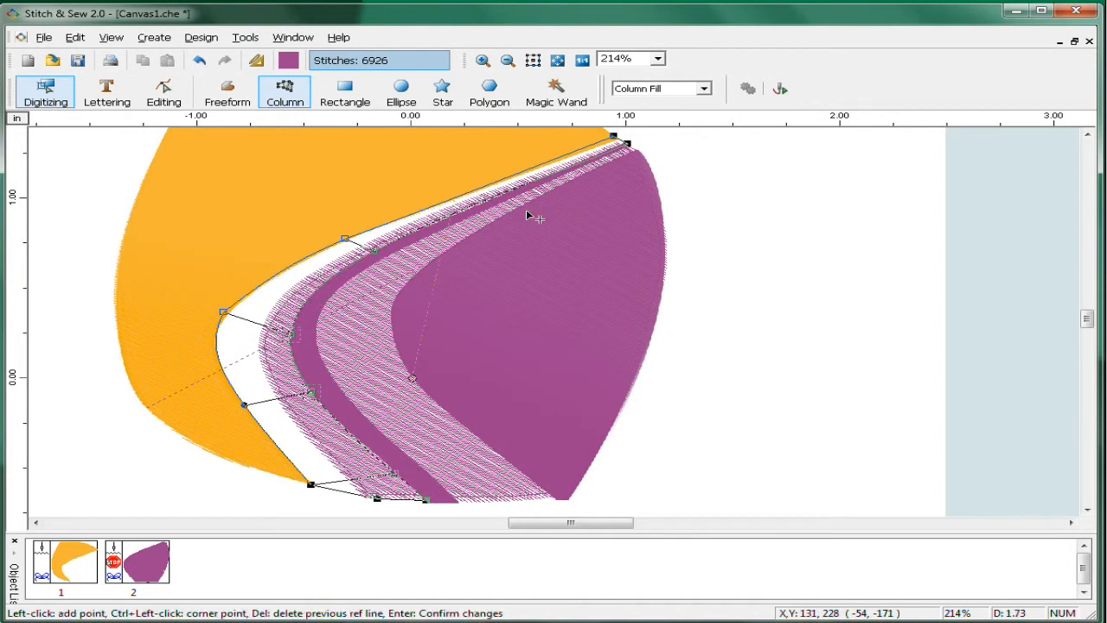
# - Finish the stripe outline and stitch it in white thread
pyautogui.click(287, 59)
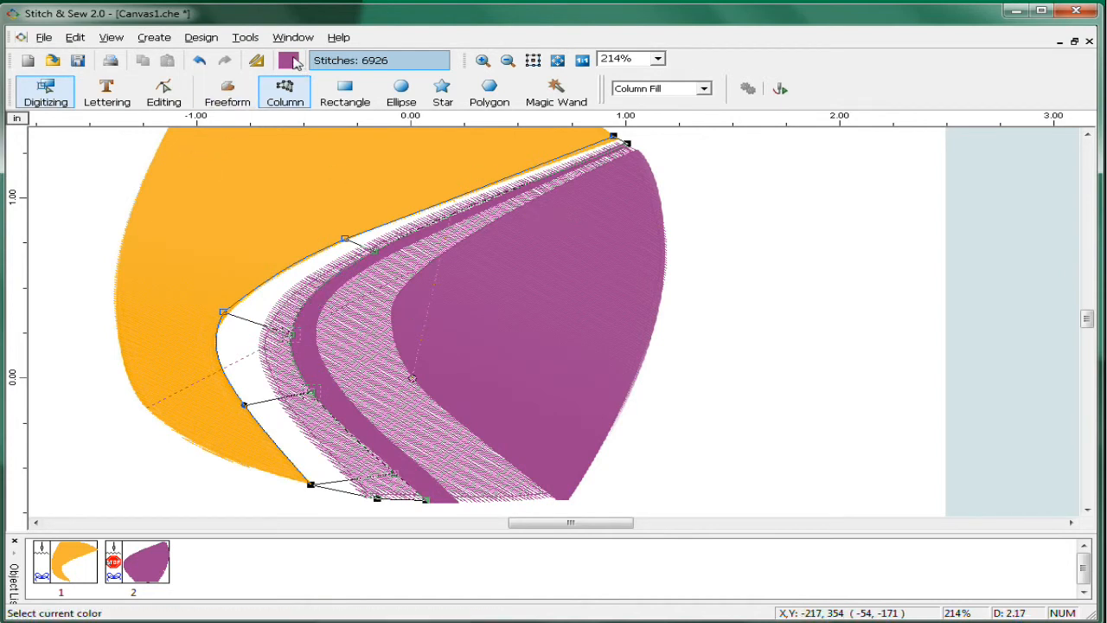
pyautogui.click(293, 59)
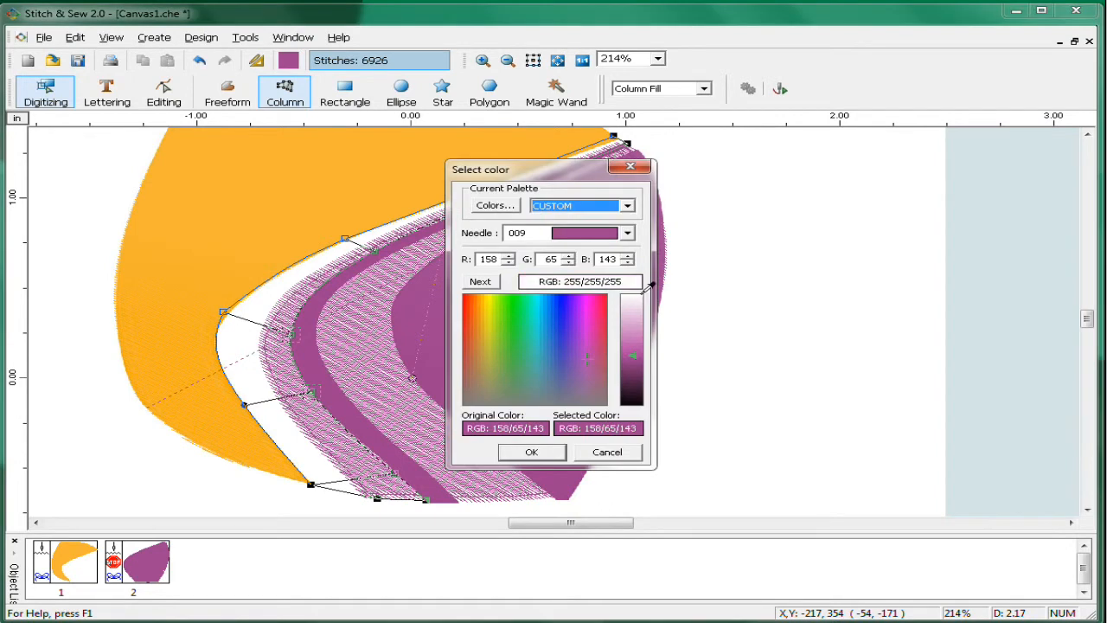
pyautogui.click(531, 451)
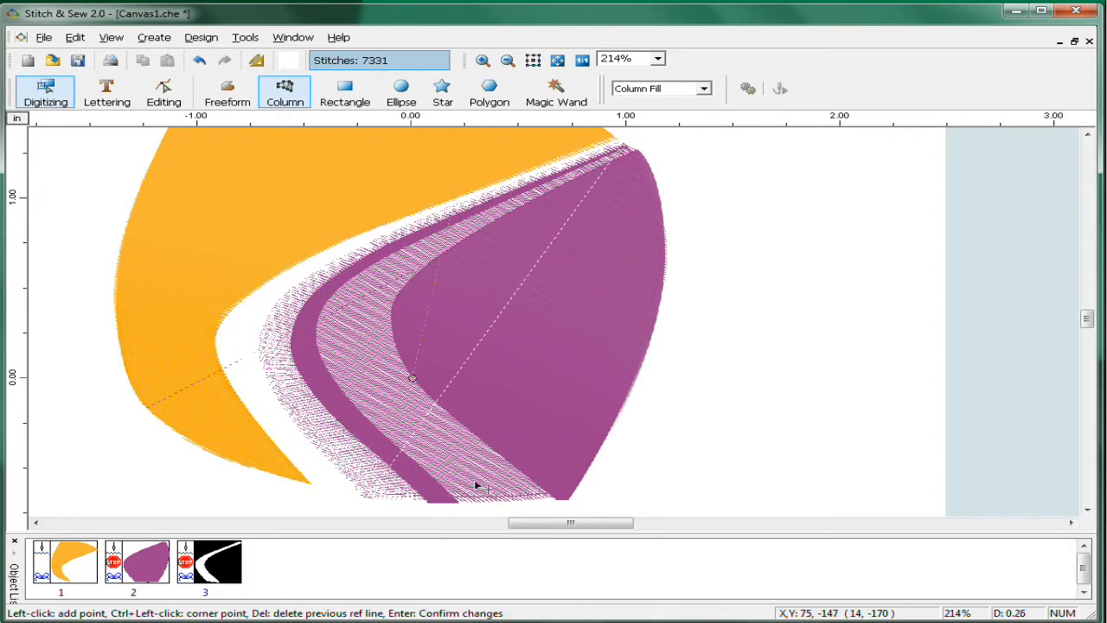
pyautogui.click(111, 38)
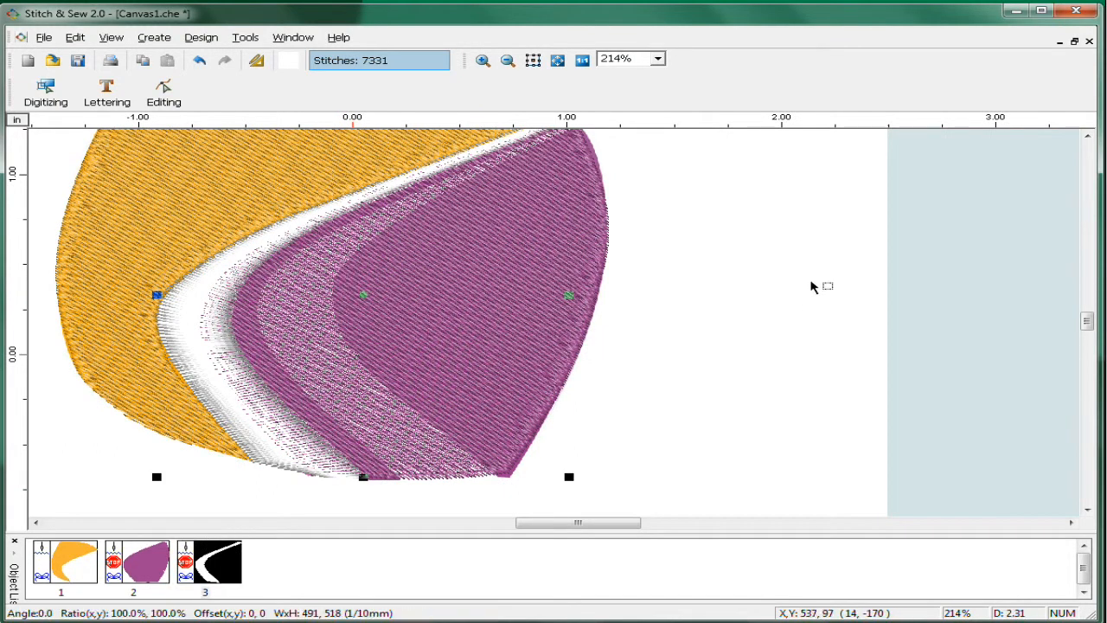
pyautogui.moveTo(879, 293)
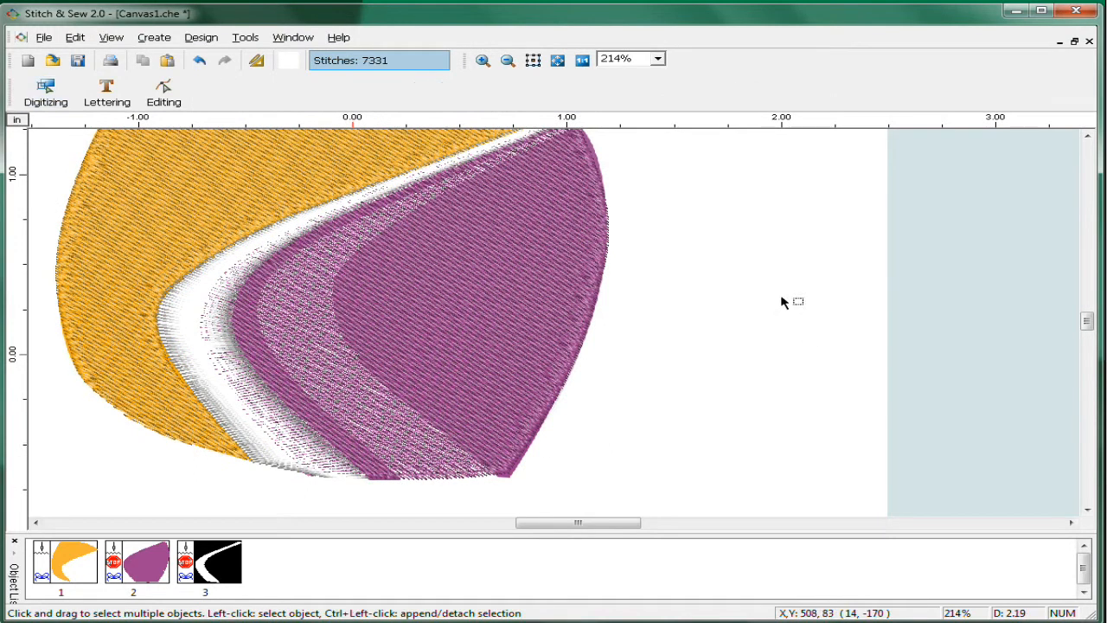
# - Digitize a second white column stripe inside the purple sail
pyautogui.click(433, 303)
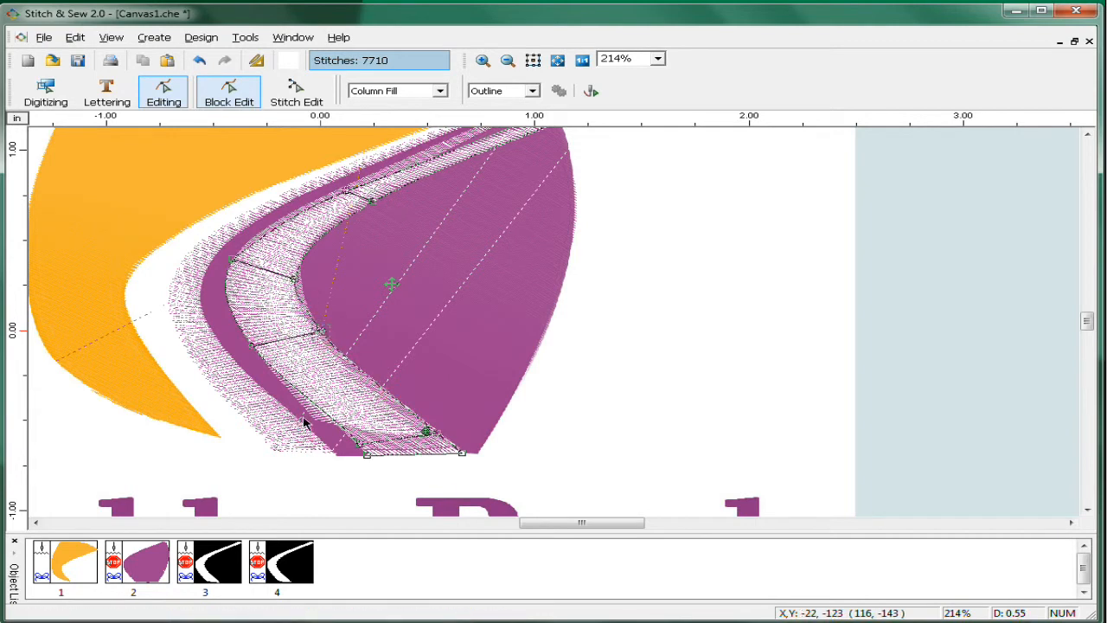
pyautogui.click(45, 94)
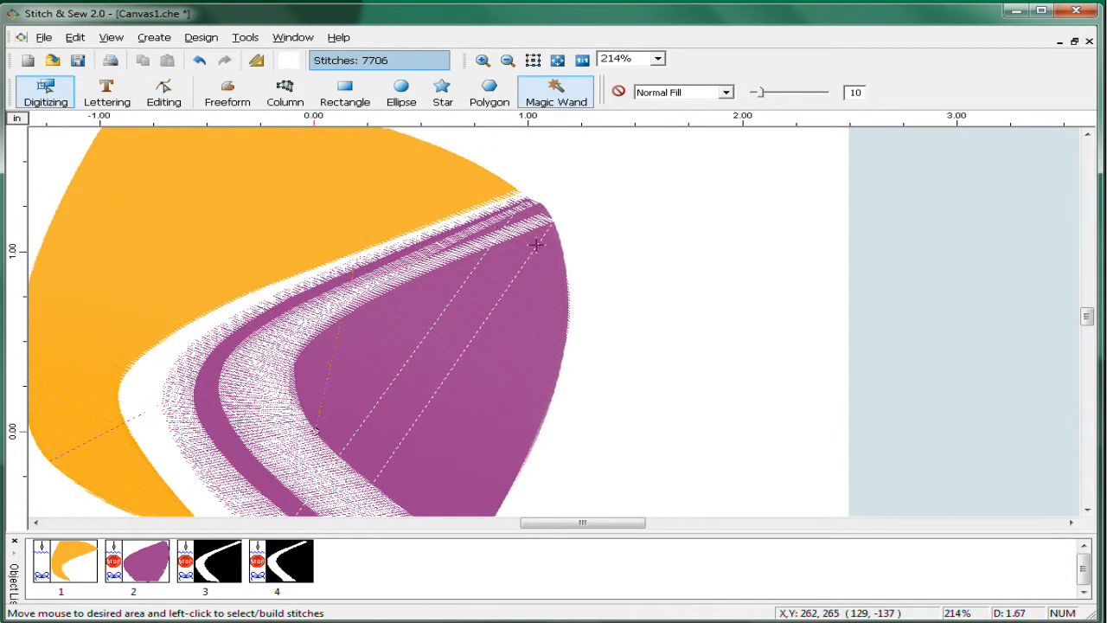
pyautogui.click(45, 90)
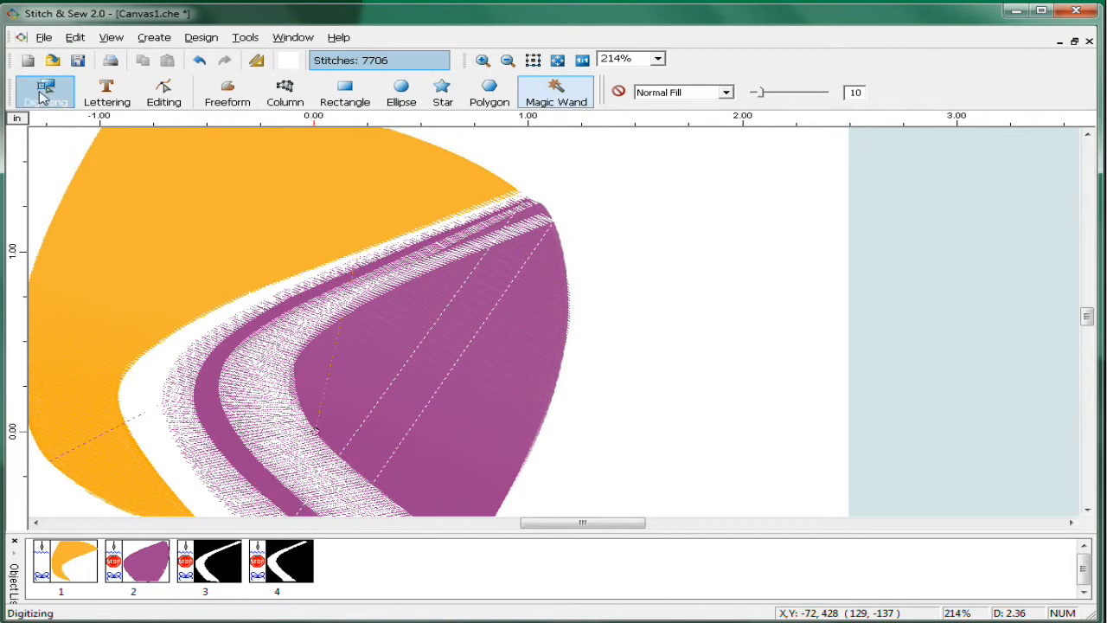
pyautogui.click(163, 93)
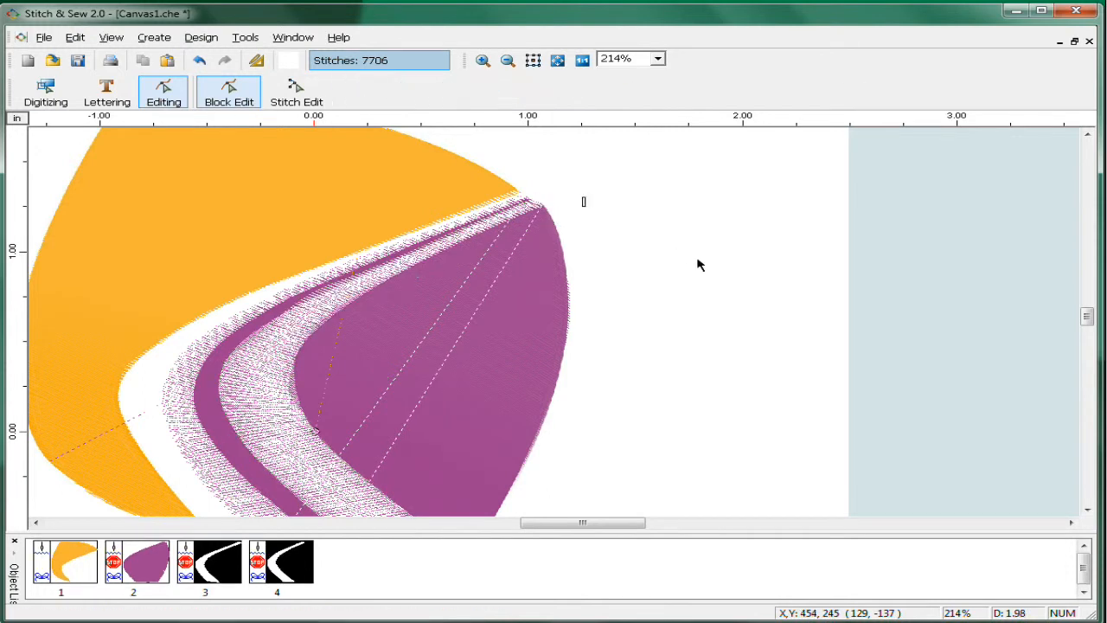
# - Reshape the new stripe's curve with Block Edit and view the whole logo
pyautogui.click(45, 90)
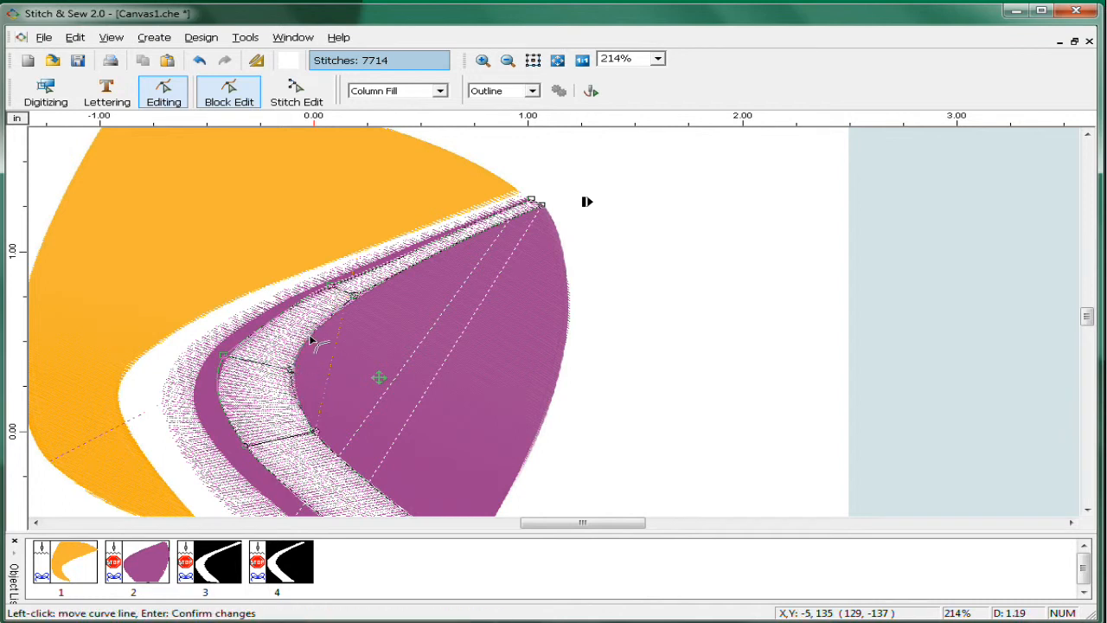
pyautogui.click(45, 94)
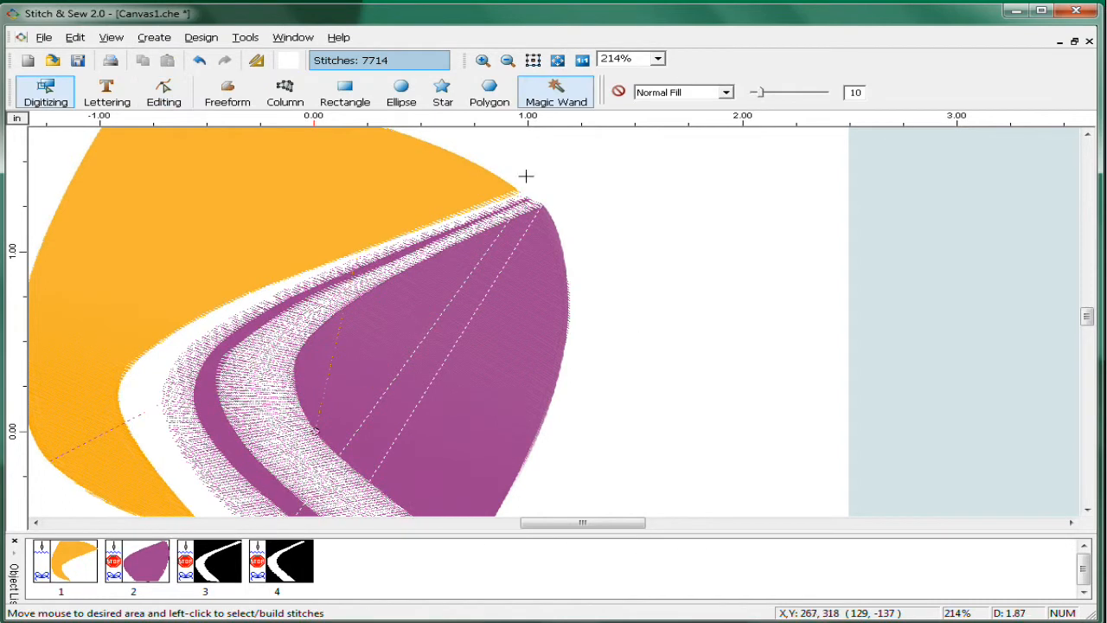
pyautogui.click(481, 59)
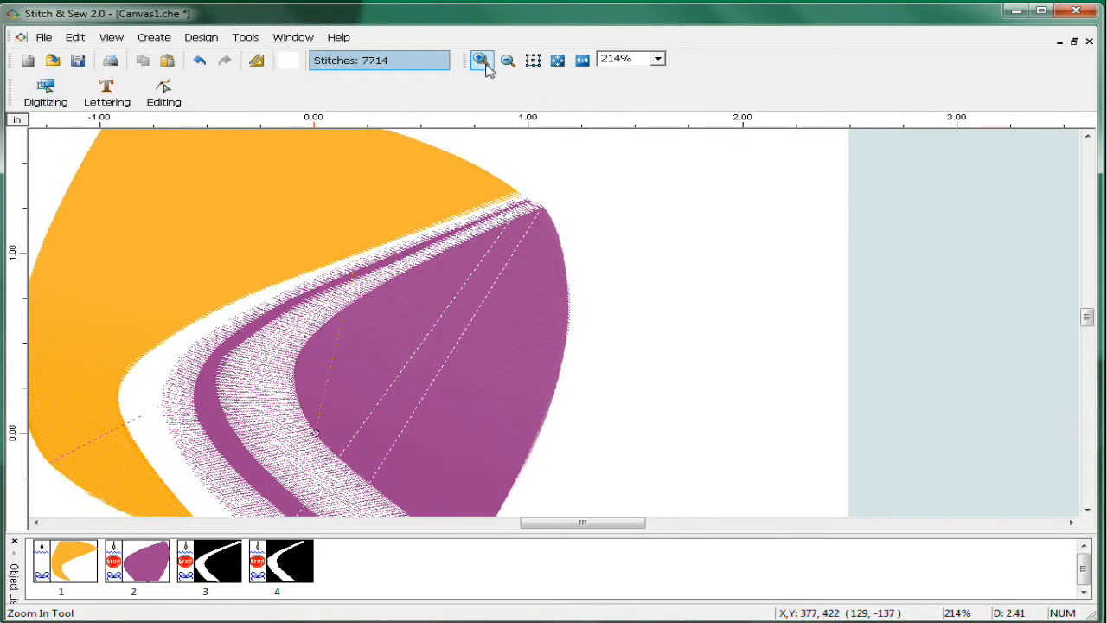
pyautogui.click(509, 59)
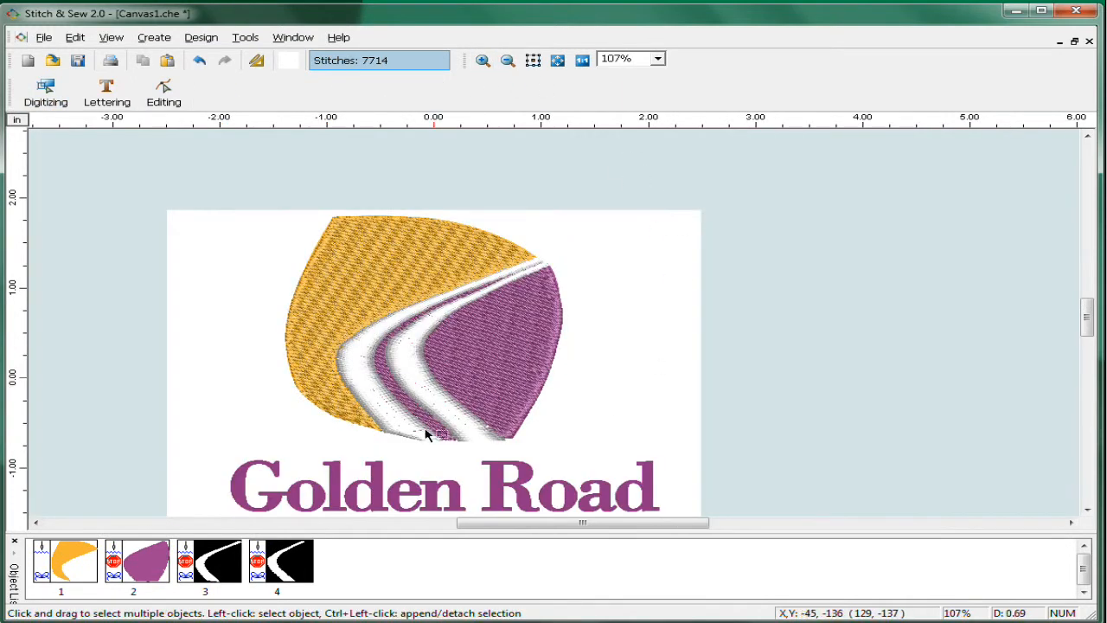
pyautogui.moveTo(377, 365)
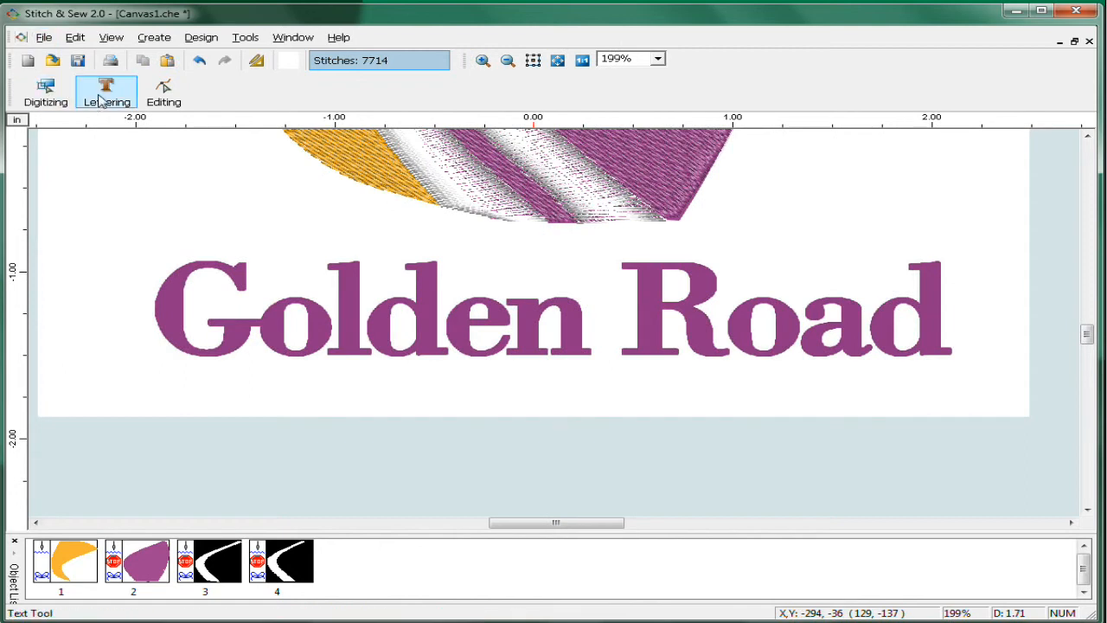
# - Add Golden Road lettering in Century Medium with size/spacing values 0.02 and 0.15
pyautogui.click(108, 90)
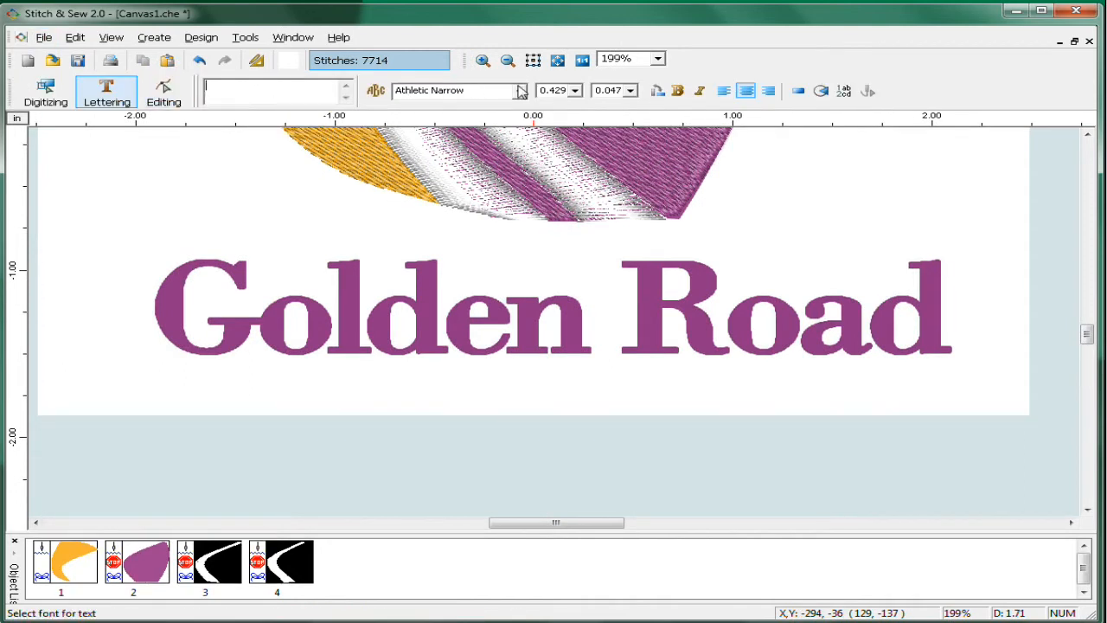
pyautogui.click(523, 90)
pyautogui.write('Golden Road')
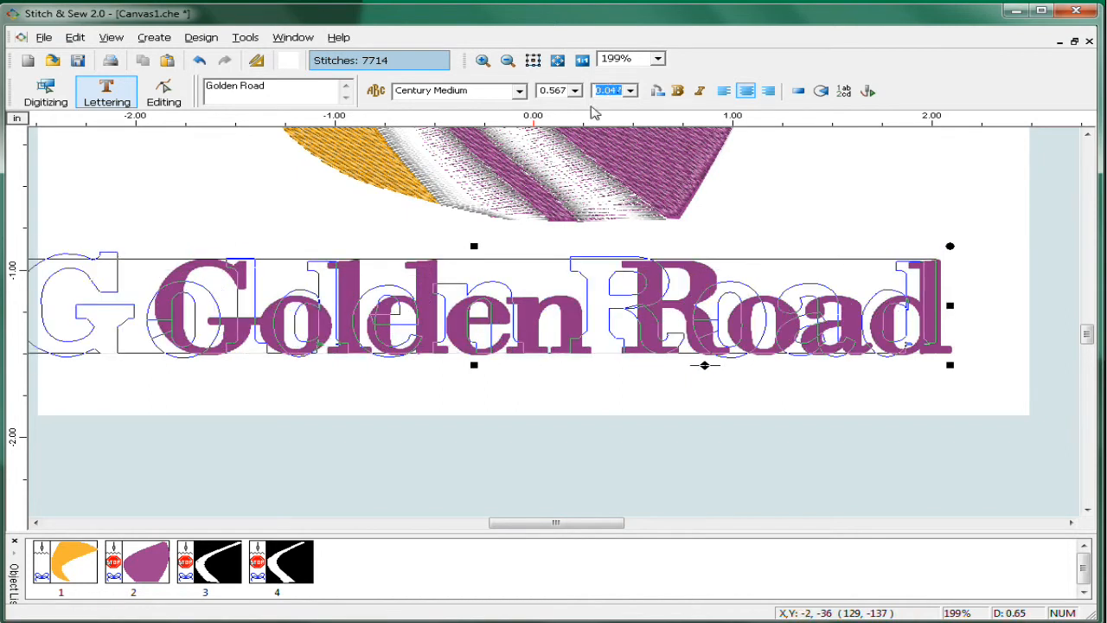
pyautogui.write('0.02')
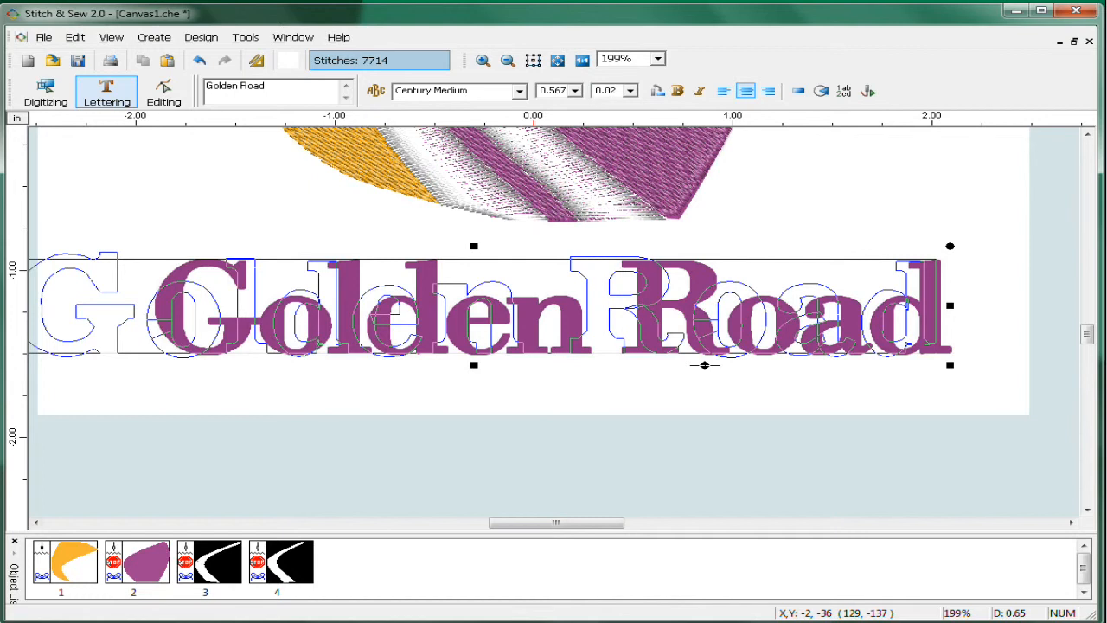
pyautogui.write('0.15')
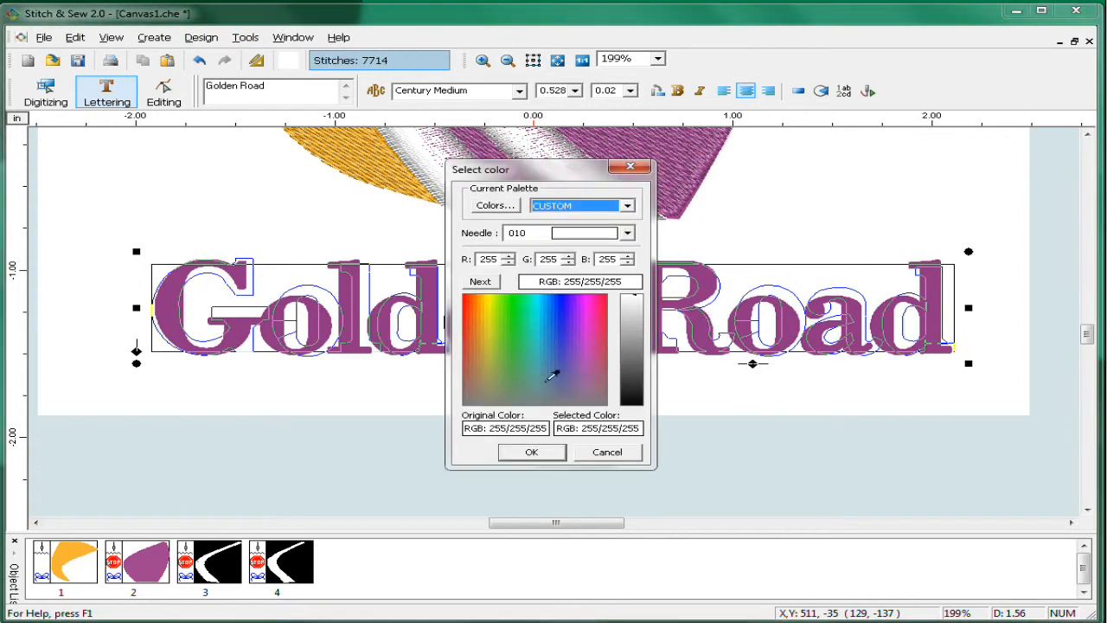
# - Stitch the Golden Road lettering in the logo's purple and inspect the letters
pyautogui.click(547, 375)
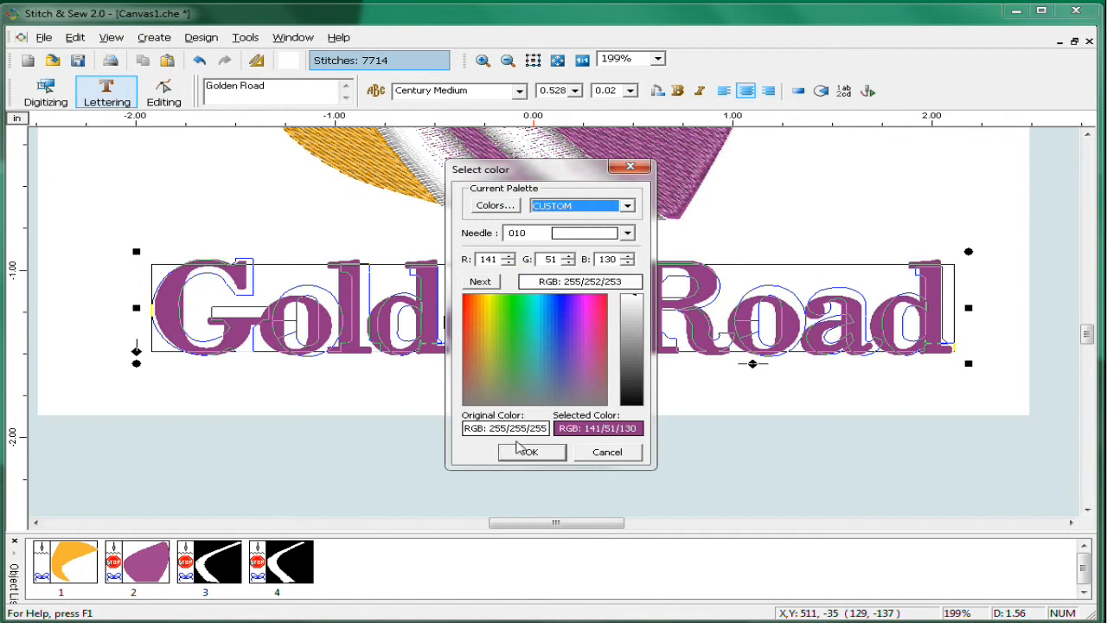
pyautogui.click(526, 452)
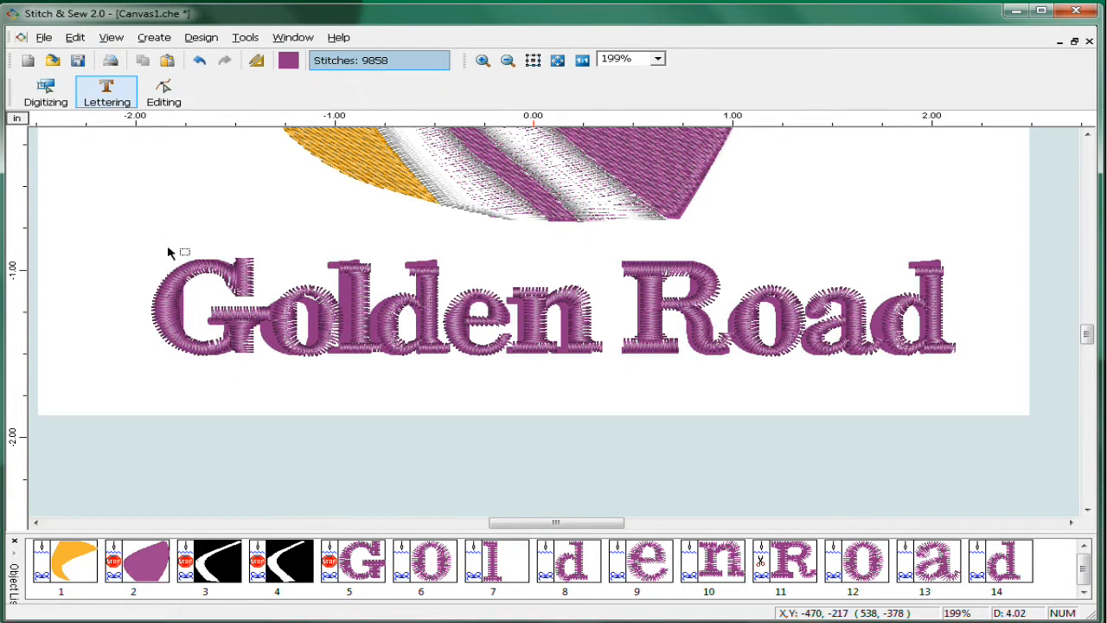
pyautogui.click(45, 90)
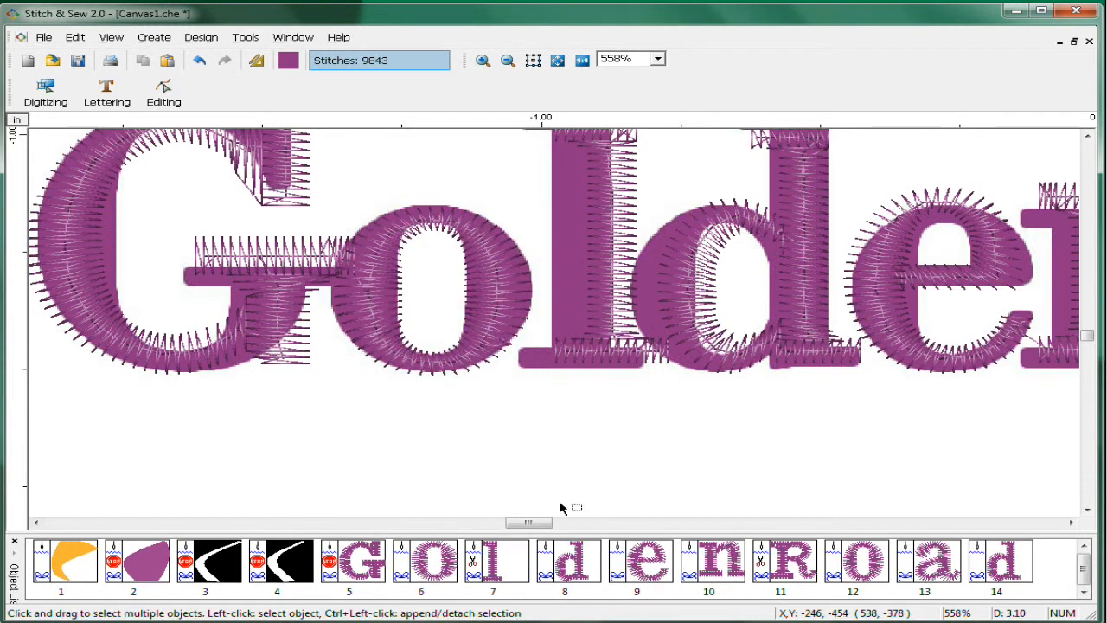
pyautogui.click(505, 59)
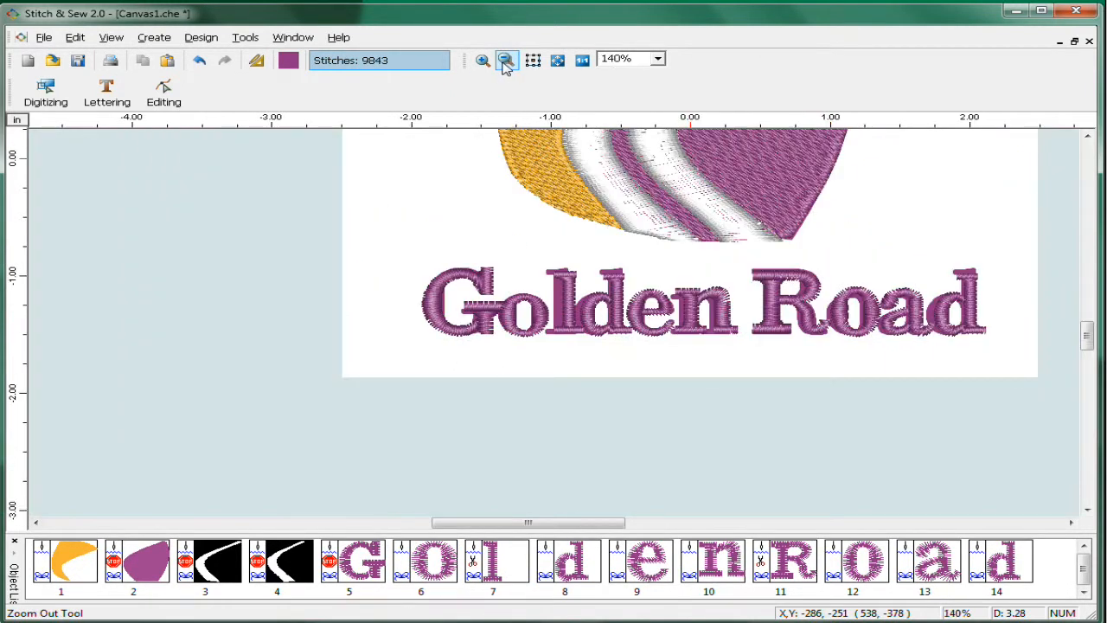
# - Zoom to view the finished logo and bring up the View menu's display options
pyautogui.click(506, 59)
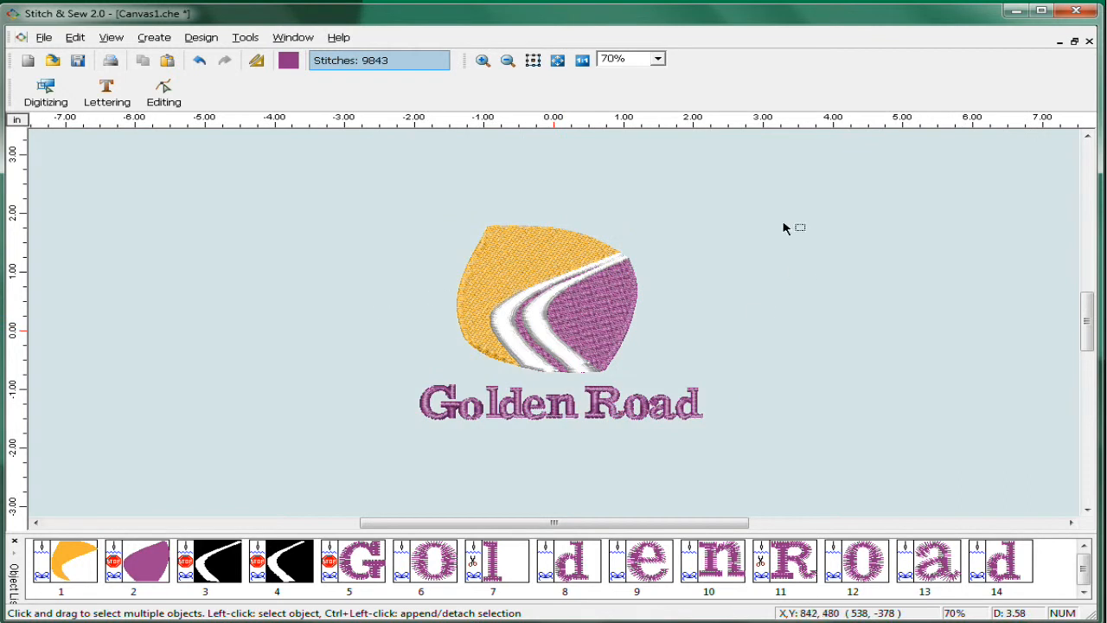
pyautogui.click(481, 59)
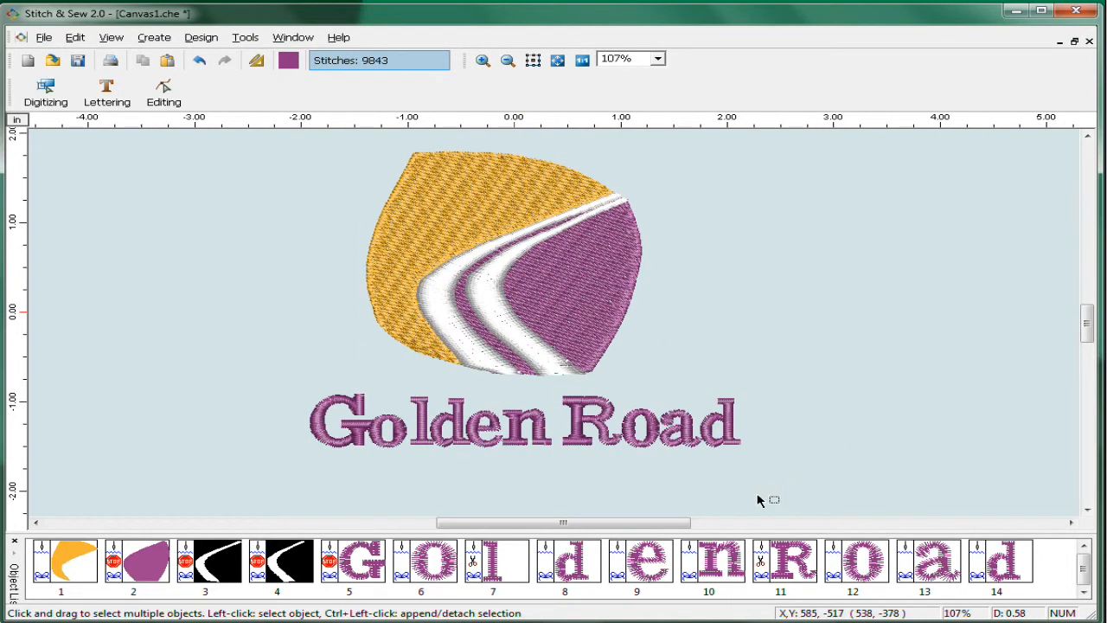
pyautogui.moveTo(523, 78)
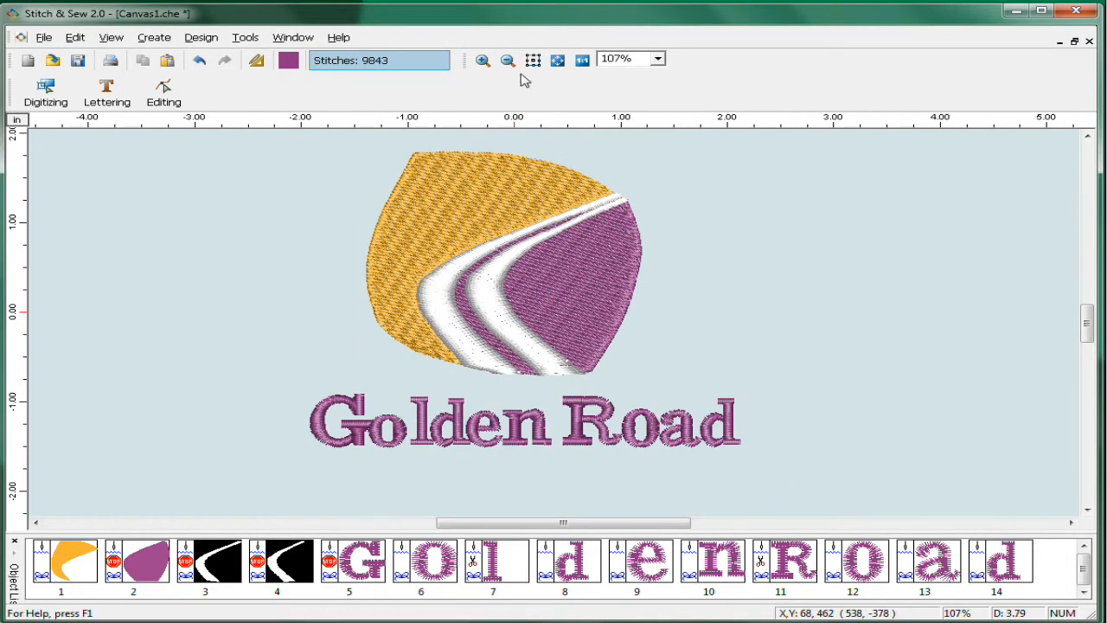
pyautogui.click(509, 59)
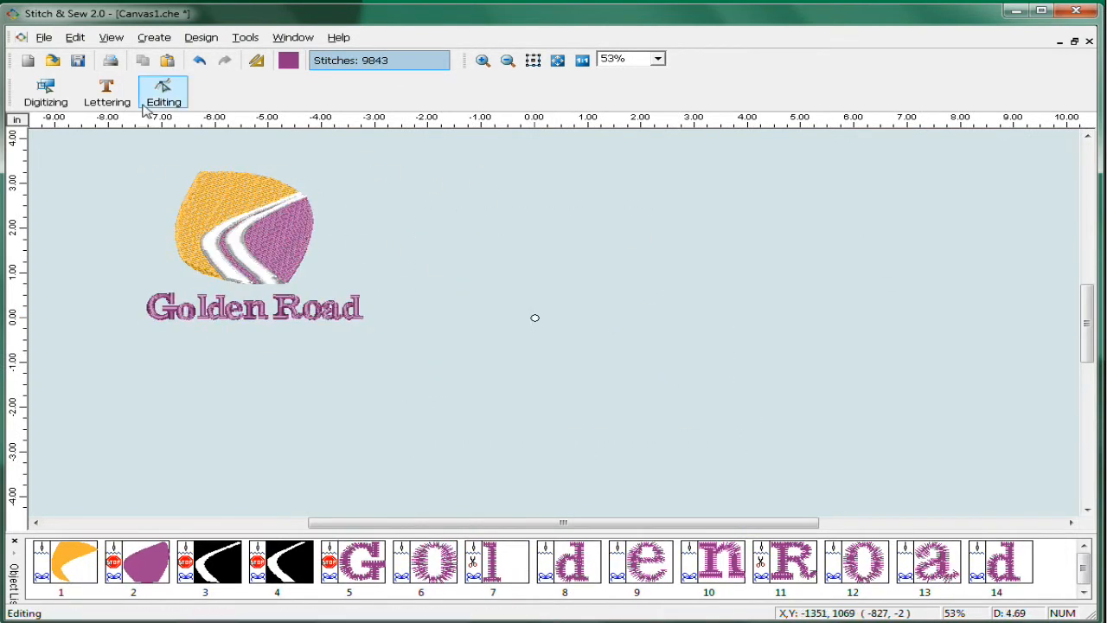
pyautogui.click(110, 37)
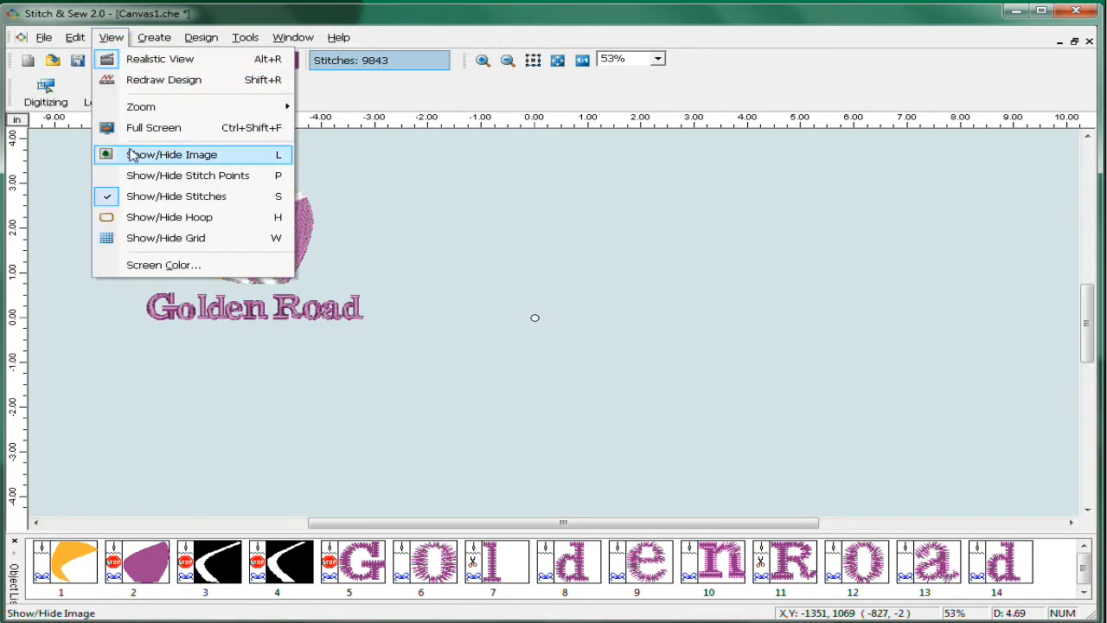
# - Show the imported Golden Road image behind the stitches again
pyautogui.click(169, 154)
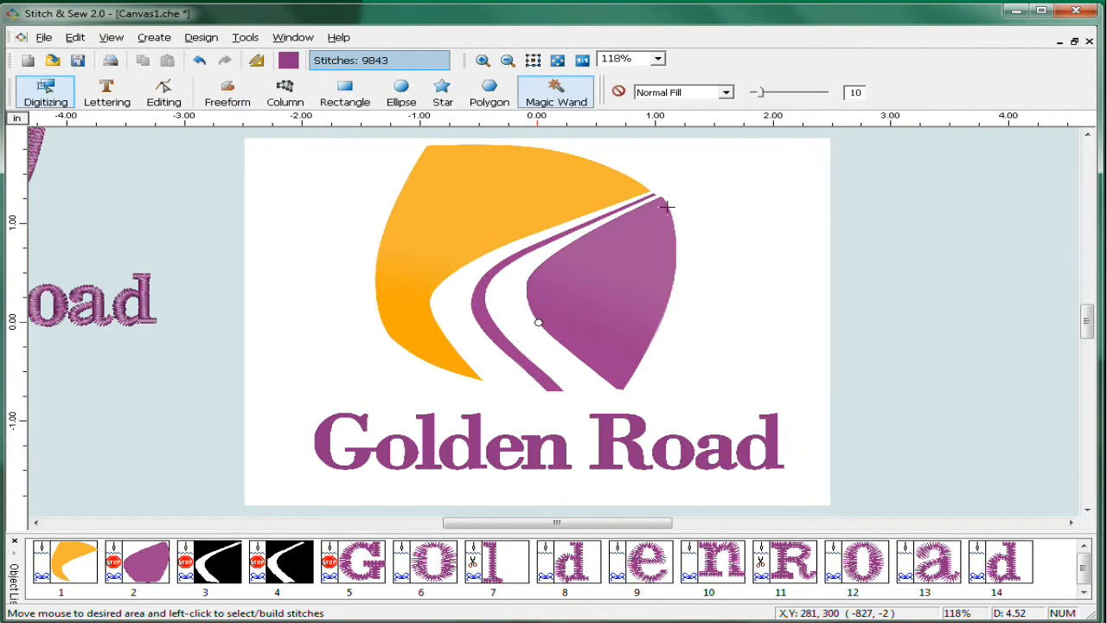
pyautogui.moveTo(706, 363)
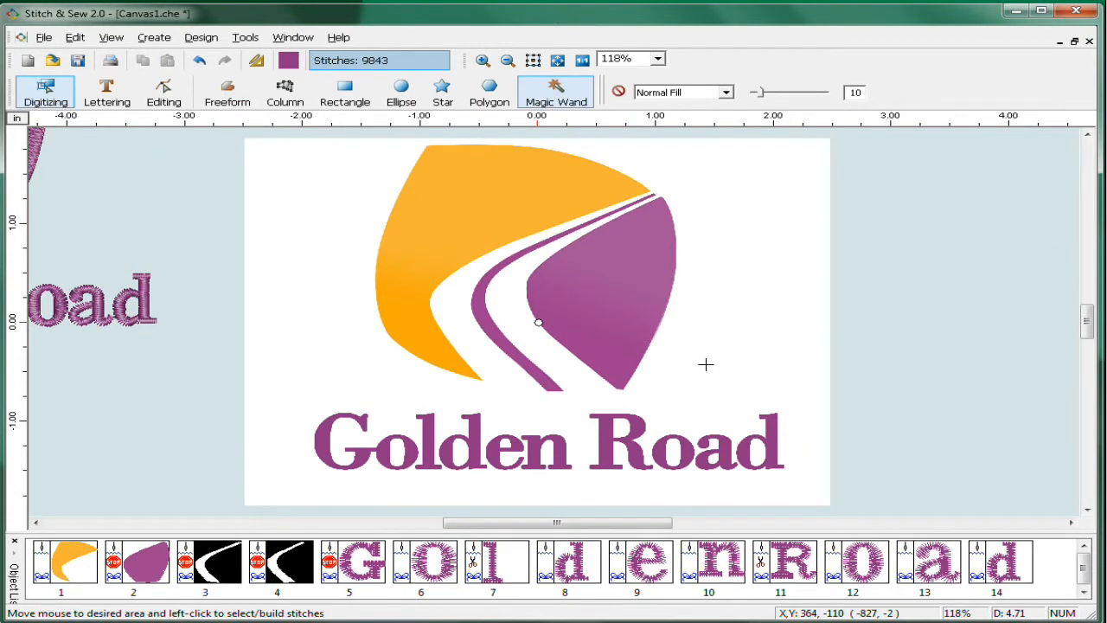
pyautogui.moveTo(485, 218)
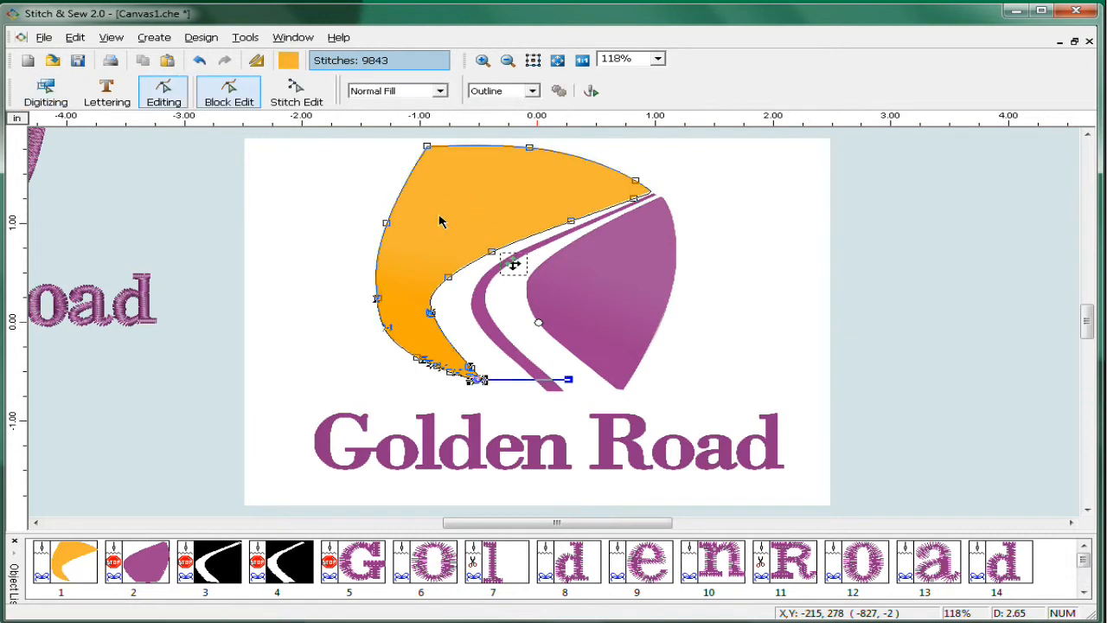
pyautogui.moveTo(627, 109)
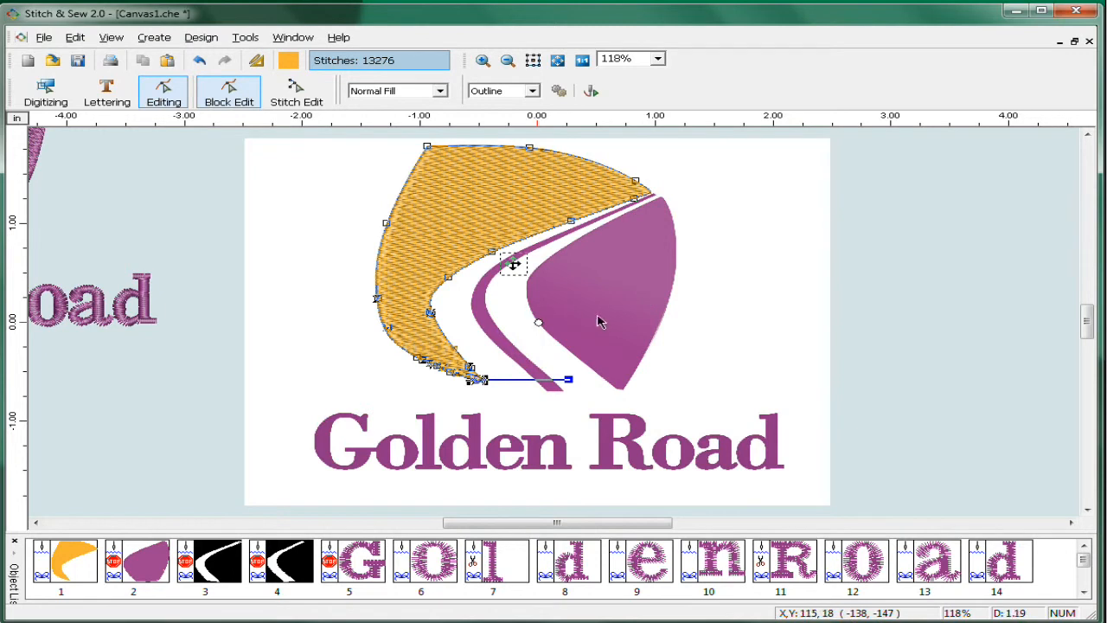
pyautogui.moveTo(630, 221)
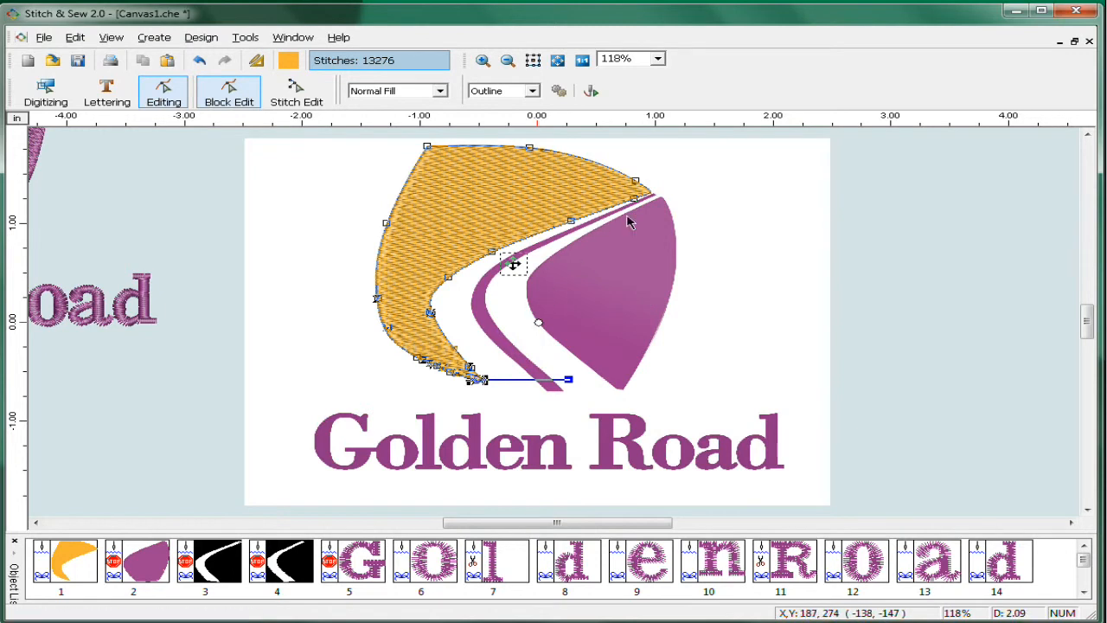
pyautogui.moveTo(589, 311)
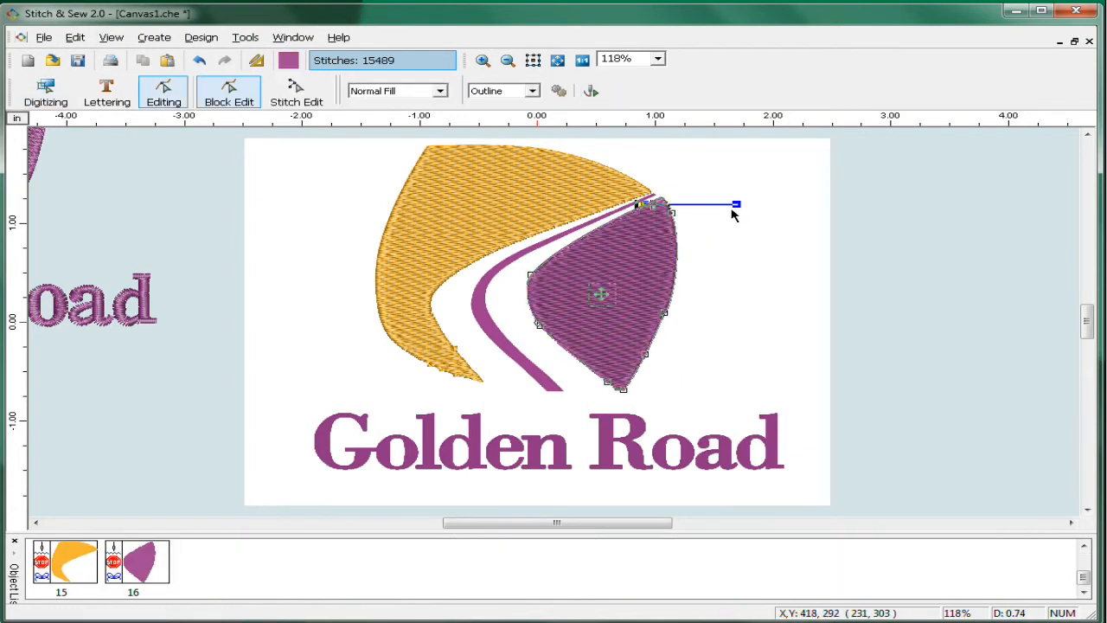
# - Adjust the purple fill's stitch direction, select it and zoom in for reshaping
pyautogui.moveTo(737, 204); pyautogui.dragTo(731, 235)
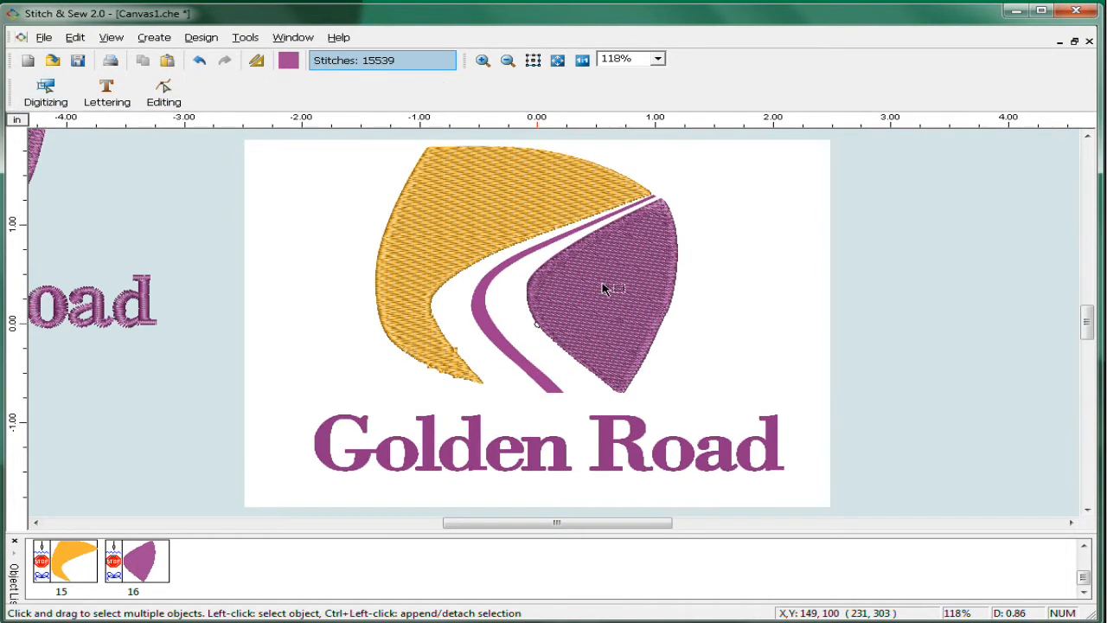
pyautogui.click(602, 294)
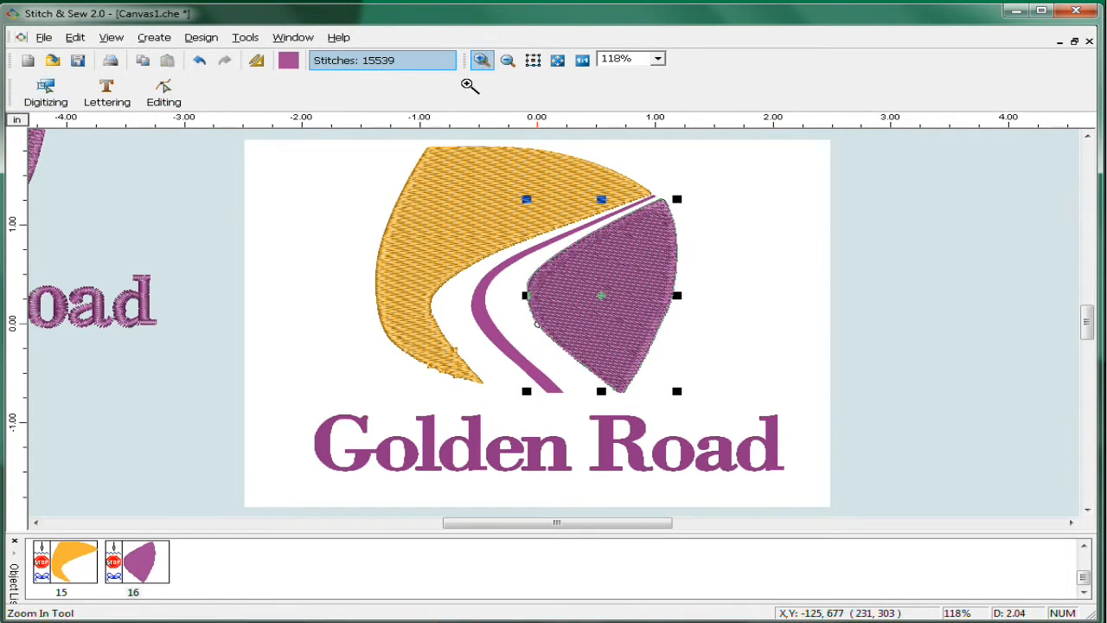
pyautogui.click(481, 58)
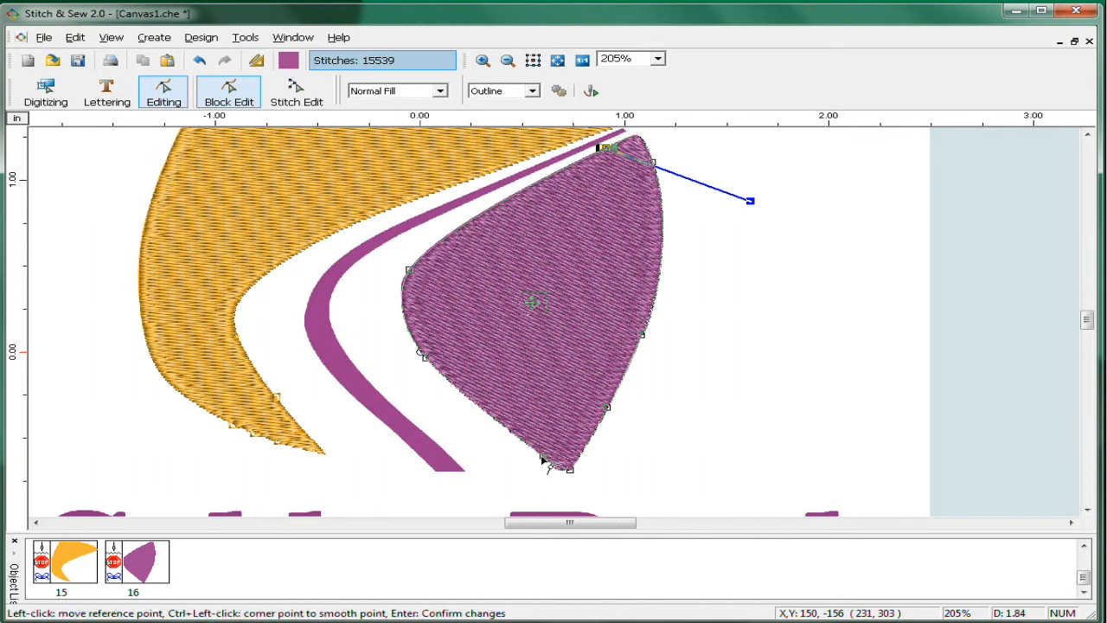
# - Reshape the purple outline, then paste the copied swoosh and lettering
pyautogui.moveTo(544, 465); pyautogui.dragTo(432, 474)
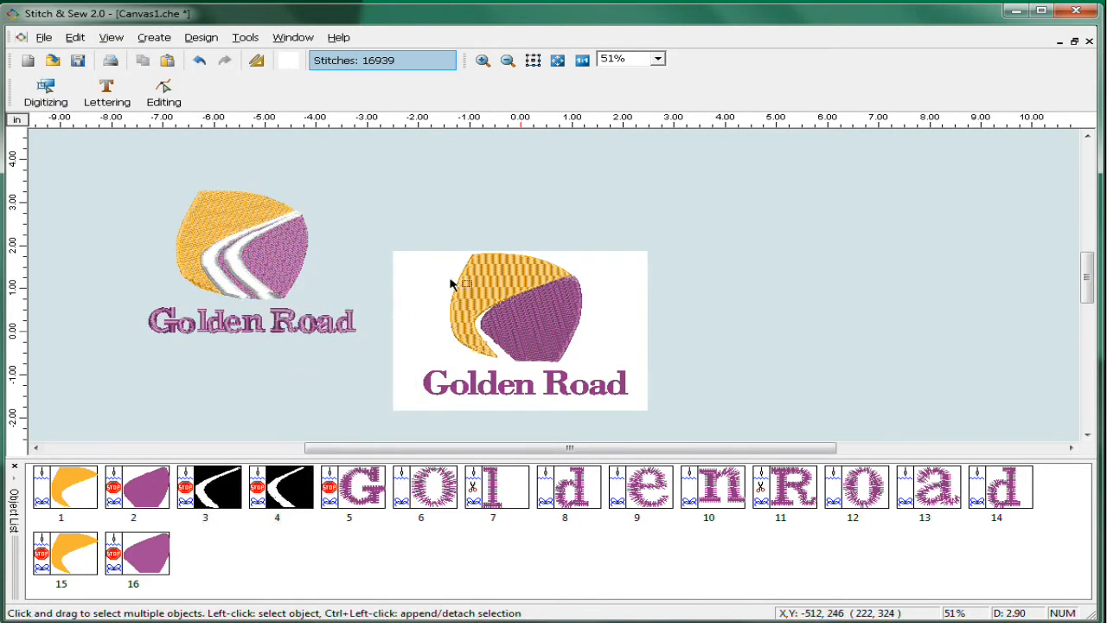
pyautogui.click(481, 59)
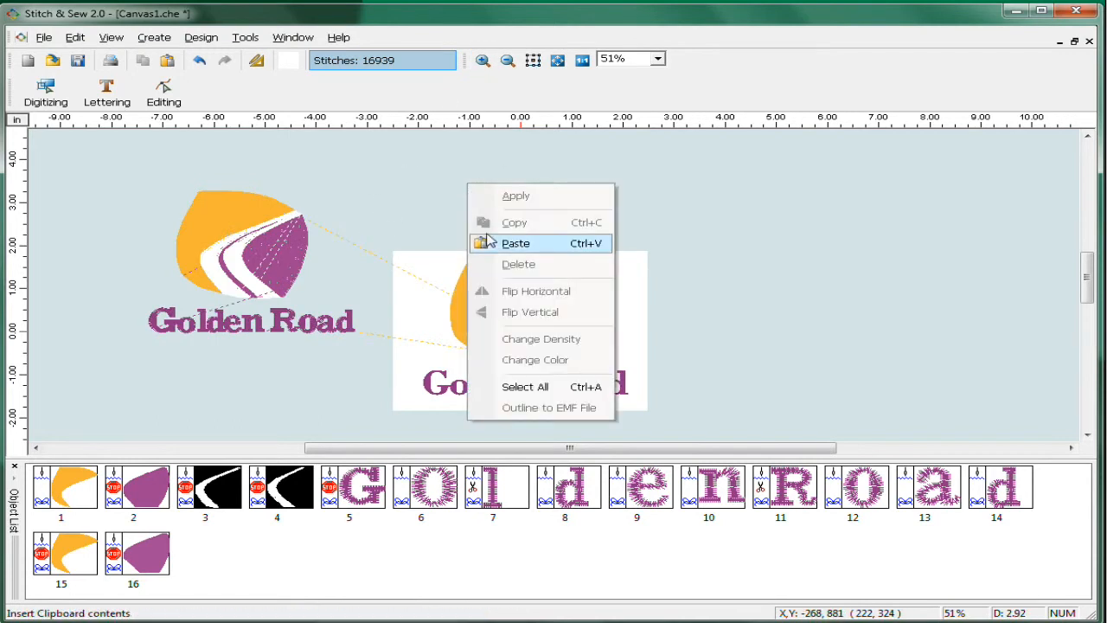
pyautogui.click(516, 242)
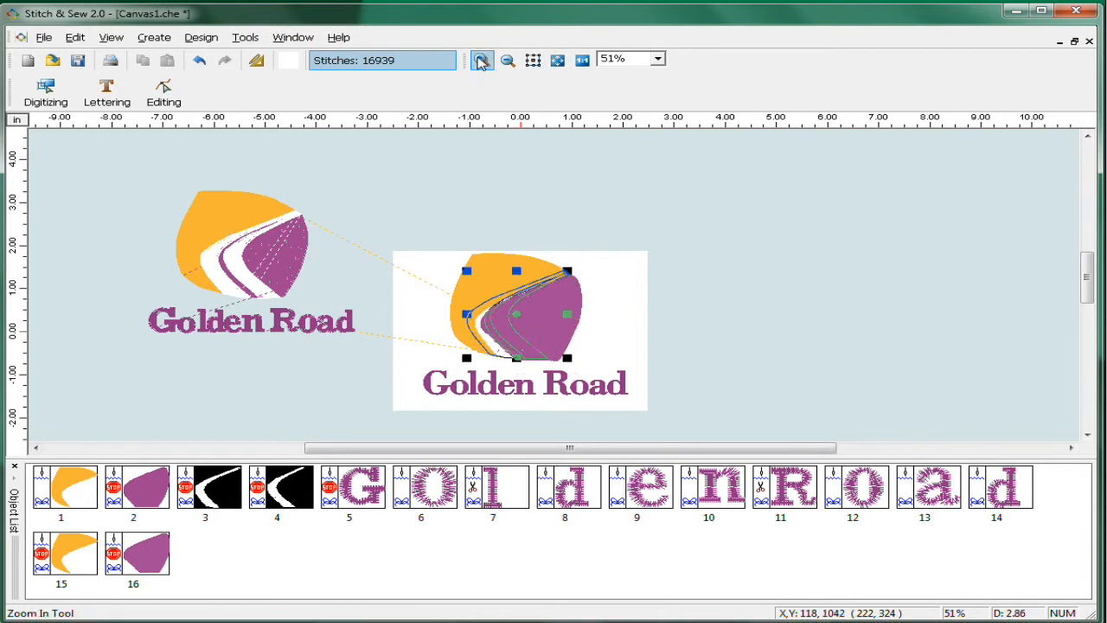
# - Drag the pasted swoosh into place between the orange and purple shapes
pyautogui.click(481, 58)
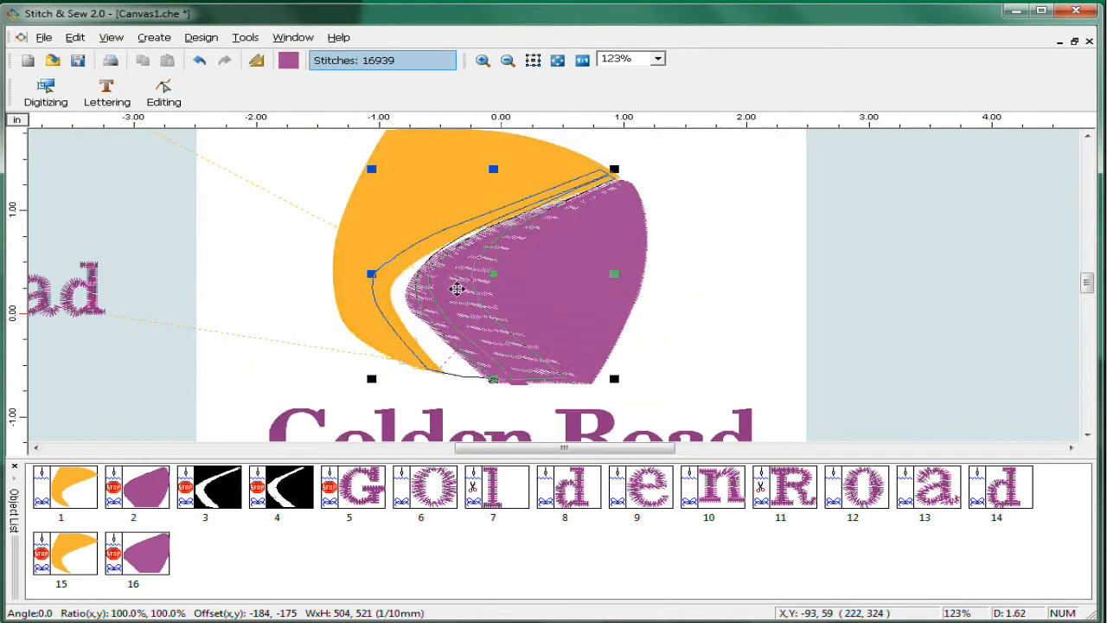
pyautogui.moveTo(459, 291); pyautogui.dragTo(522, 277)
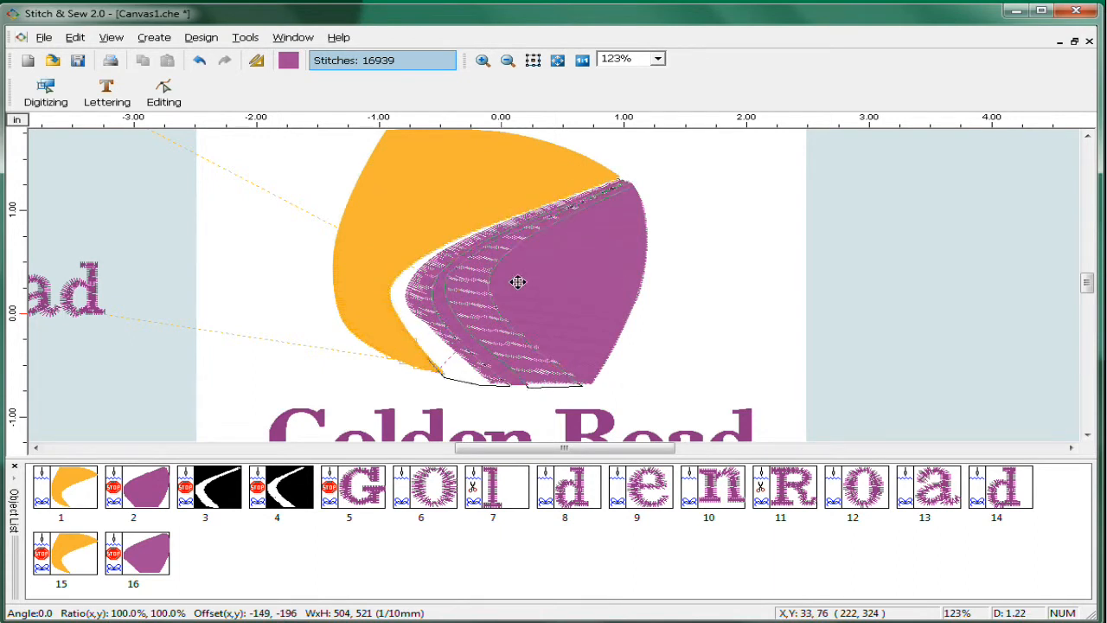
pyautogui.click(519, 281)
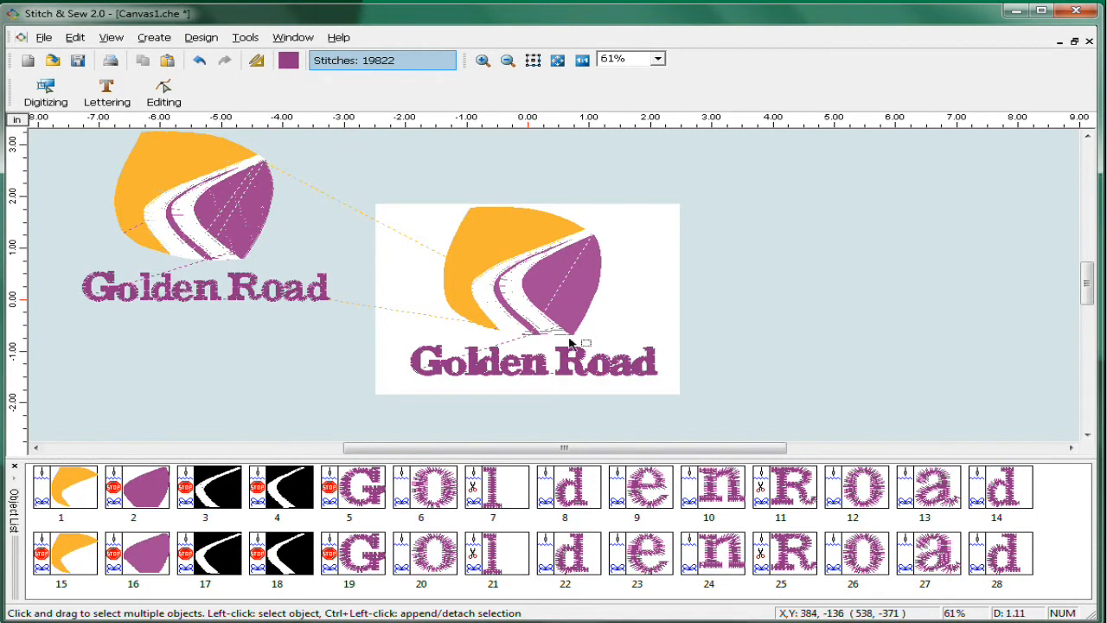
pyautogui.moveTo(619, 556)
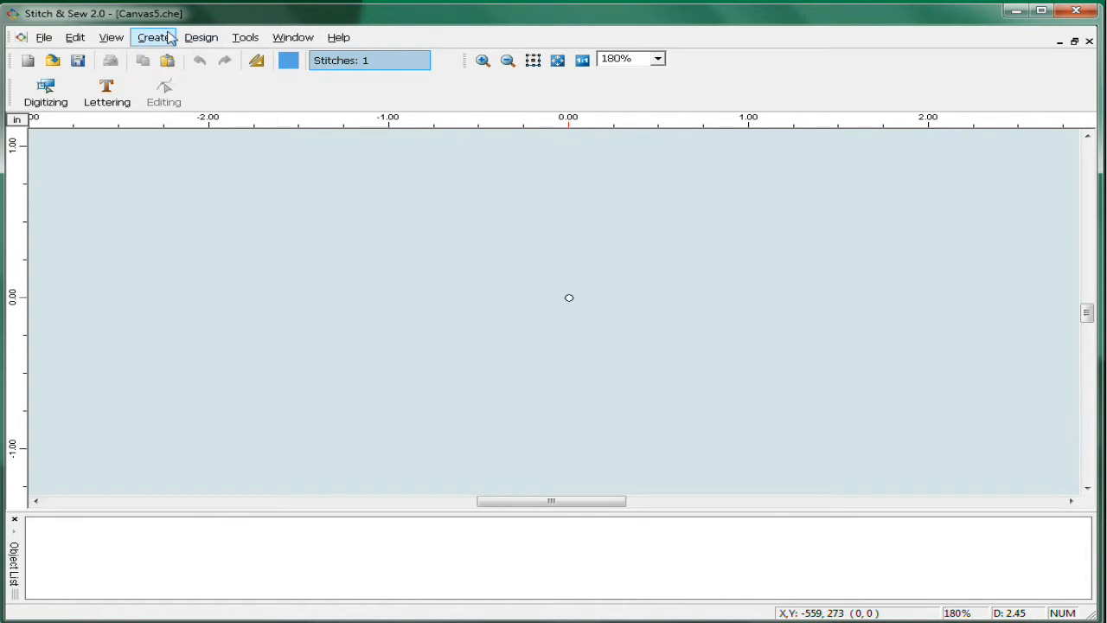
# - Bring up the Create menu's list of creation options on the new empty canvas
pyautogui.click(153, 37)
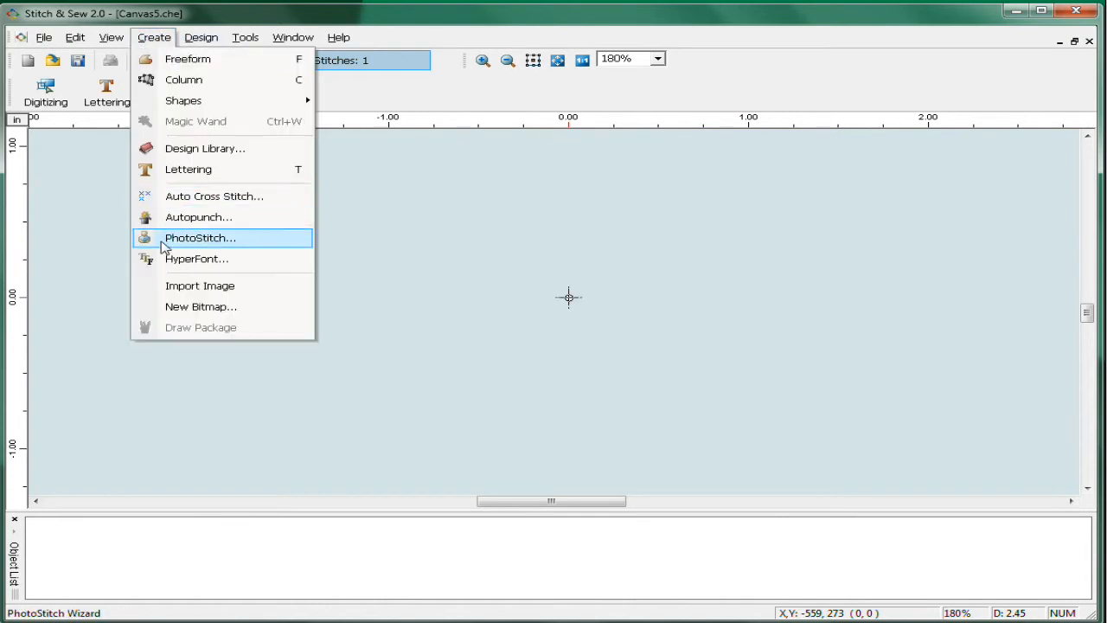
# - Start the PhotoStitch wizard and browse to the Stitch_Sew2 > Images folder
pyautogui.click(201, 237)
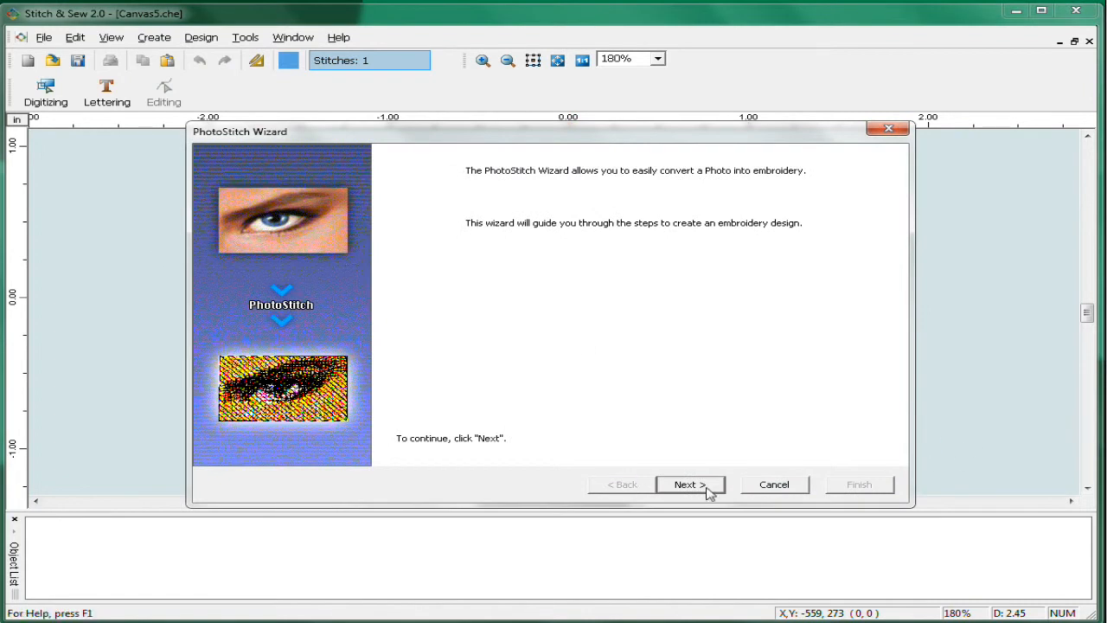
pyautogui.click(690, 485)
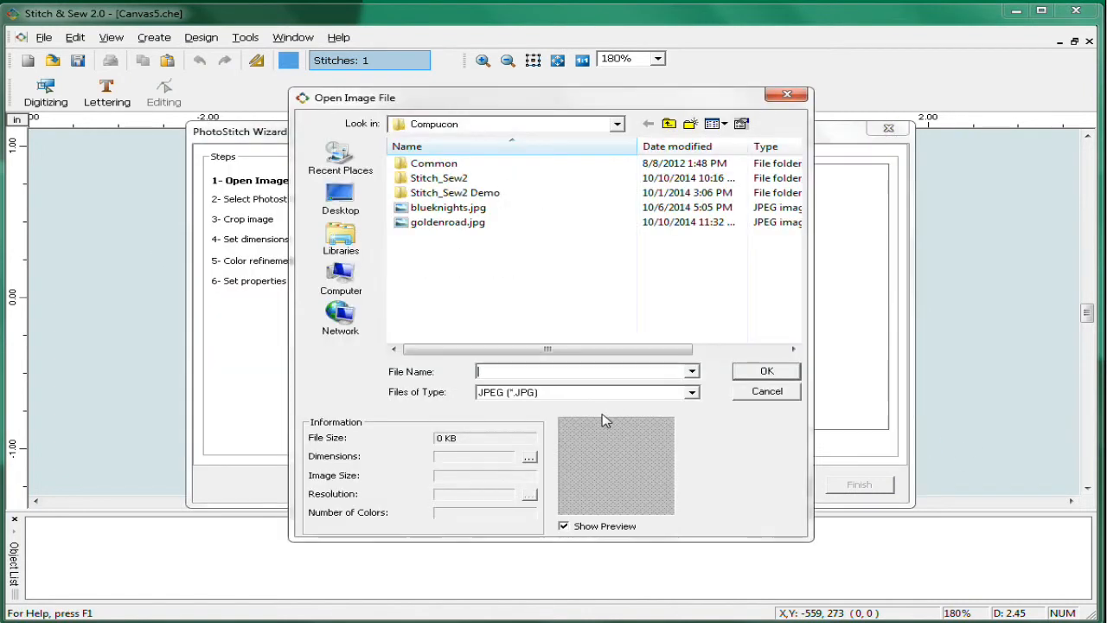
pyautogui.moveTo(615, 130)
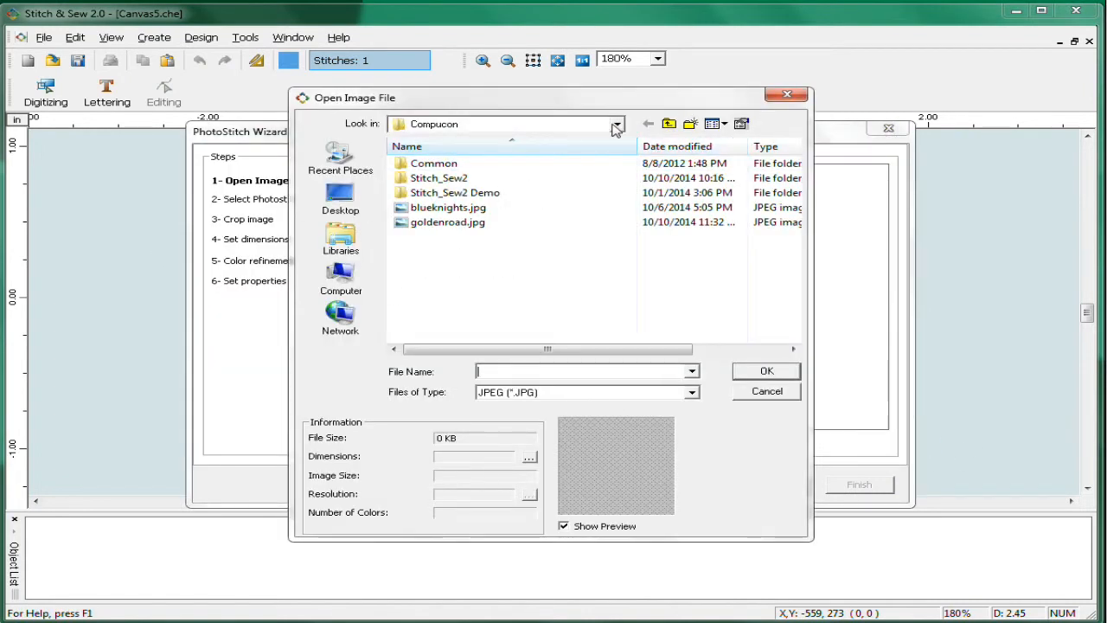
pyautogui.doubleClick(440, 176)
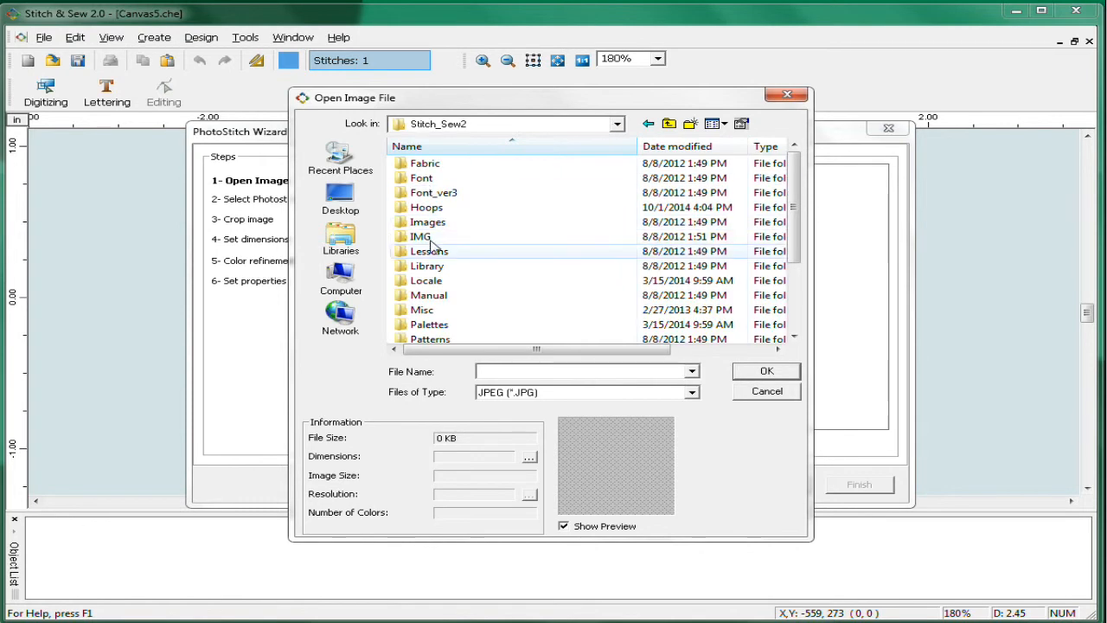
pyautogui.doubleClick(425, 222)
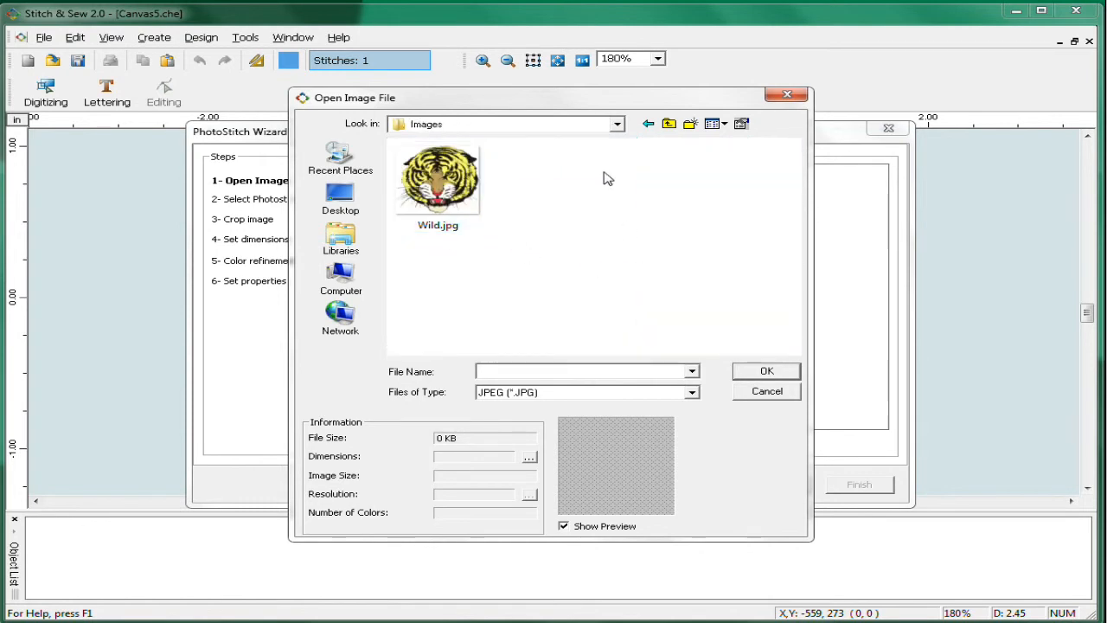
# - Show all graphic file types and load PFSUZI.BMP as the wizard's source photo
pyautogui.click(692, 391)
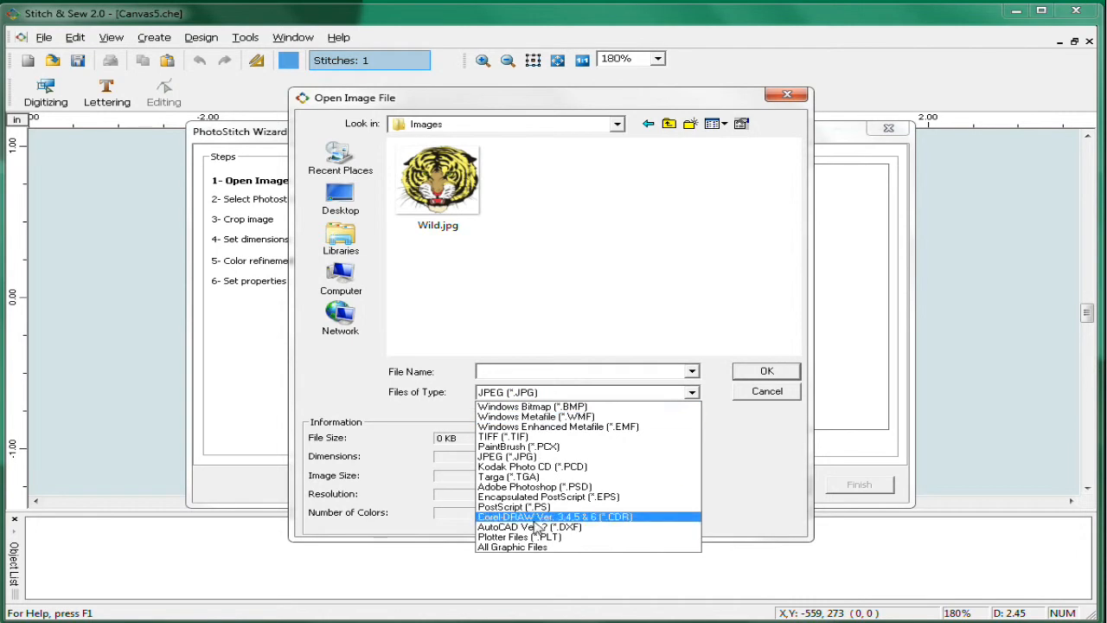
pyautogui.click(519, 536)
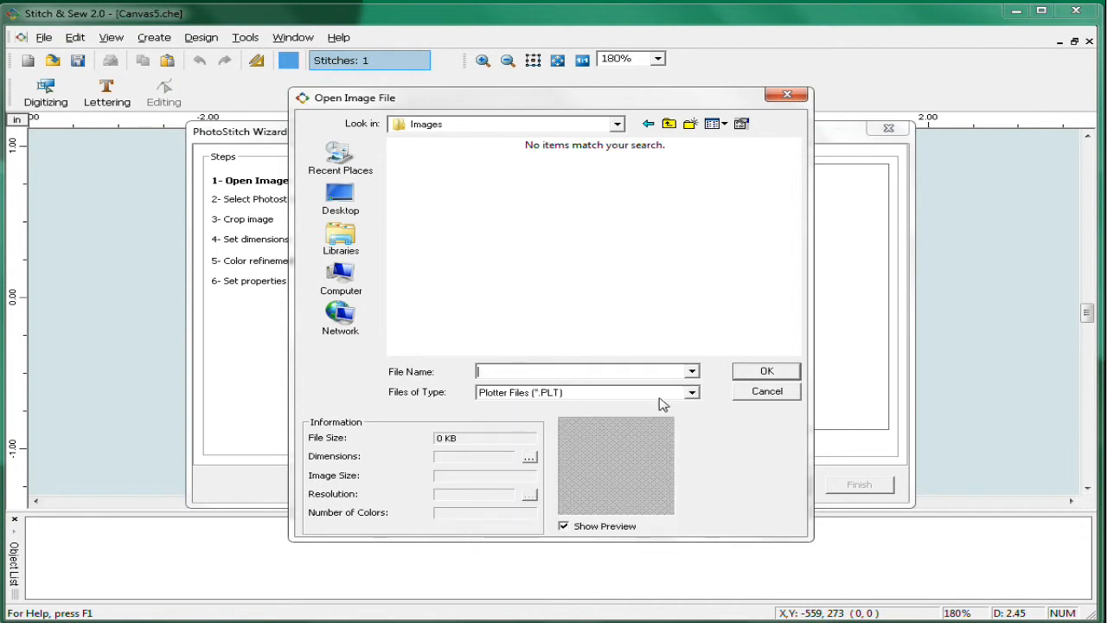
pyautogui.click(693, 391)
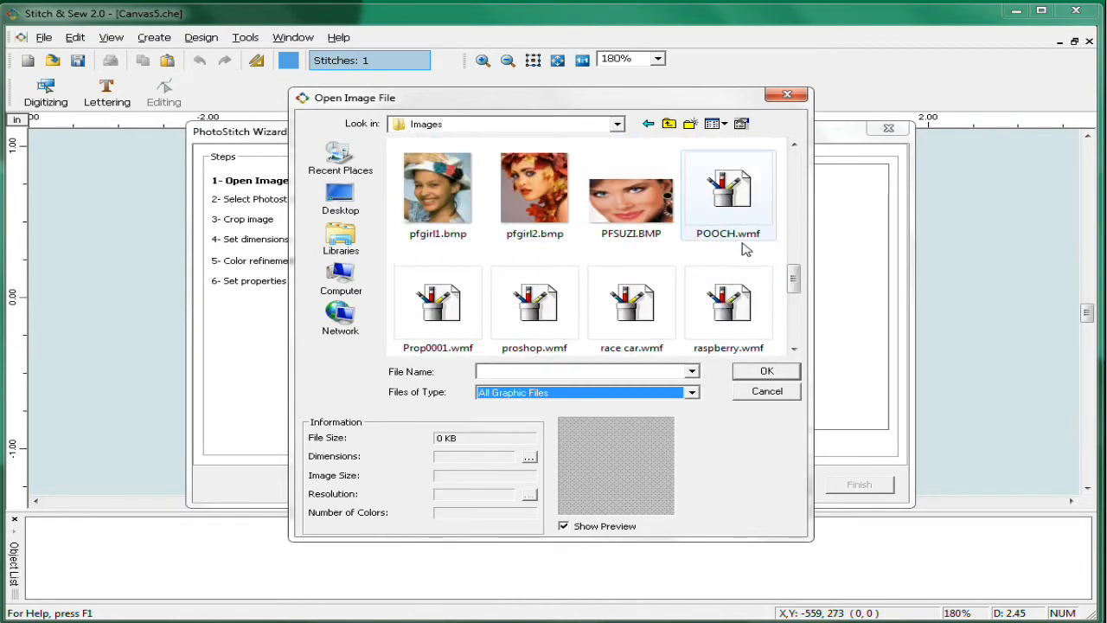
pyautogui.click(630, 190)
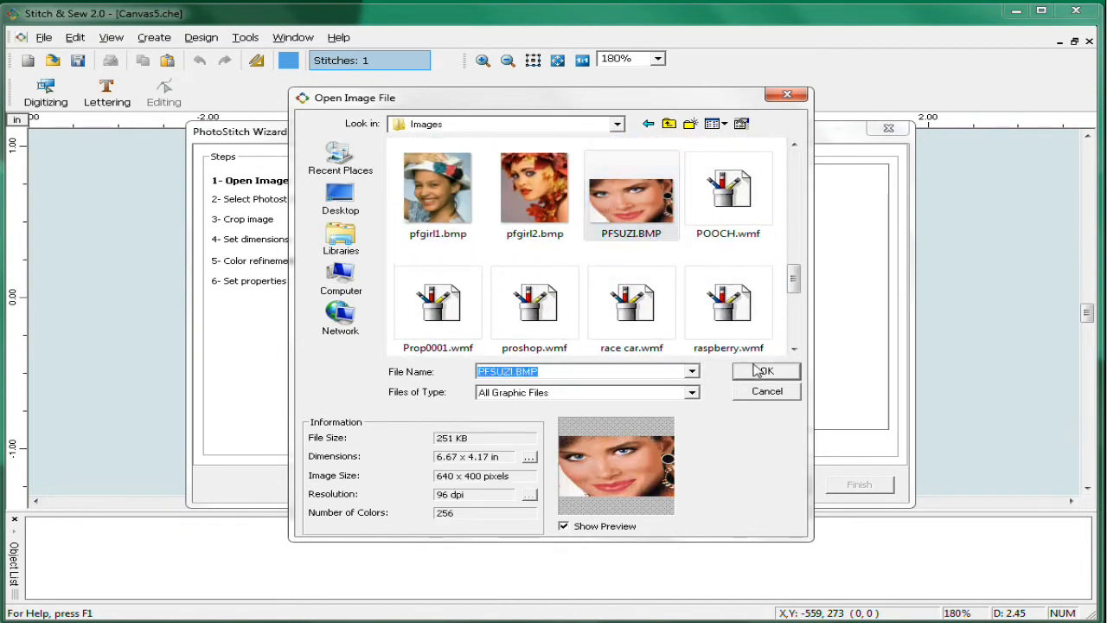
pyautogui.click(765, 370)
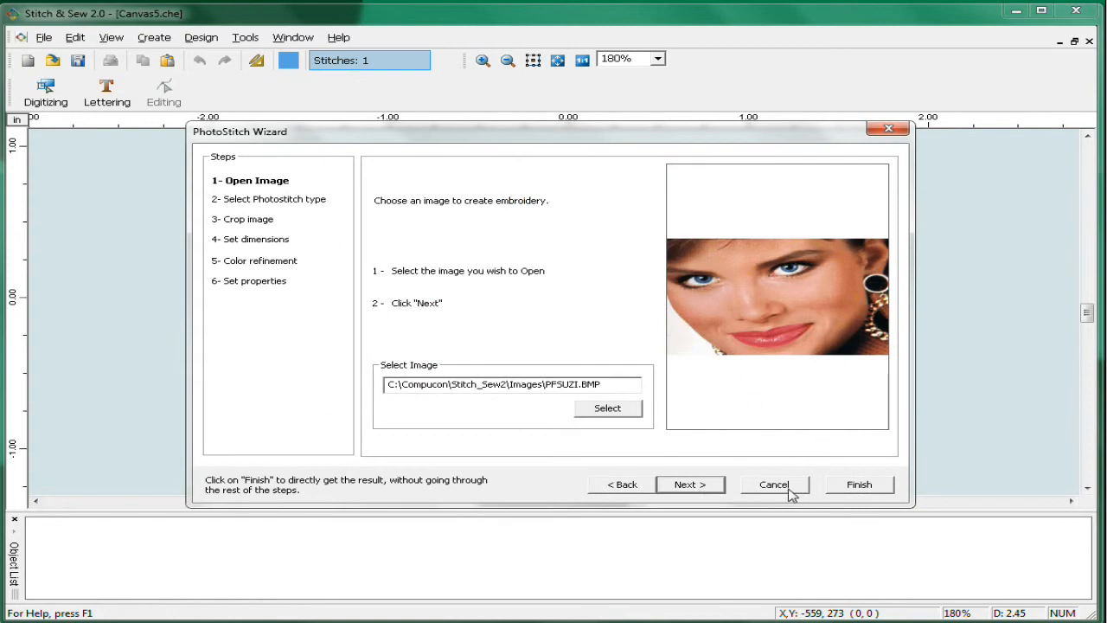
# - Convert the photo with Satin filling, keeping the crop, sized 6.67 by 4.17 inches, into 21,292 stitches
pyautogui.click(690, 485)
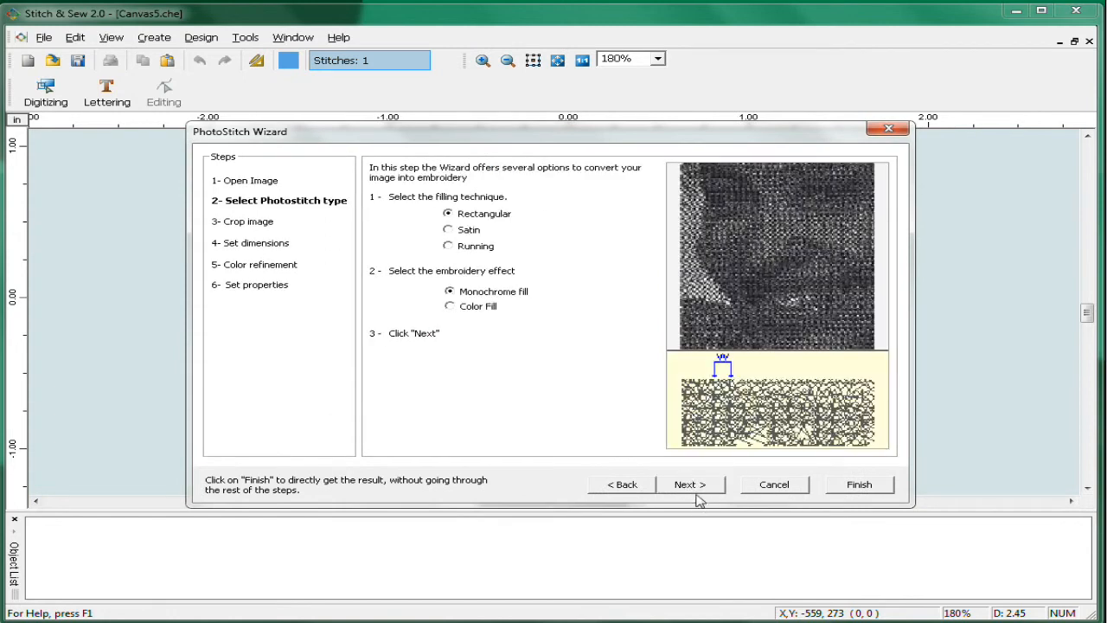
pyautogui.click(448, 228)
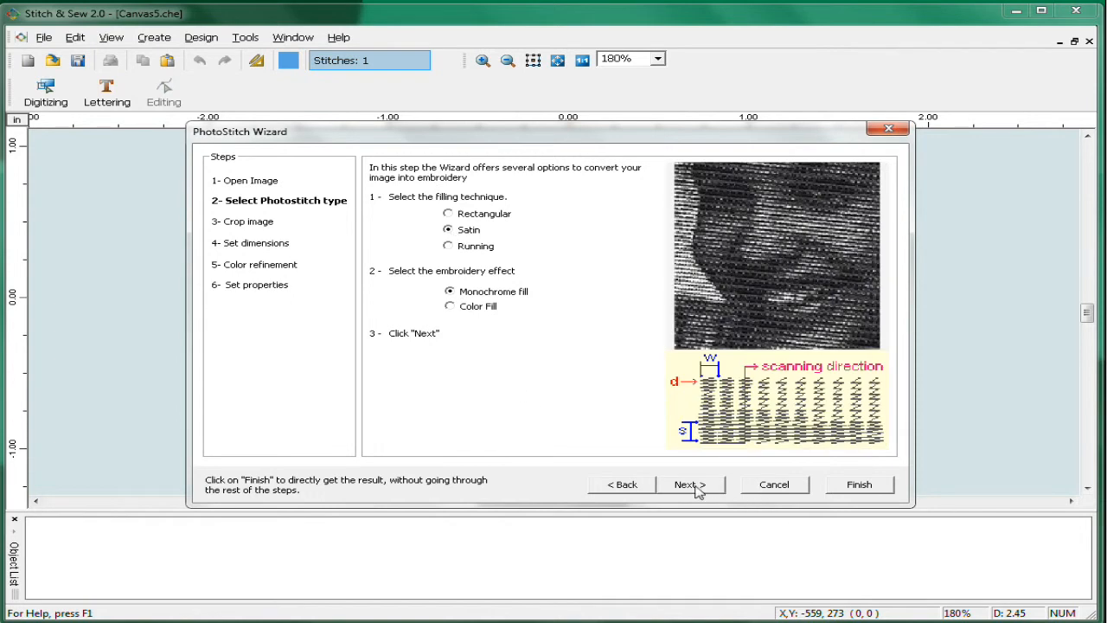
pyautogui.click(691, 484)
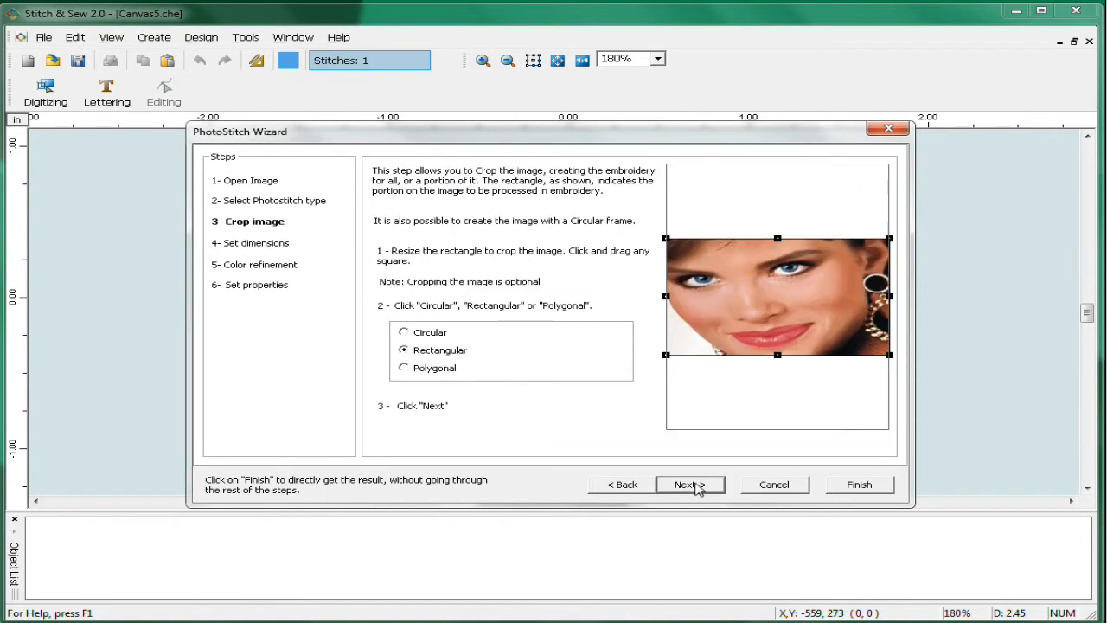
pyautogui.click(690, 484)
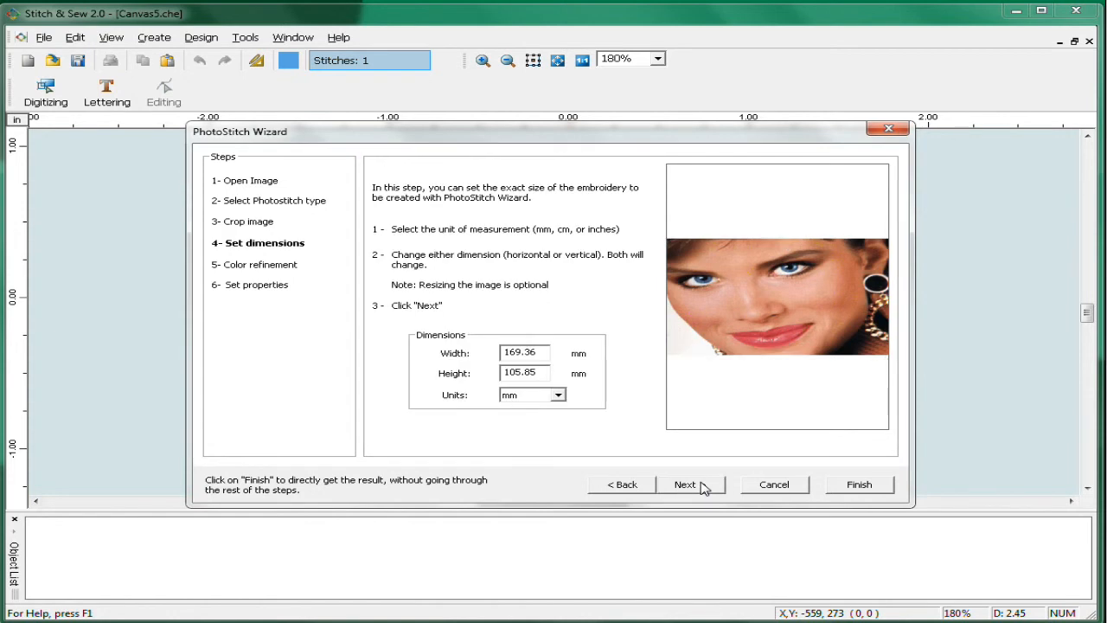
pyautogui.click(558, 394)
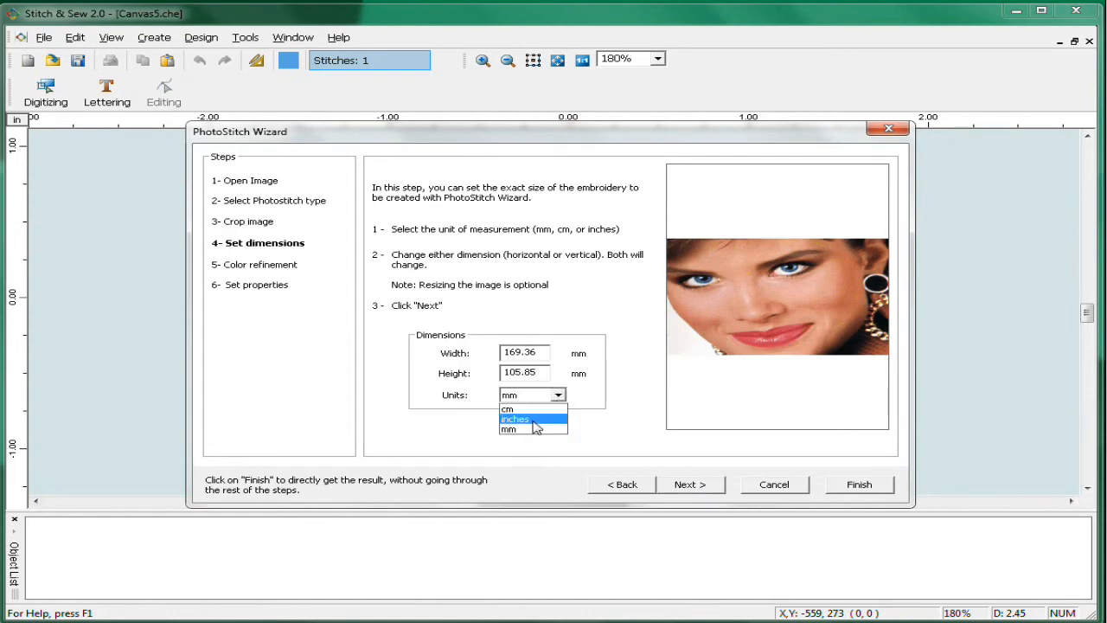
pyautogui.click(516, 419)
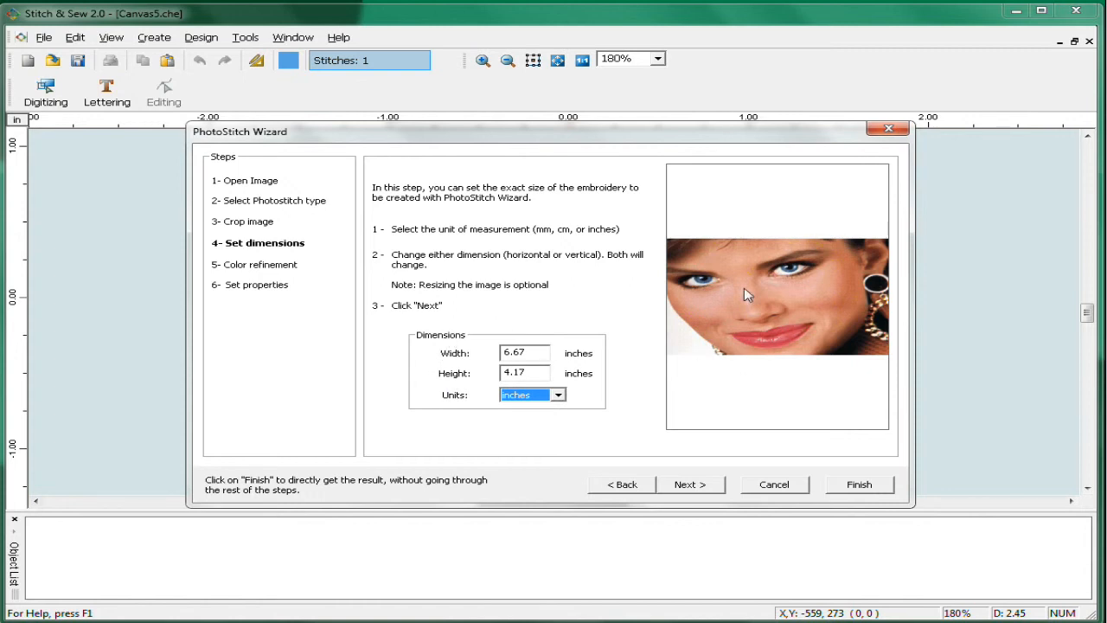
pyautogui.moveTo(755, 311)
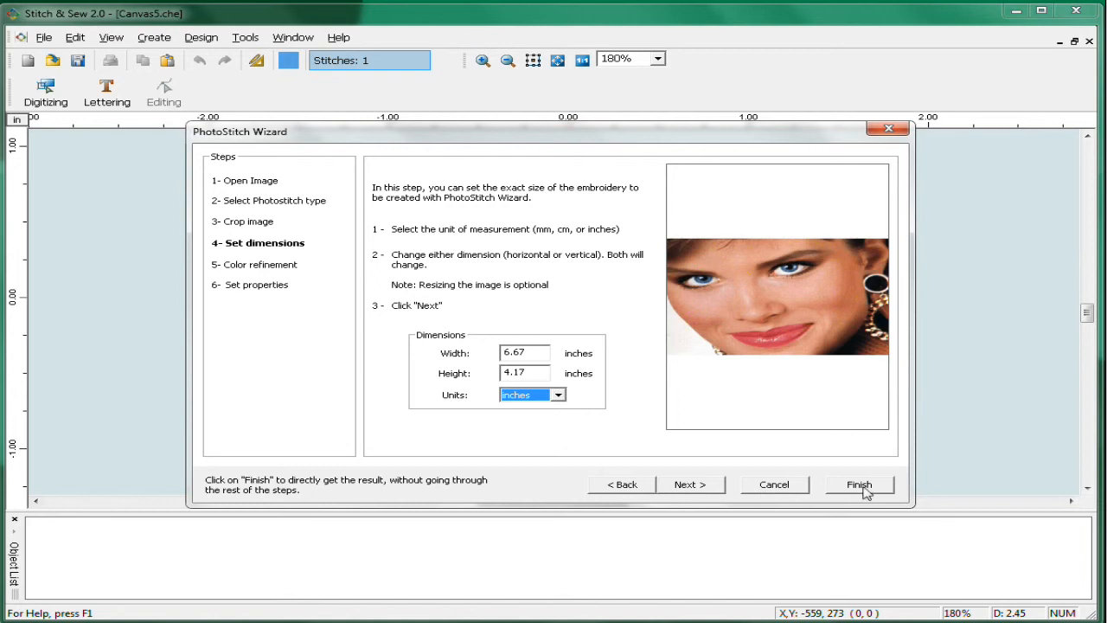
pyautogui.click(859, 484)
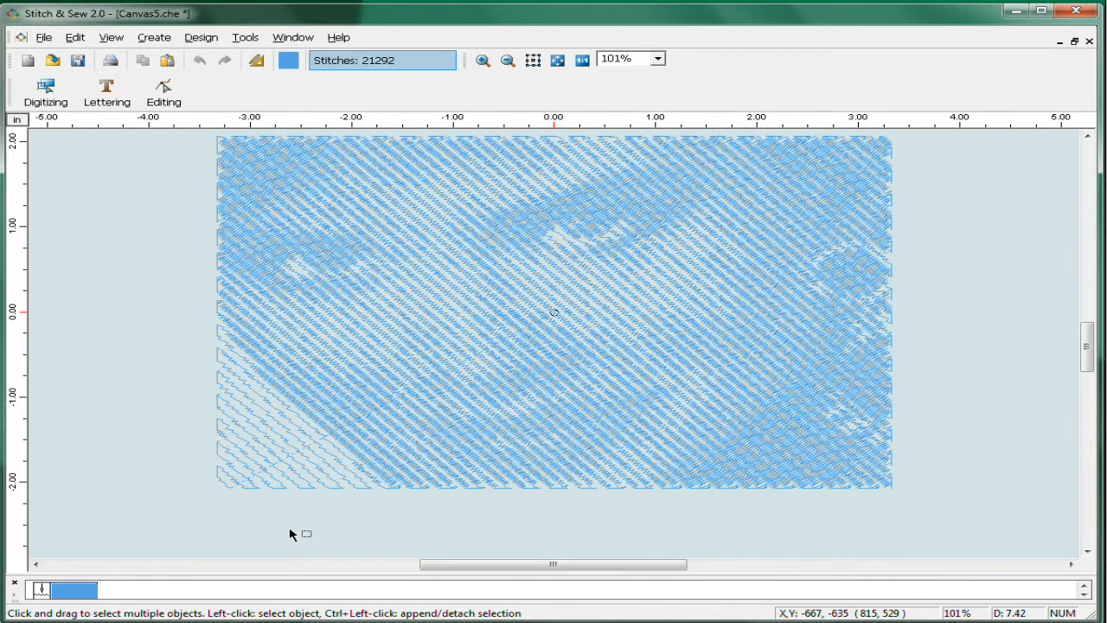
# - Zoom out around the satin portrait and switch to Lettering mode
pyautogui.click(505, 59)
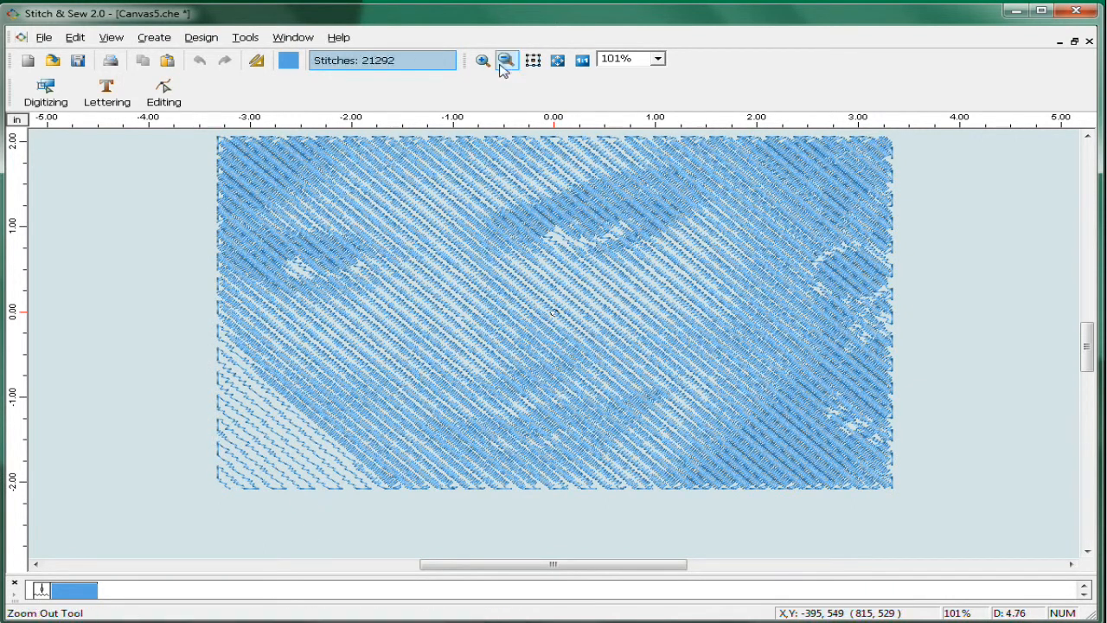
pyautogui.click(505, 58)
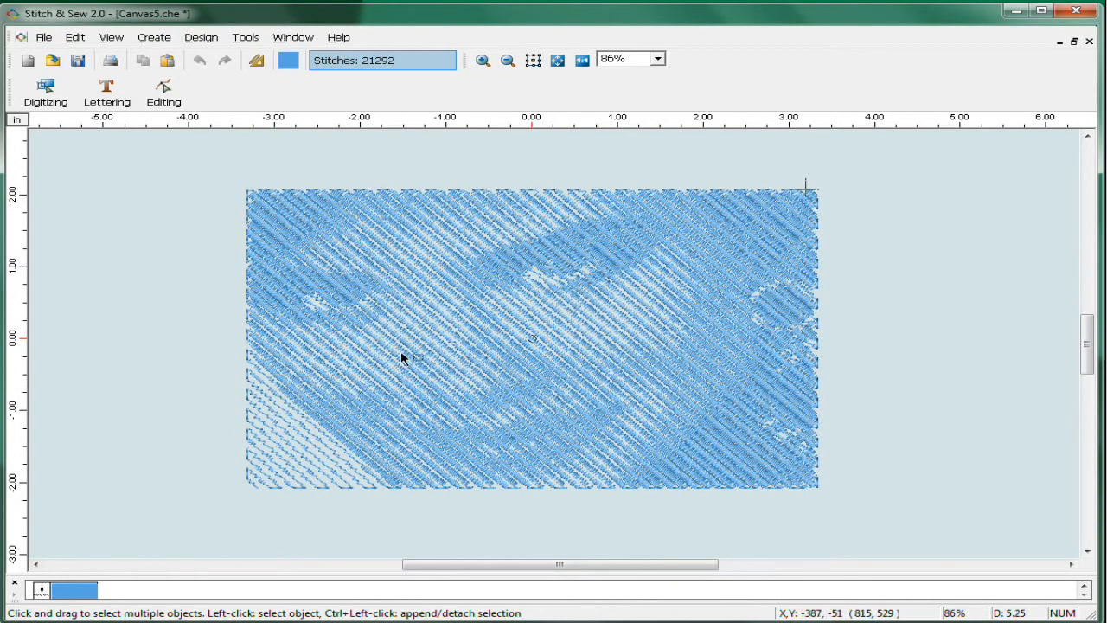
pyautogui.moveTo(463, 498)
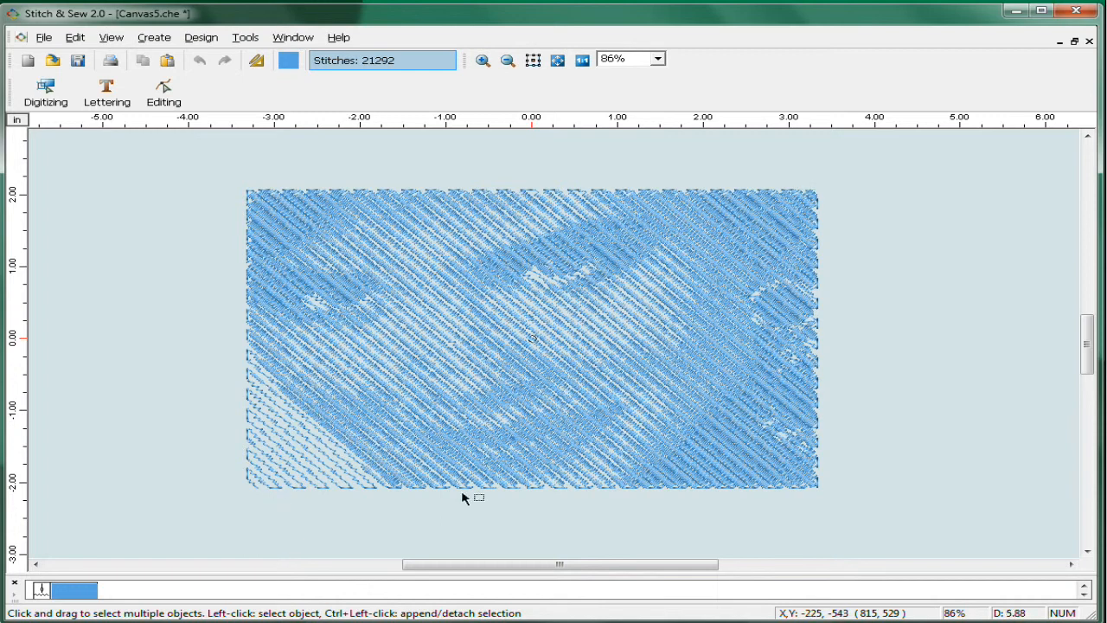
pyautogui.moveTo(78, 182)
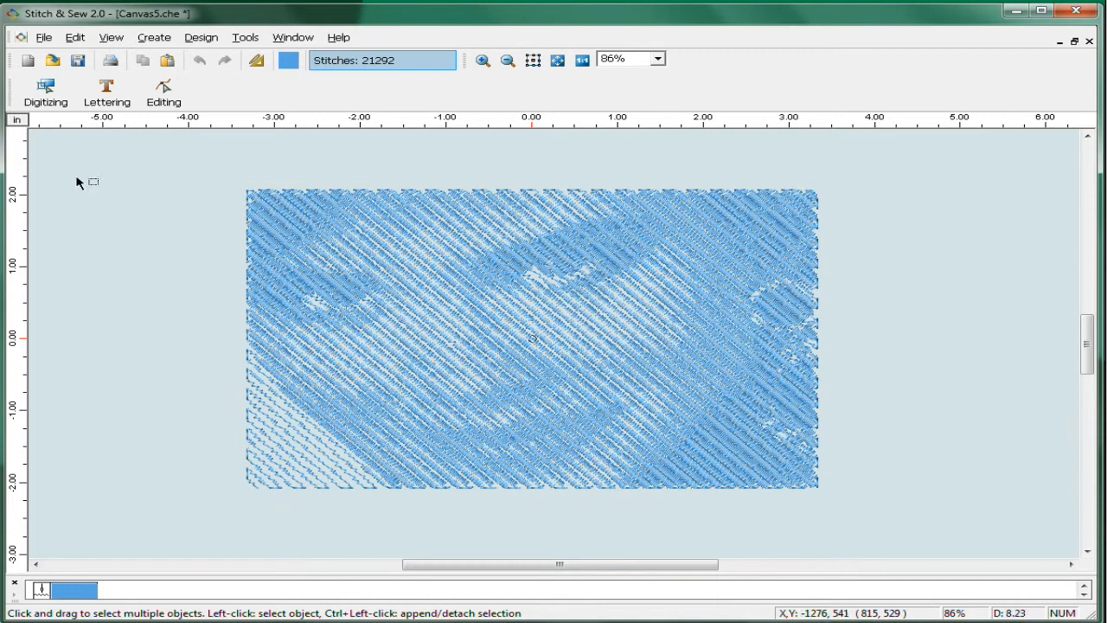
pyautogui.click(106, 94)
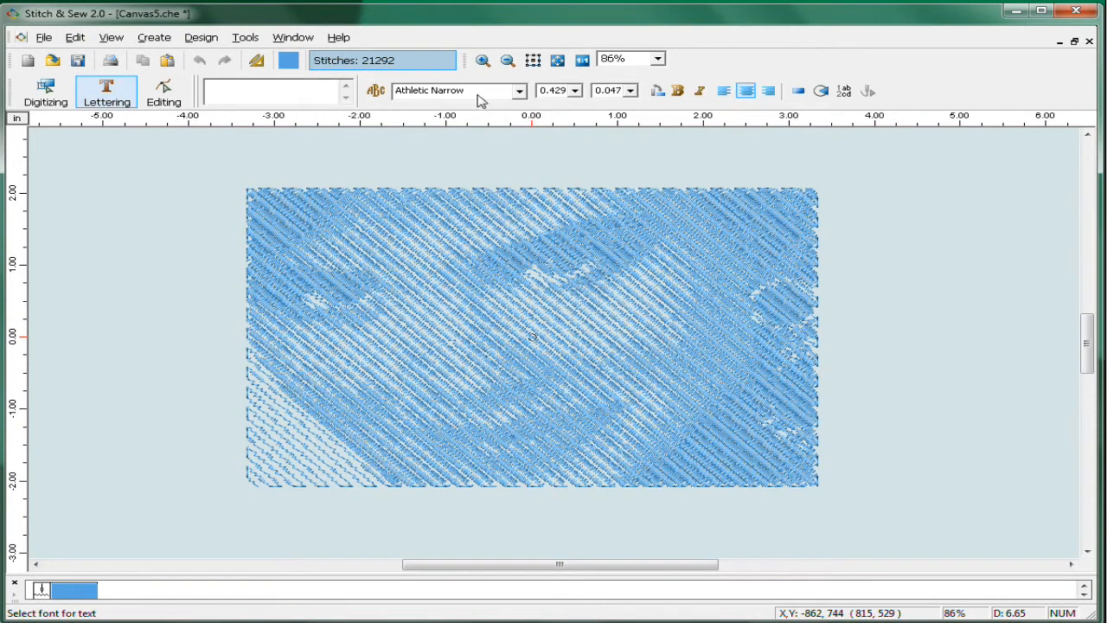
# - Add the name Suzanne in orange Script 1 lettering over the lower right of the portrait
pyautogui.click(519, 90)
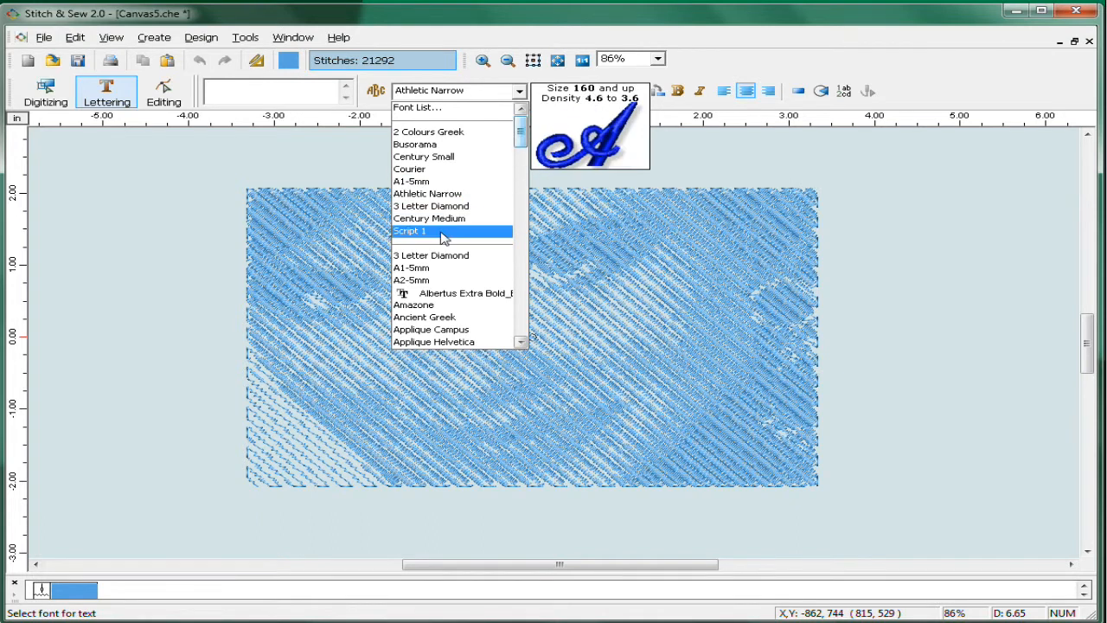
pyautogui.click(409, 230)
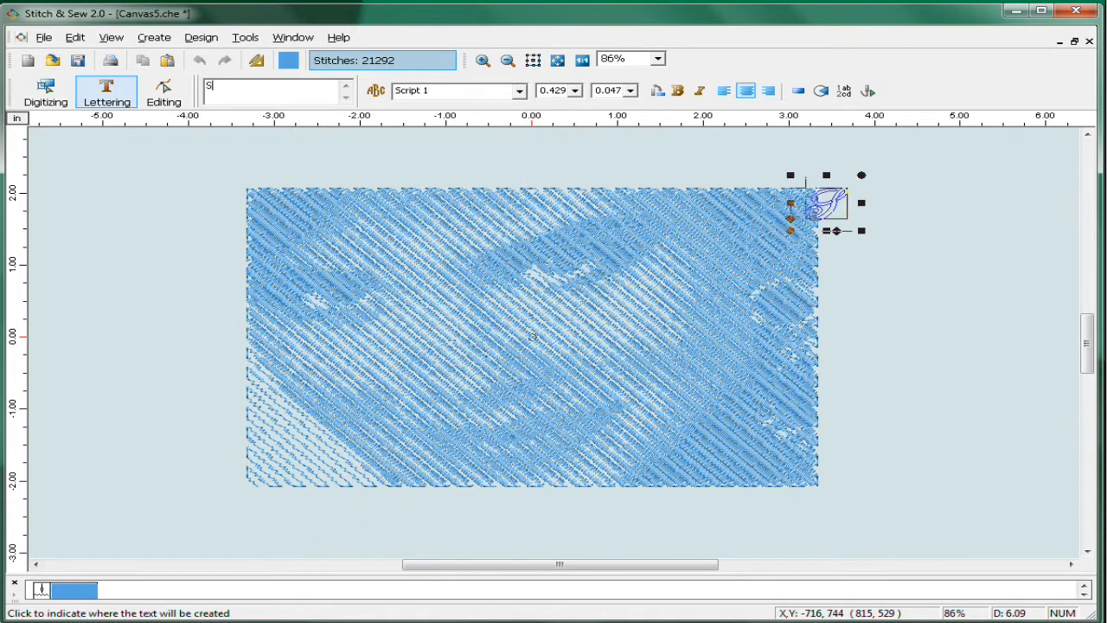
pyautogui.write('uzanne')
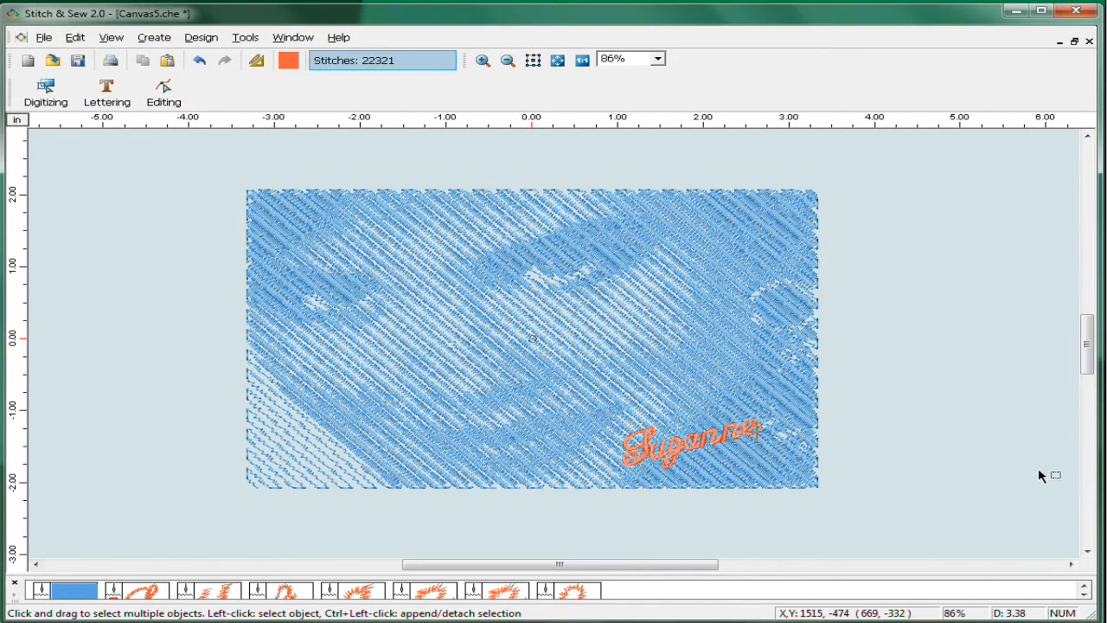
pyautogui.moveTo(94, 263)
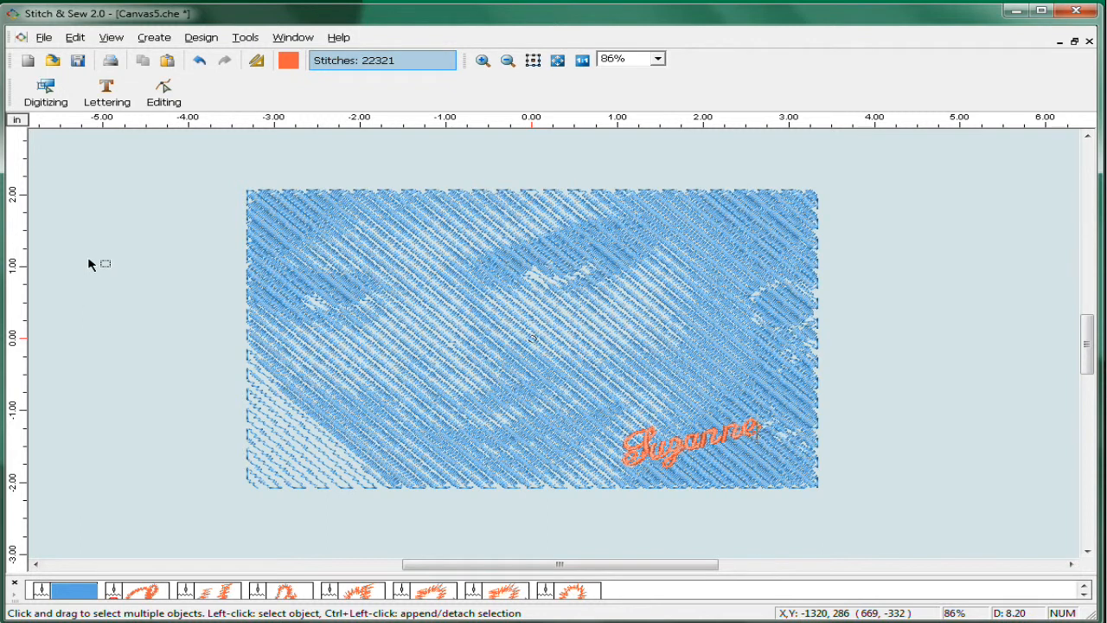
pyautogui.moveTo(124, 272)
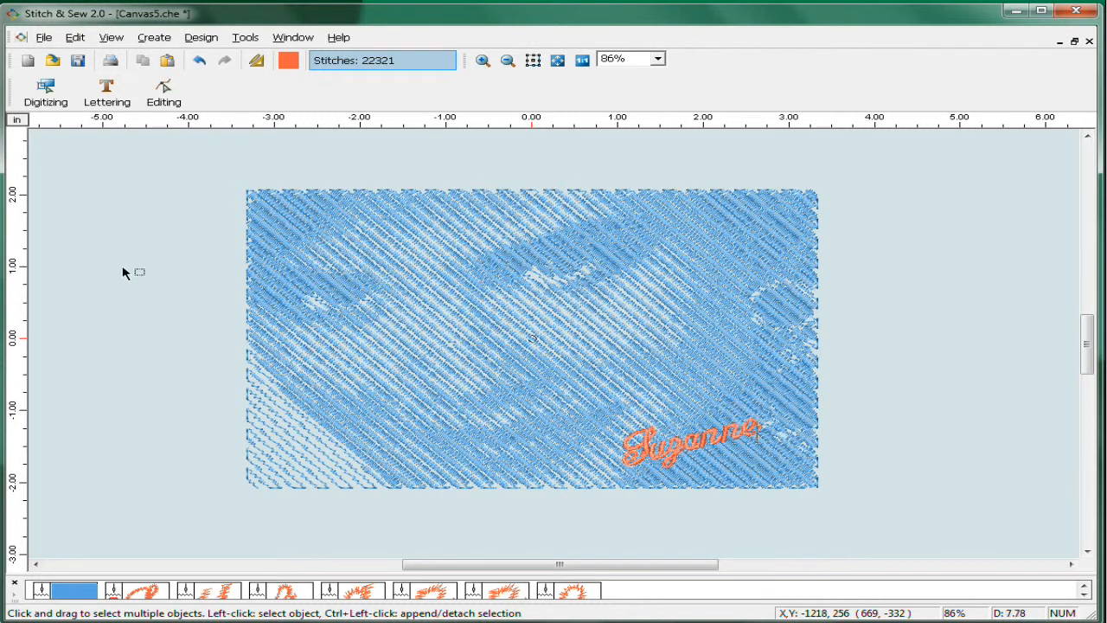